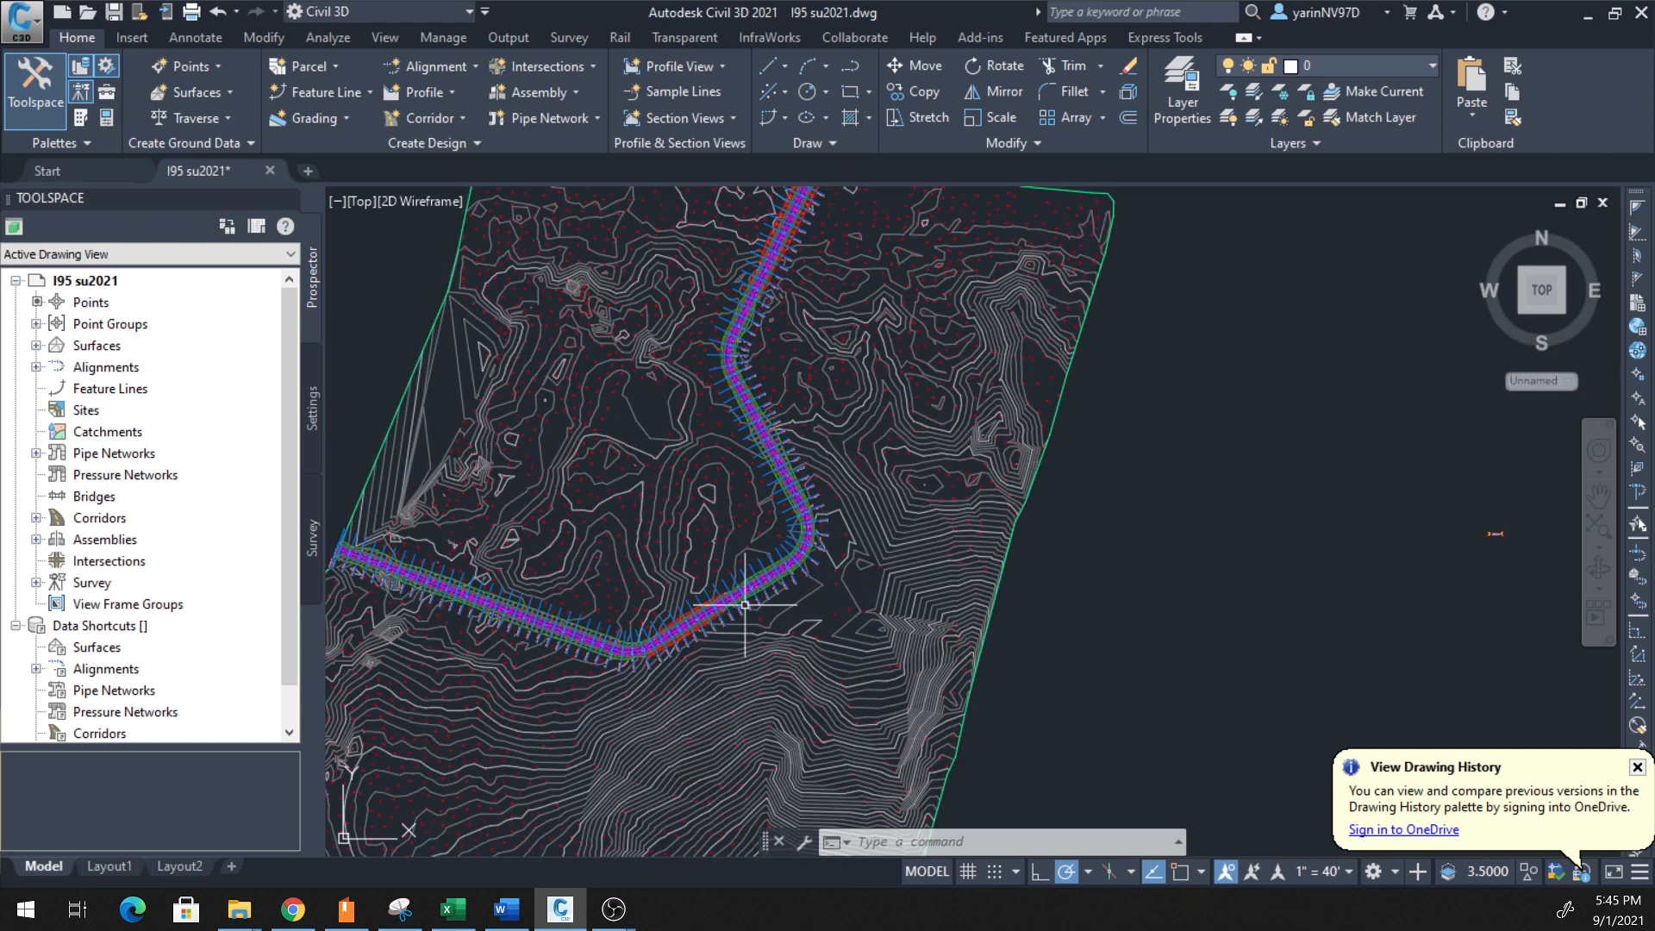
mouse_move(1219, 448)
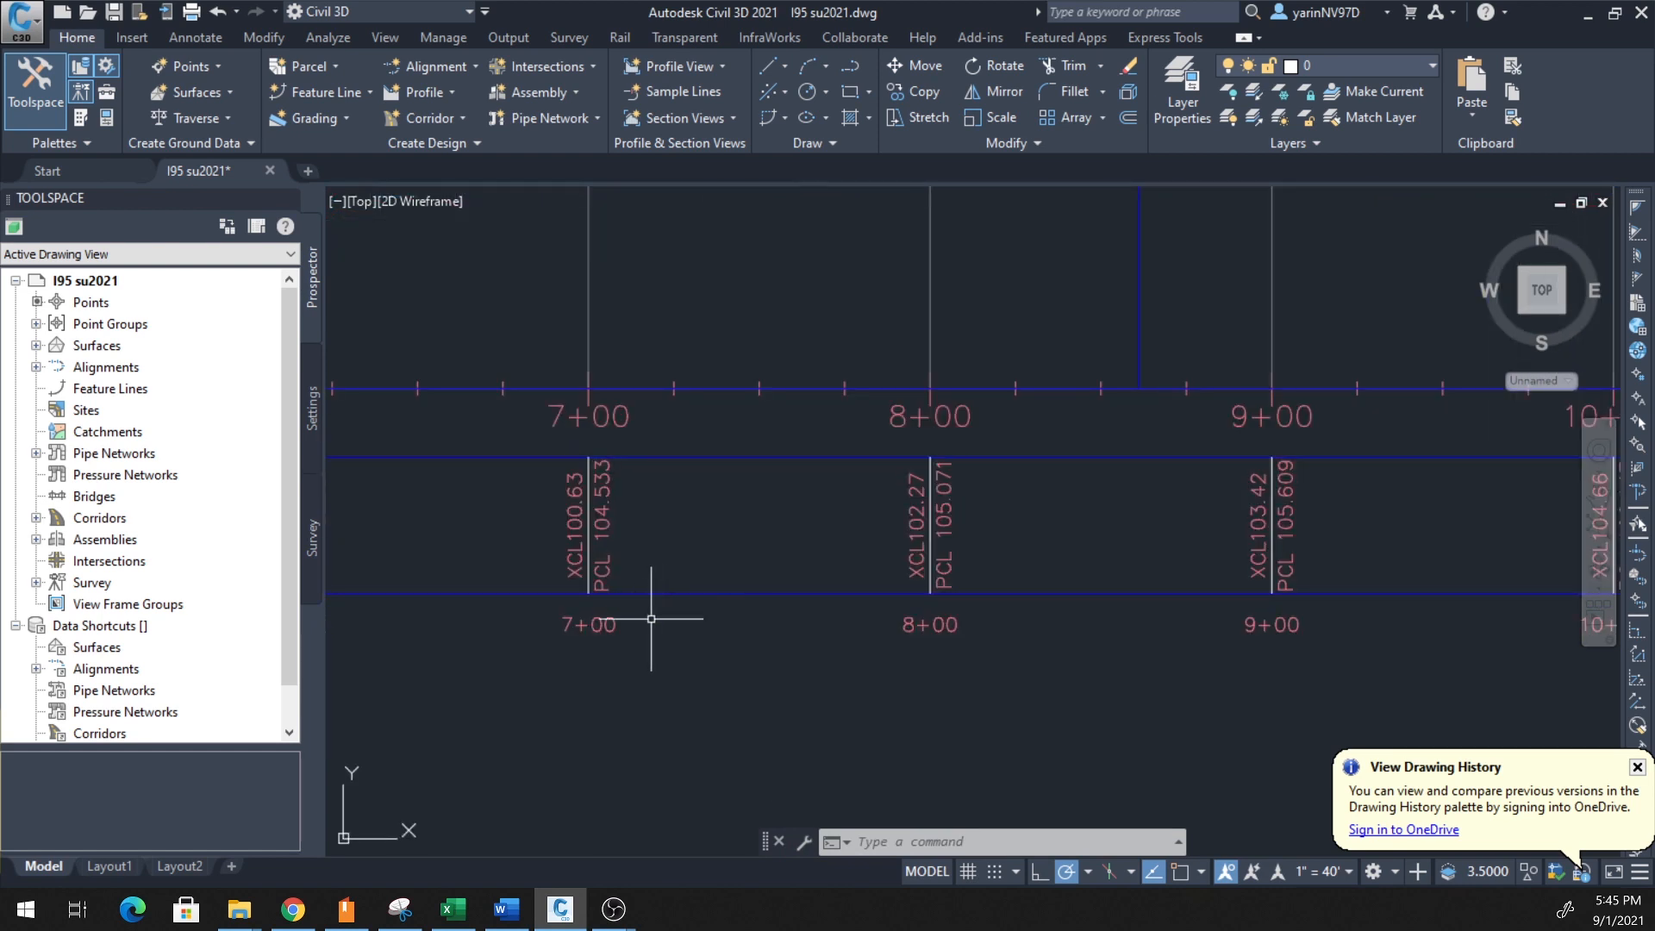
mouse_move(671, 603)
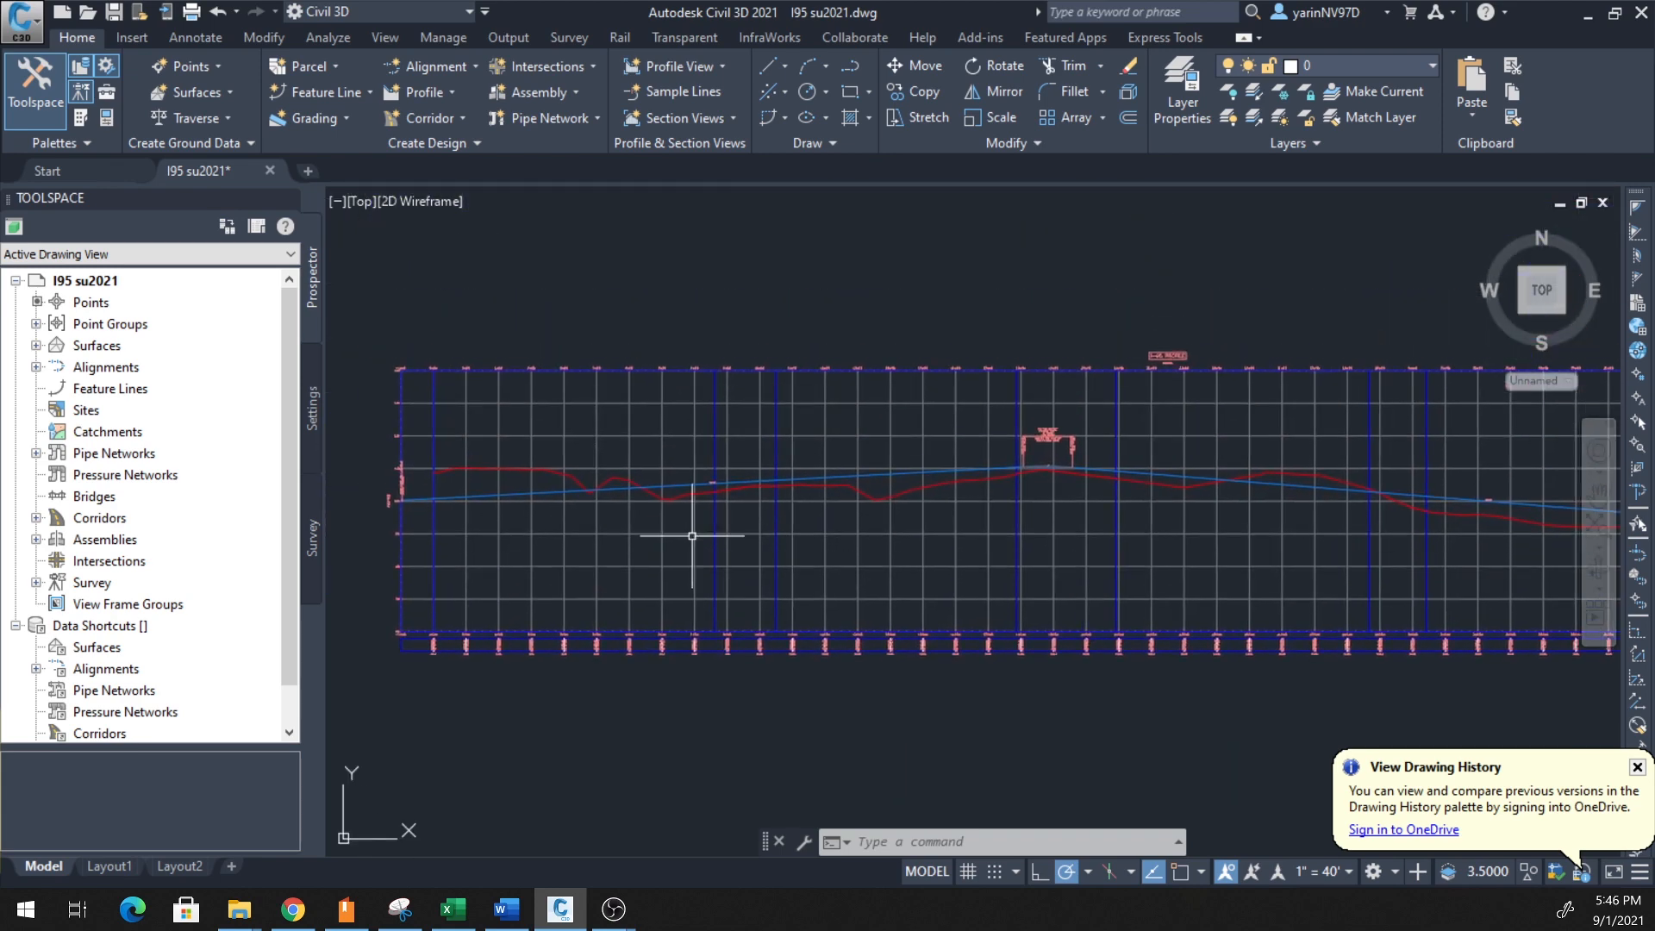
mouse_move(740, 523)
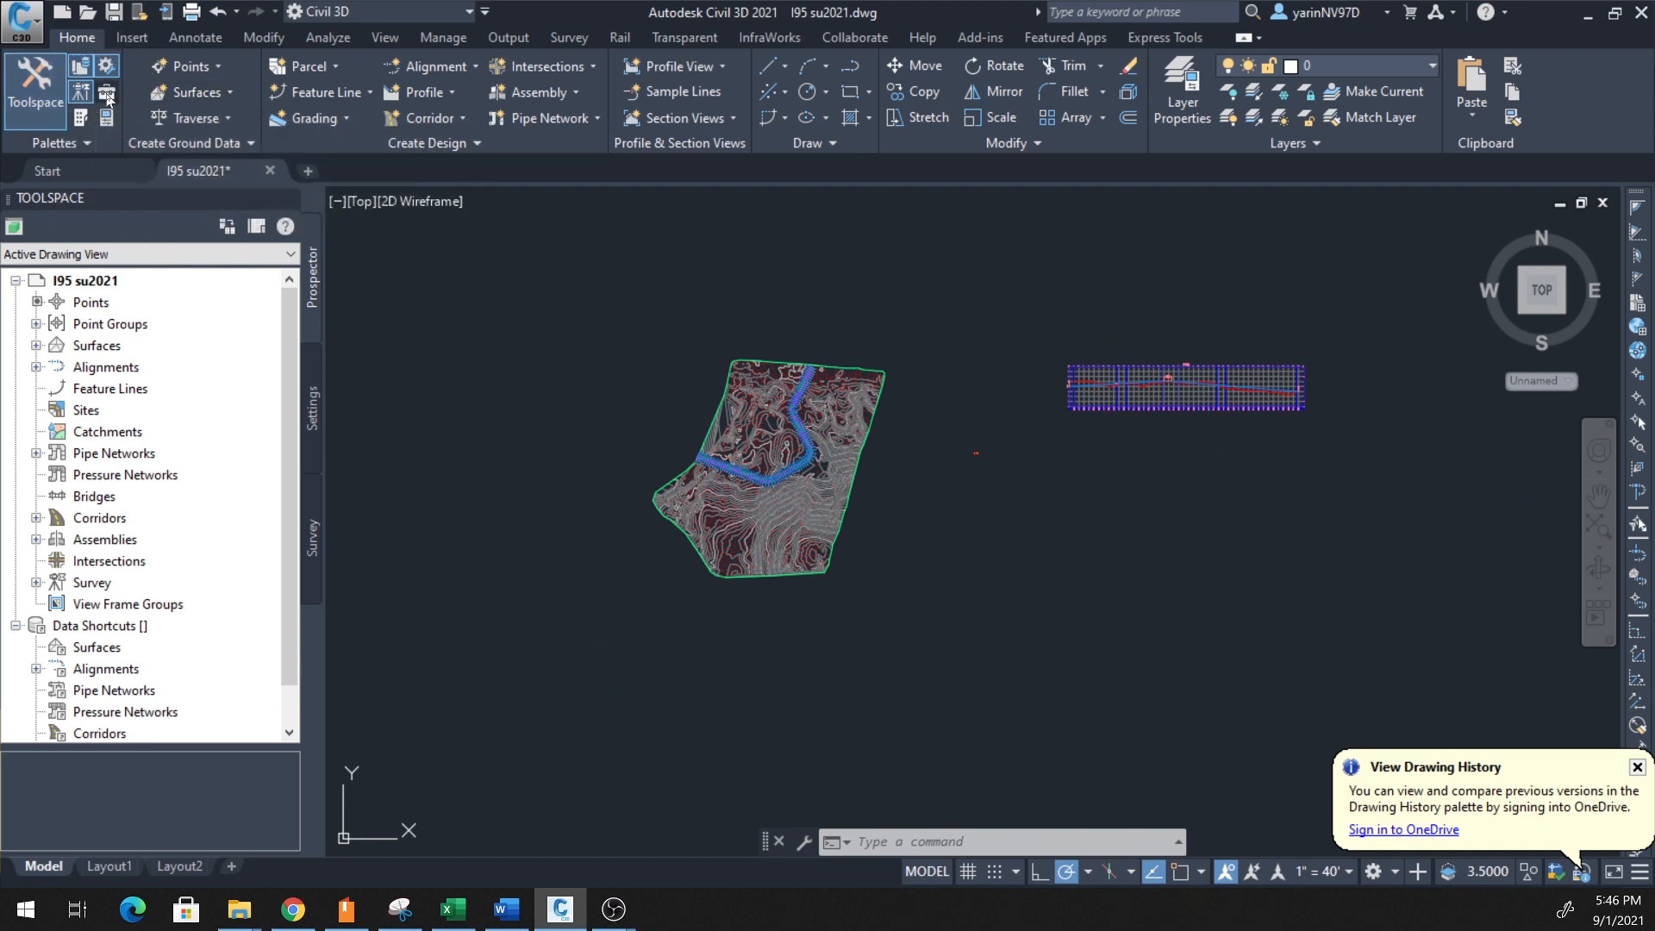
mouse_move(106, 93)
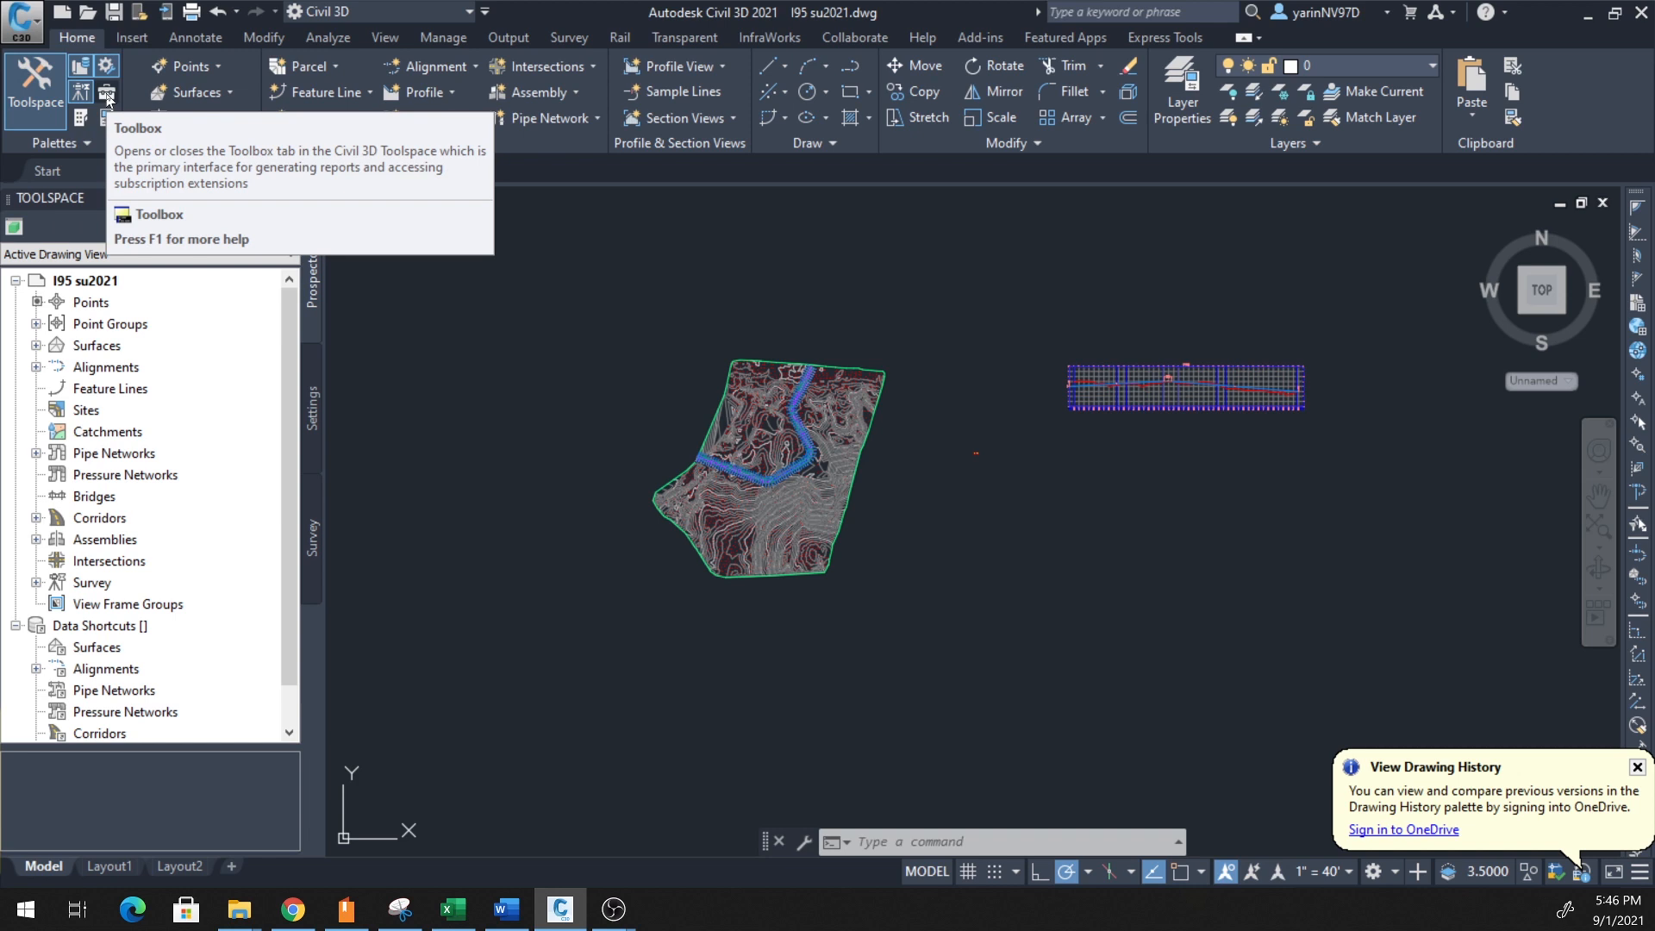
- Expand the Toolbox Reports Manager to show the available Profile reports
click(105, 92)
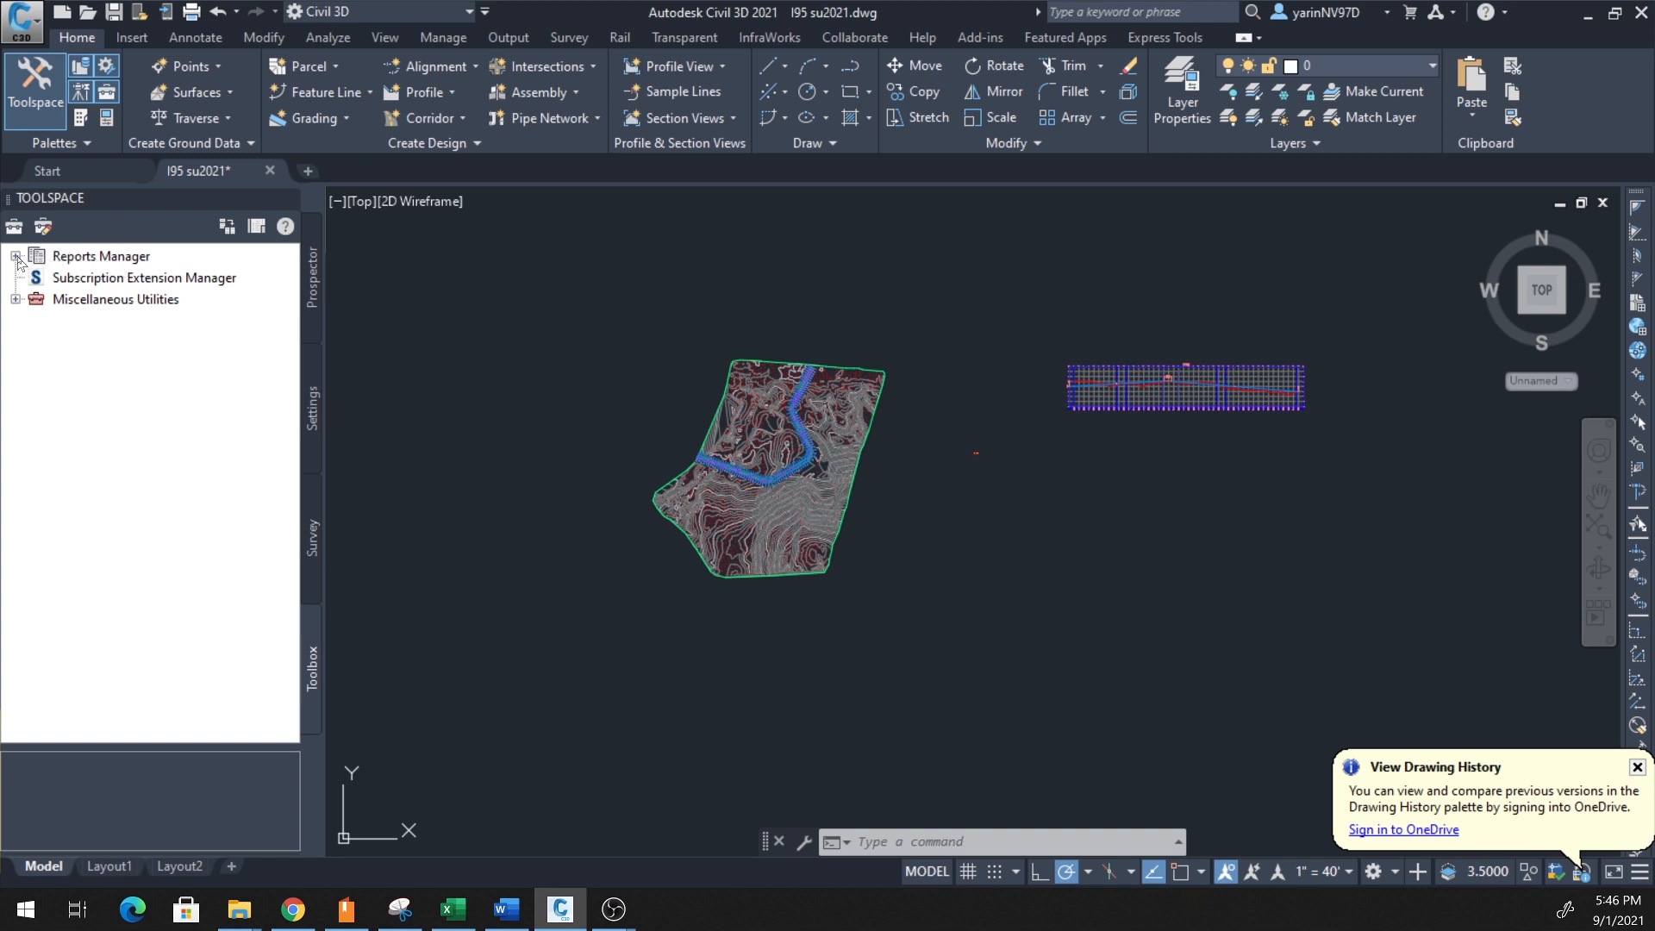
click(17, 260)
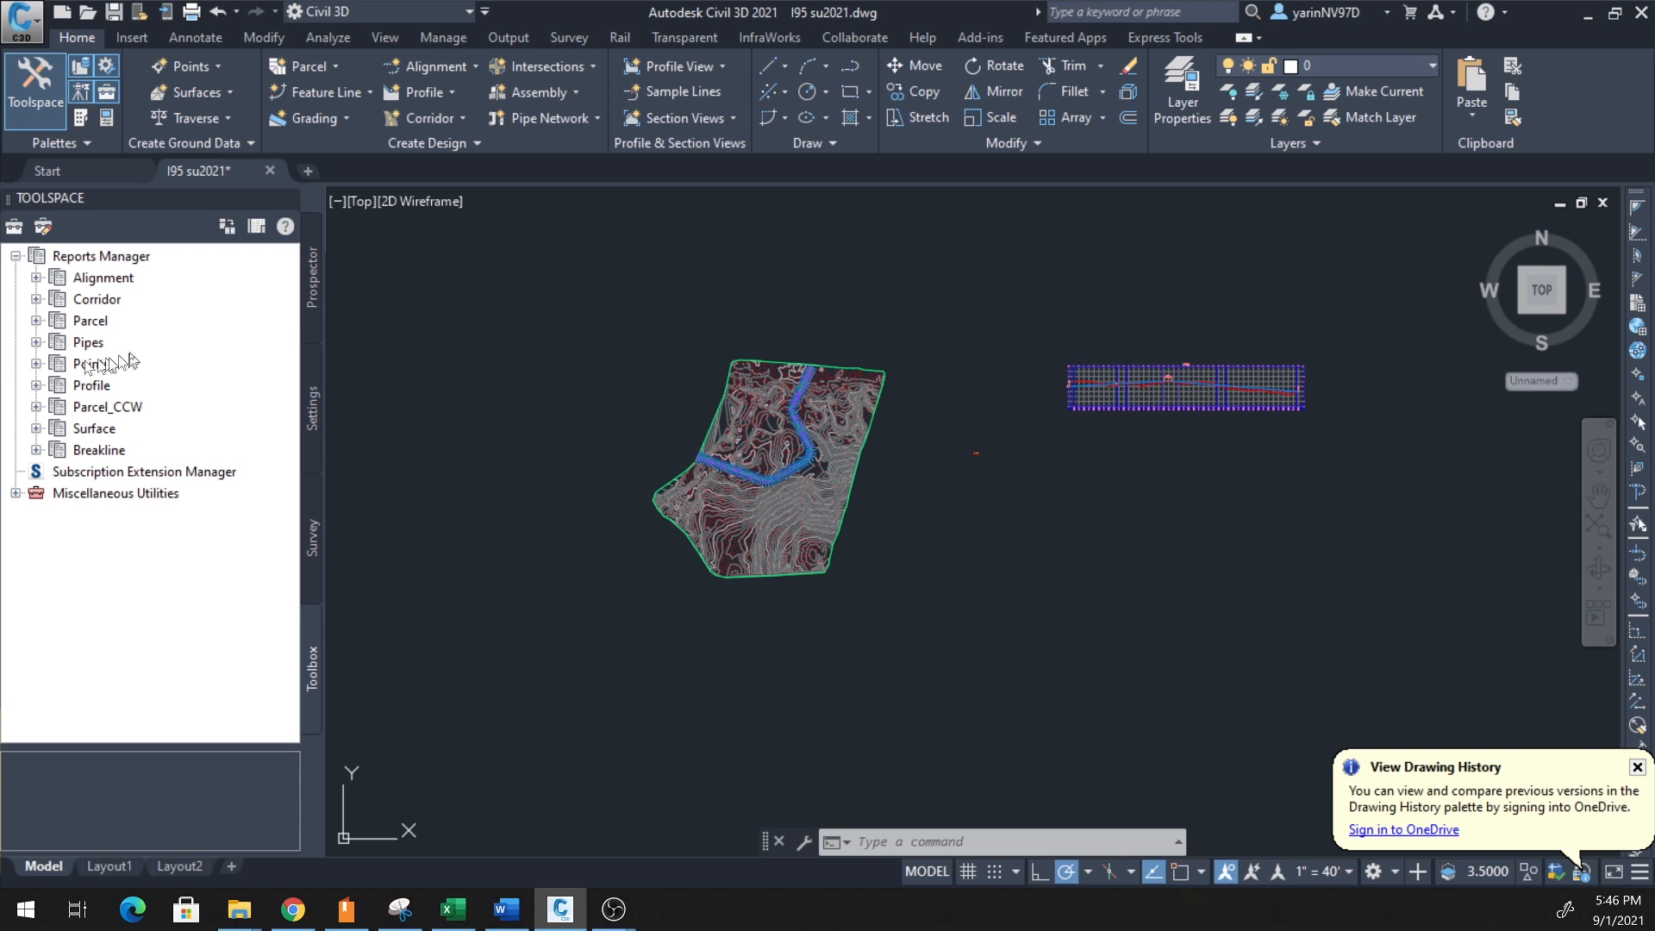
mouse_move(126, 299)
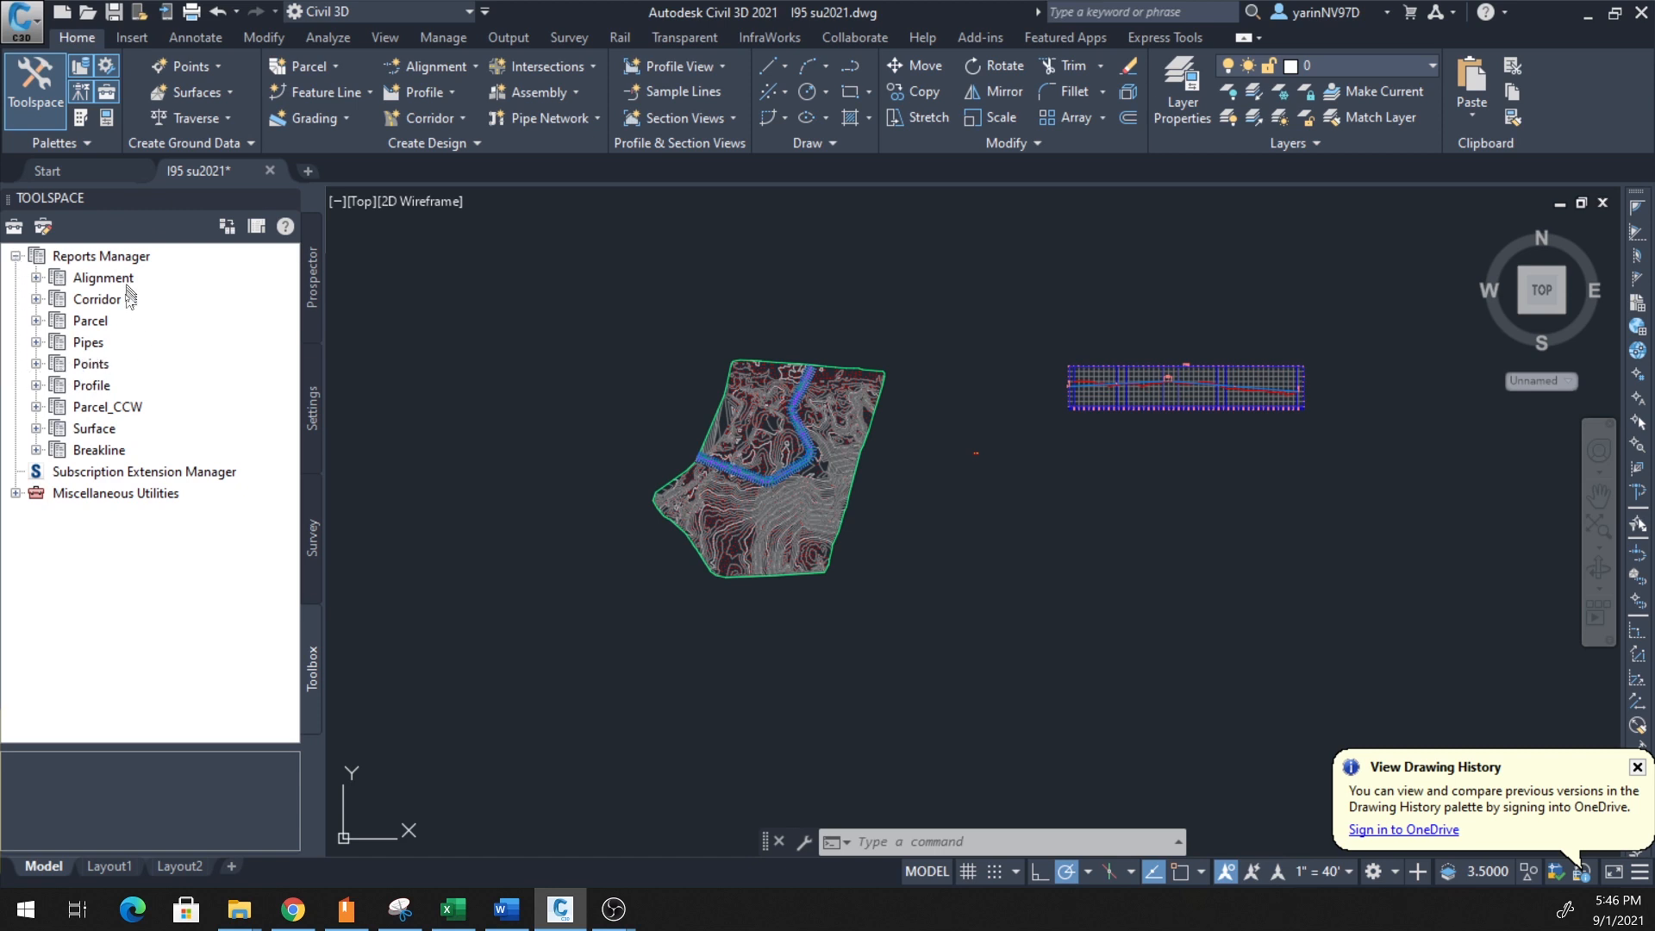
mouse_move(119, 373)
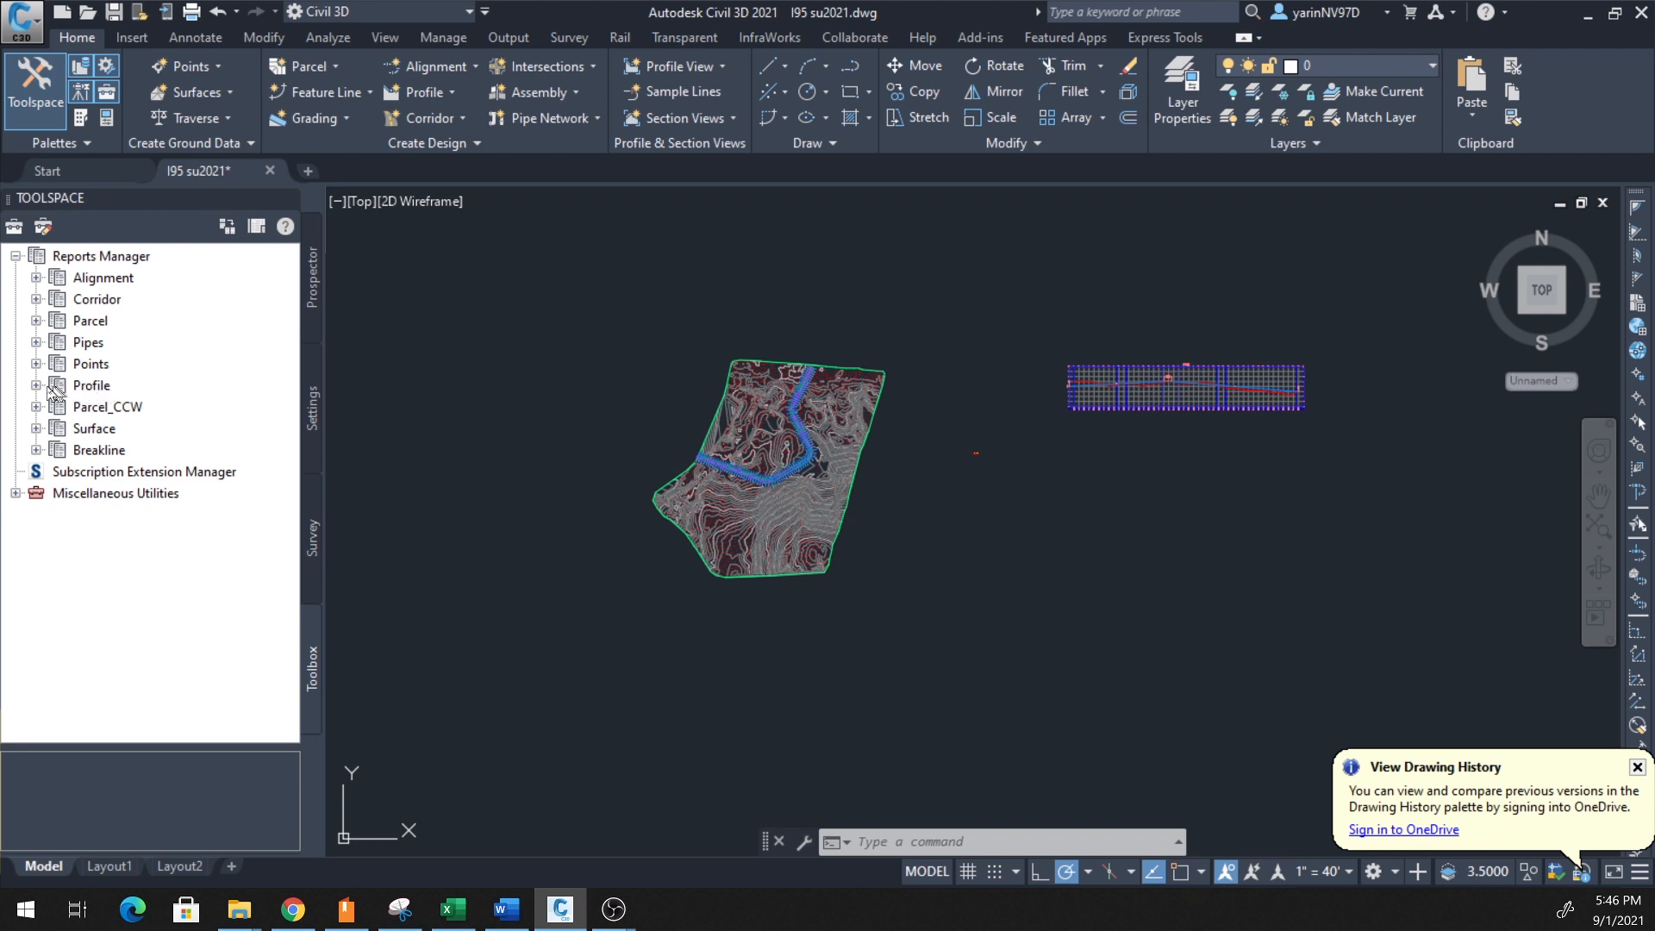
click(35, 384)
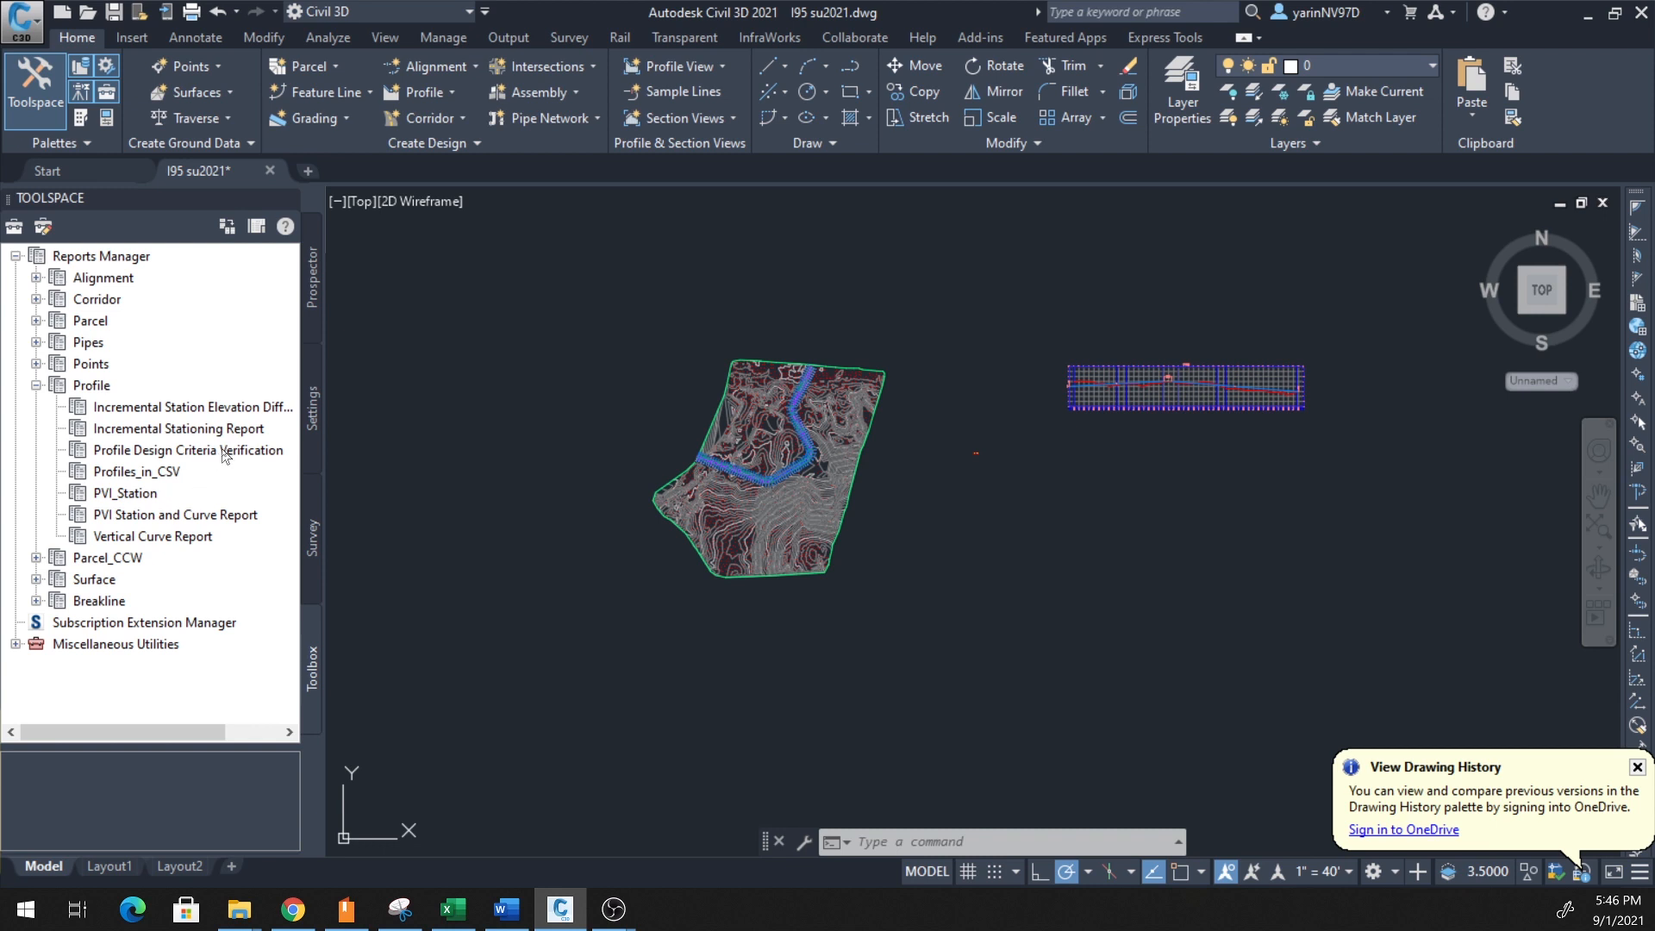
mouse_move(198, 417)
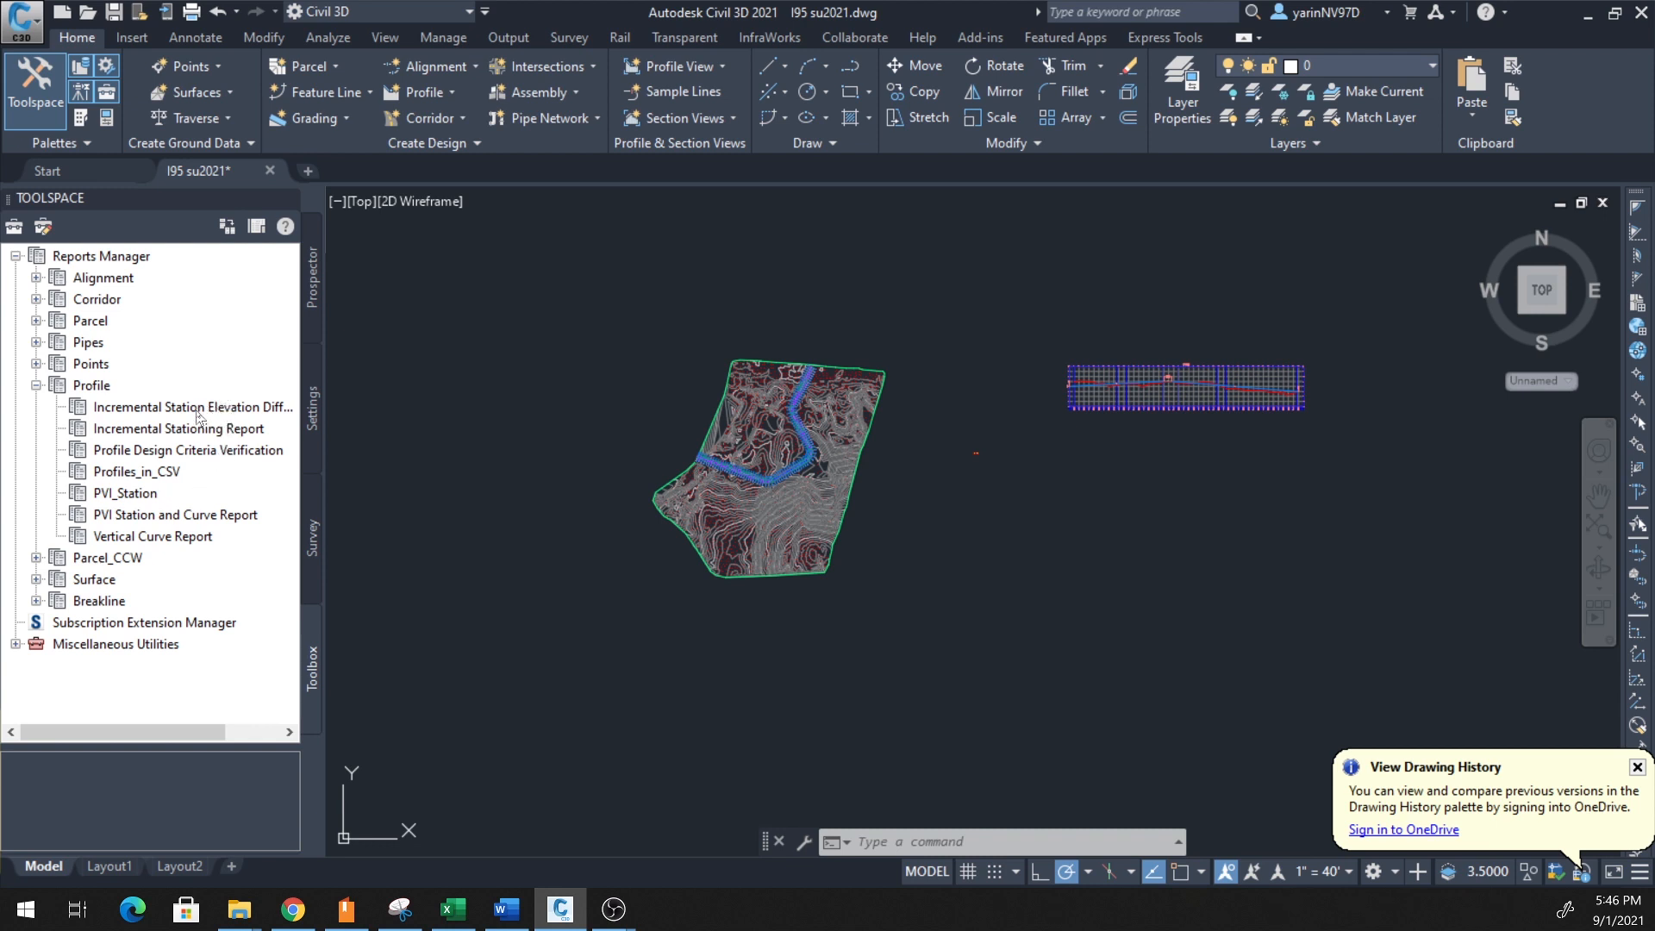
- Execute the Incremental Station Elevation Difference Report from its right-click menu
click(190, 407)
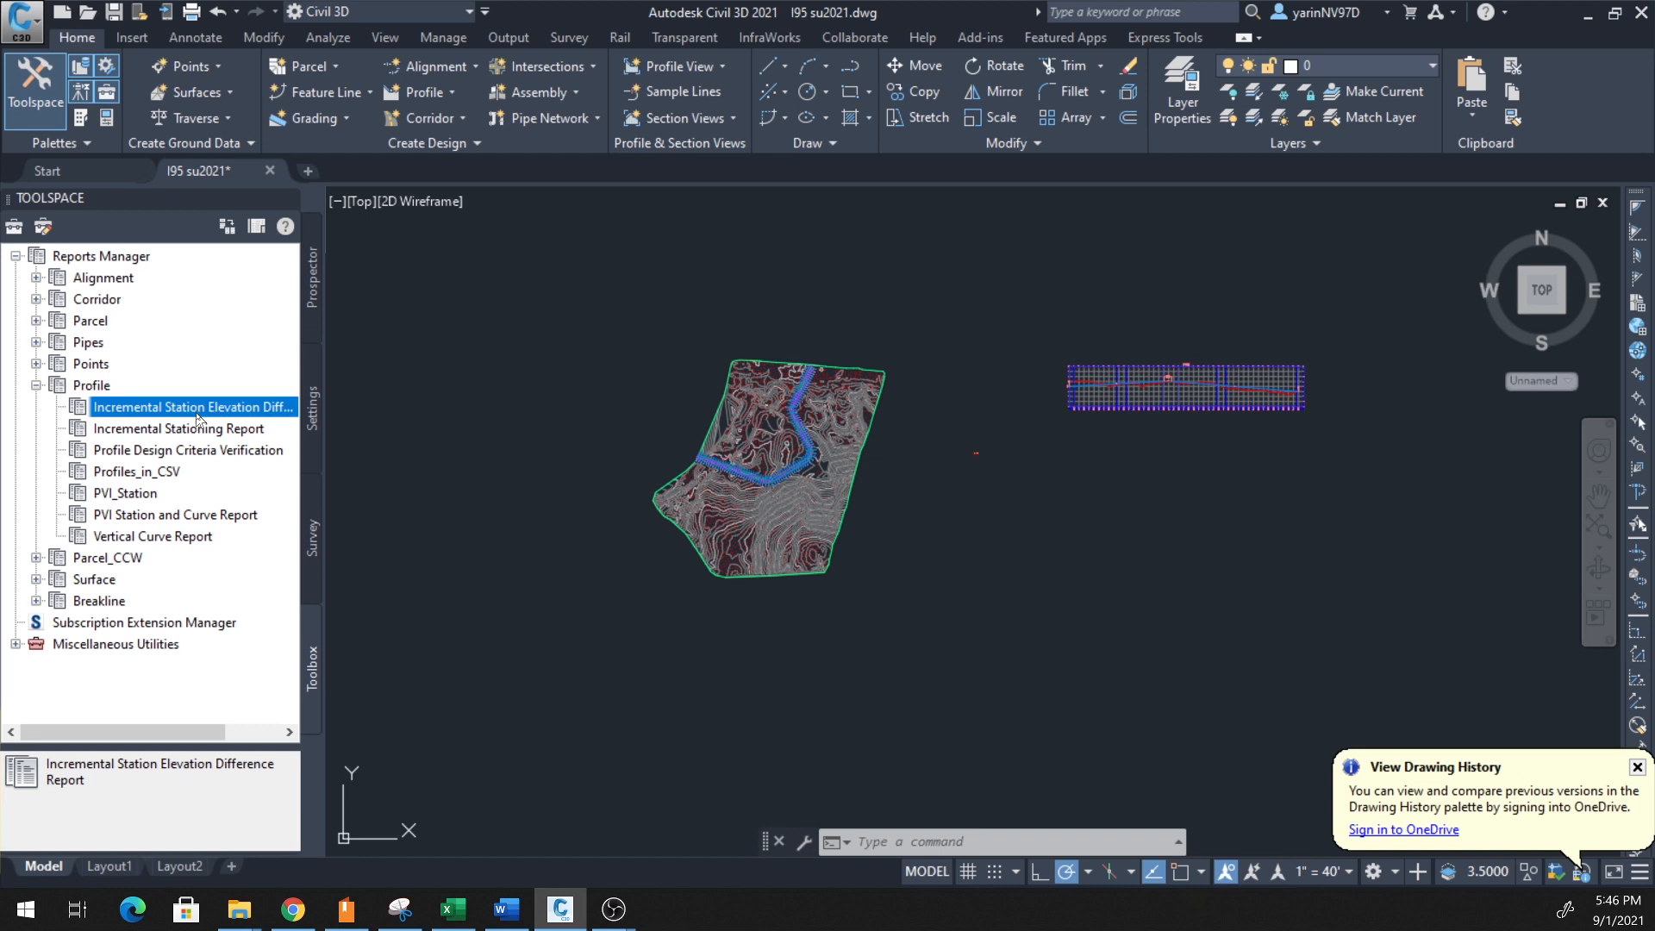
right_click(193, 407)
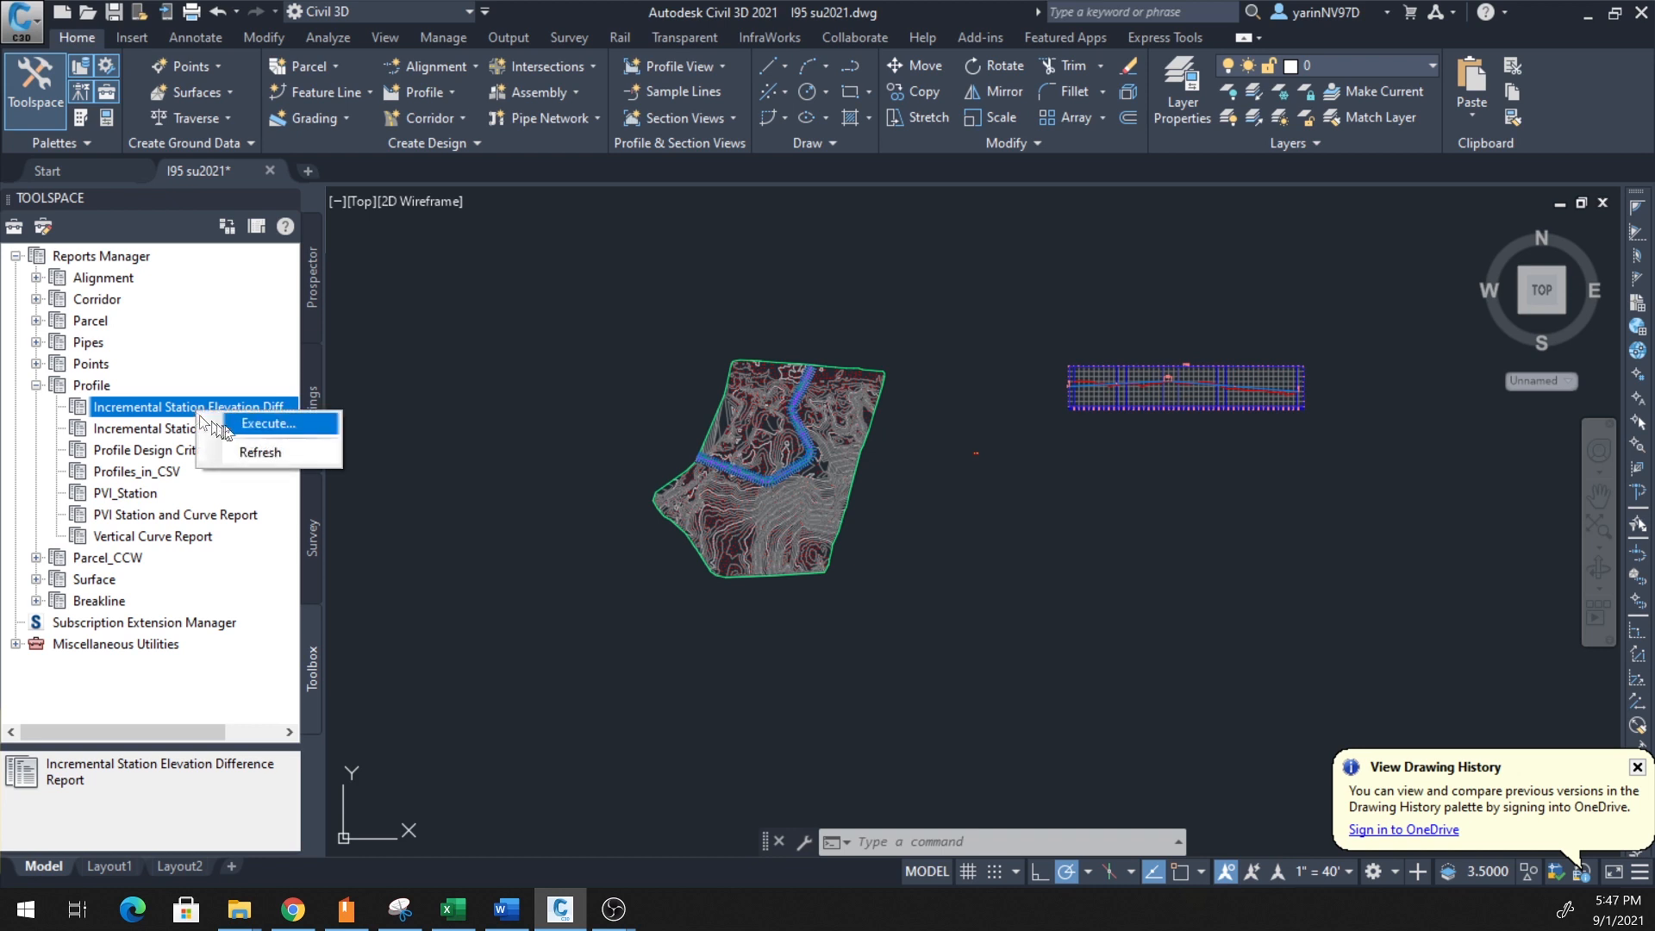
click(265, 424)
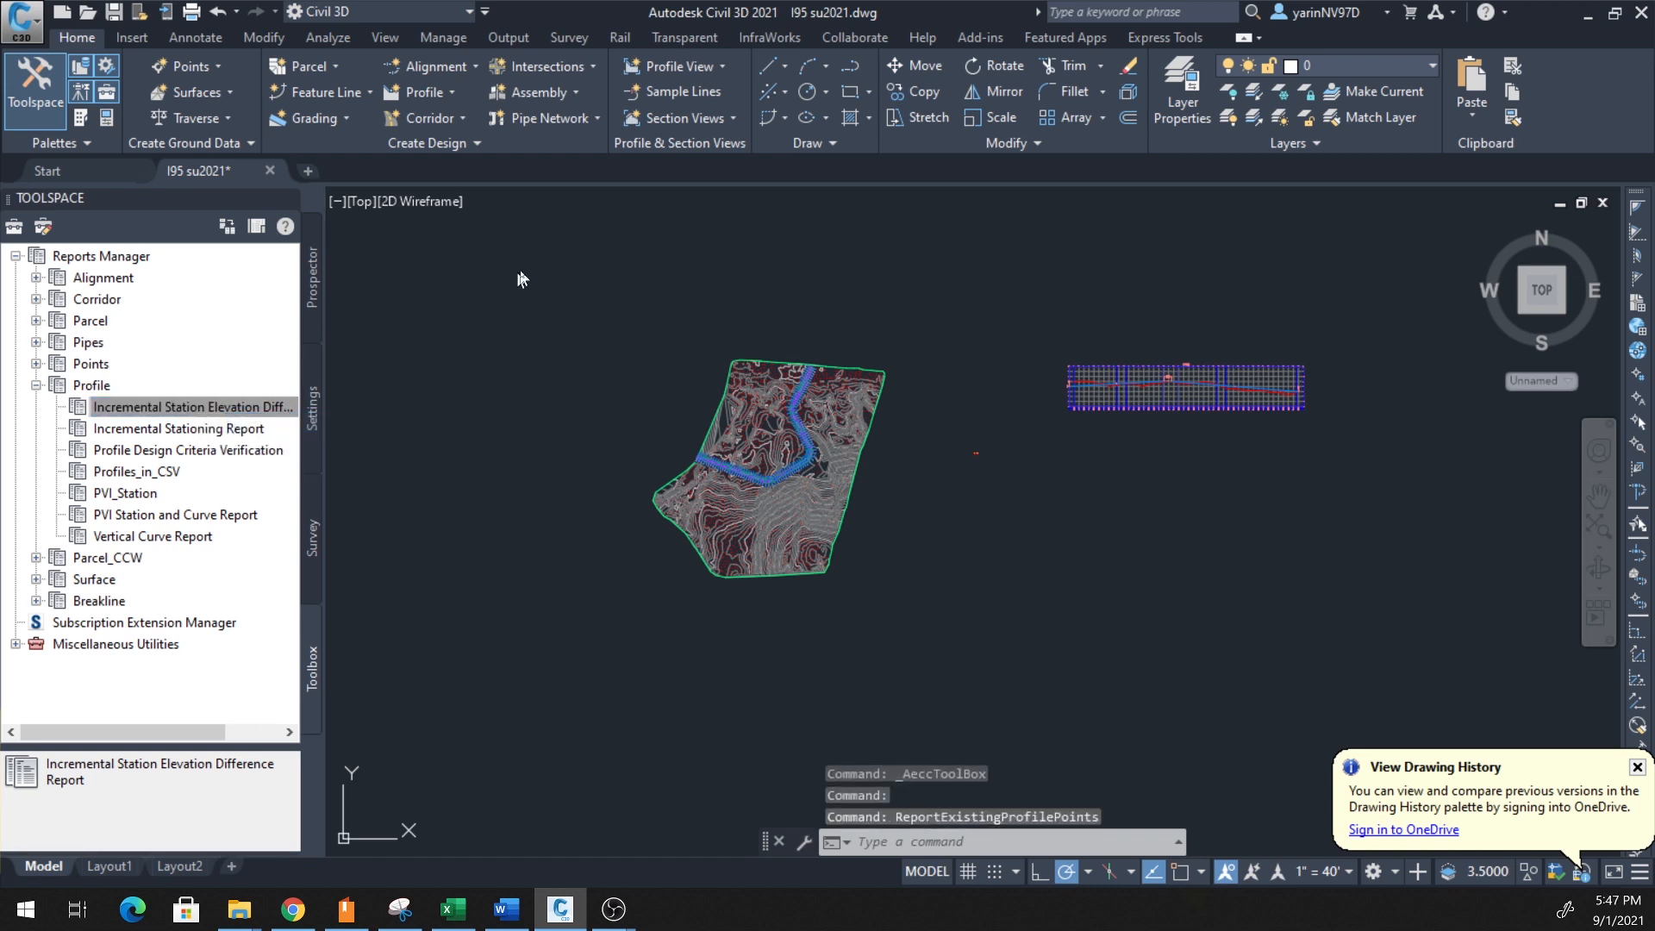
mouse_move(642, 277)
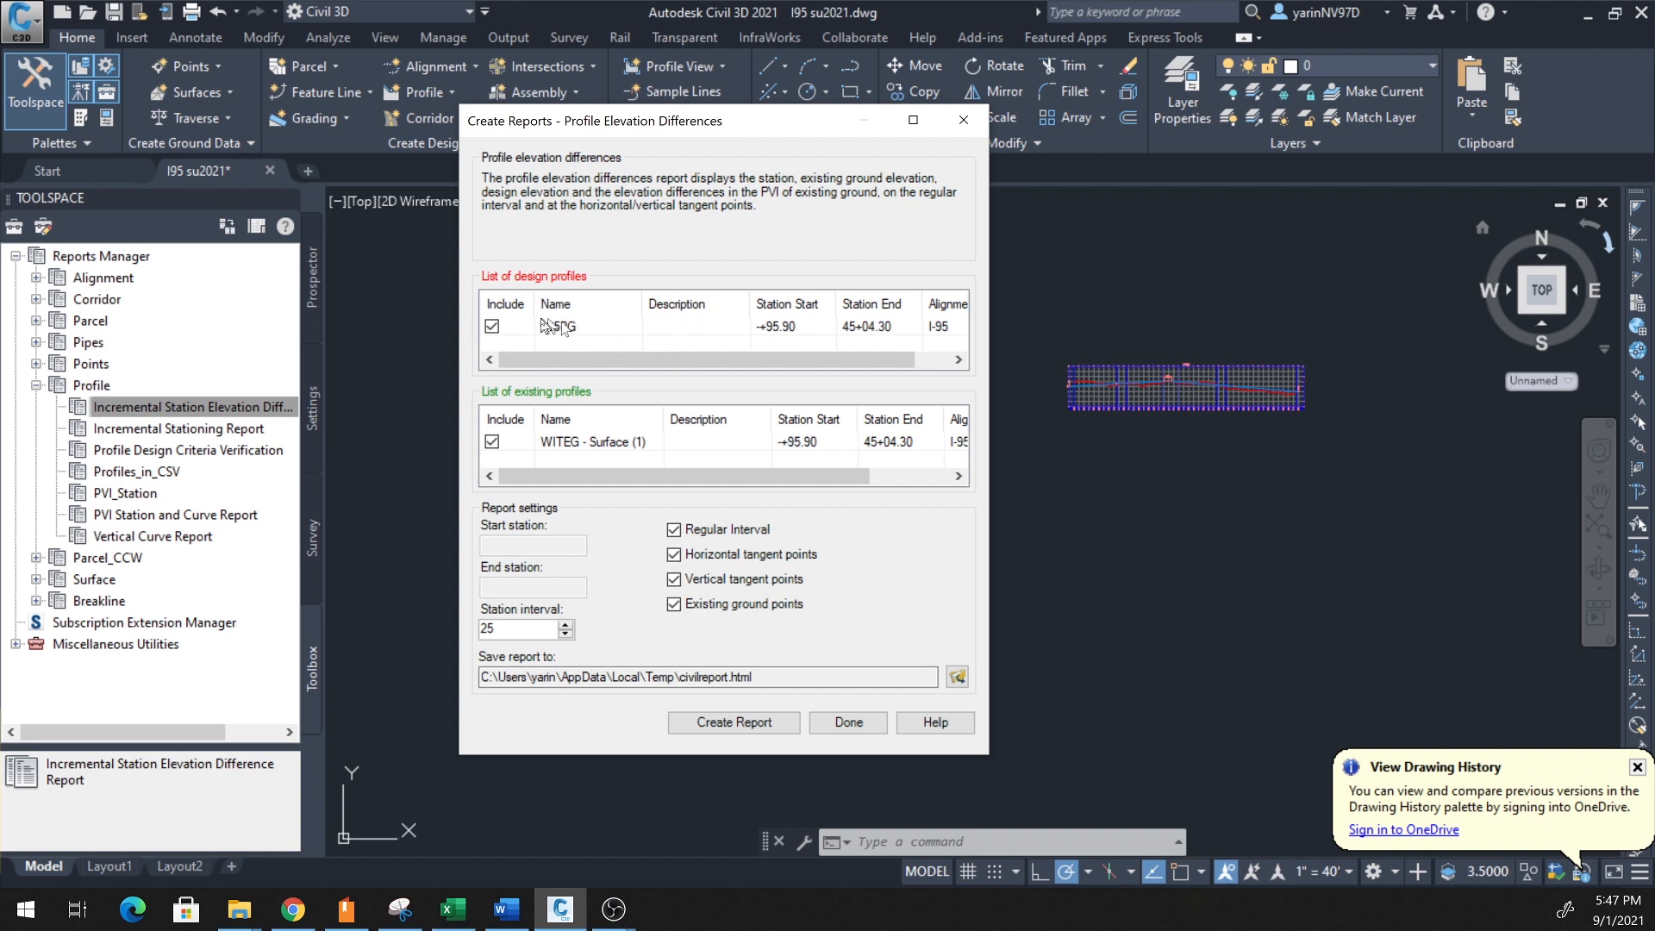
- Select the I-95PG design profile and change the station interval from 25 to 50
click(581, 326)
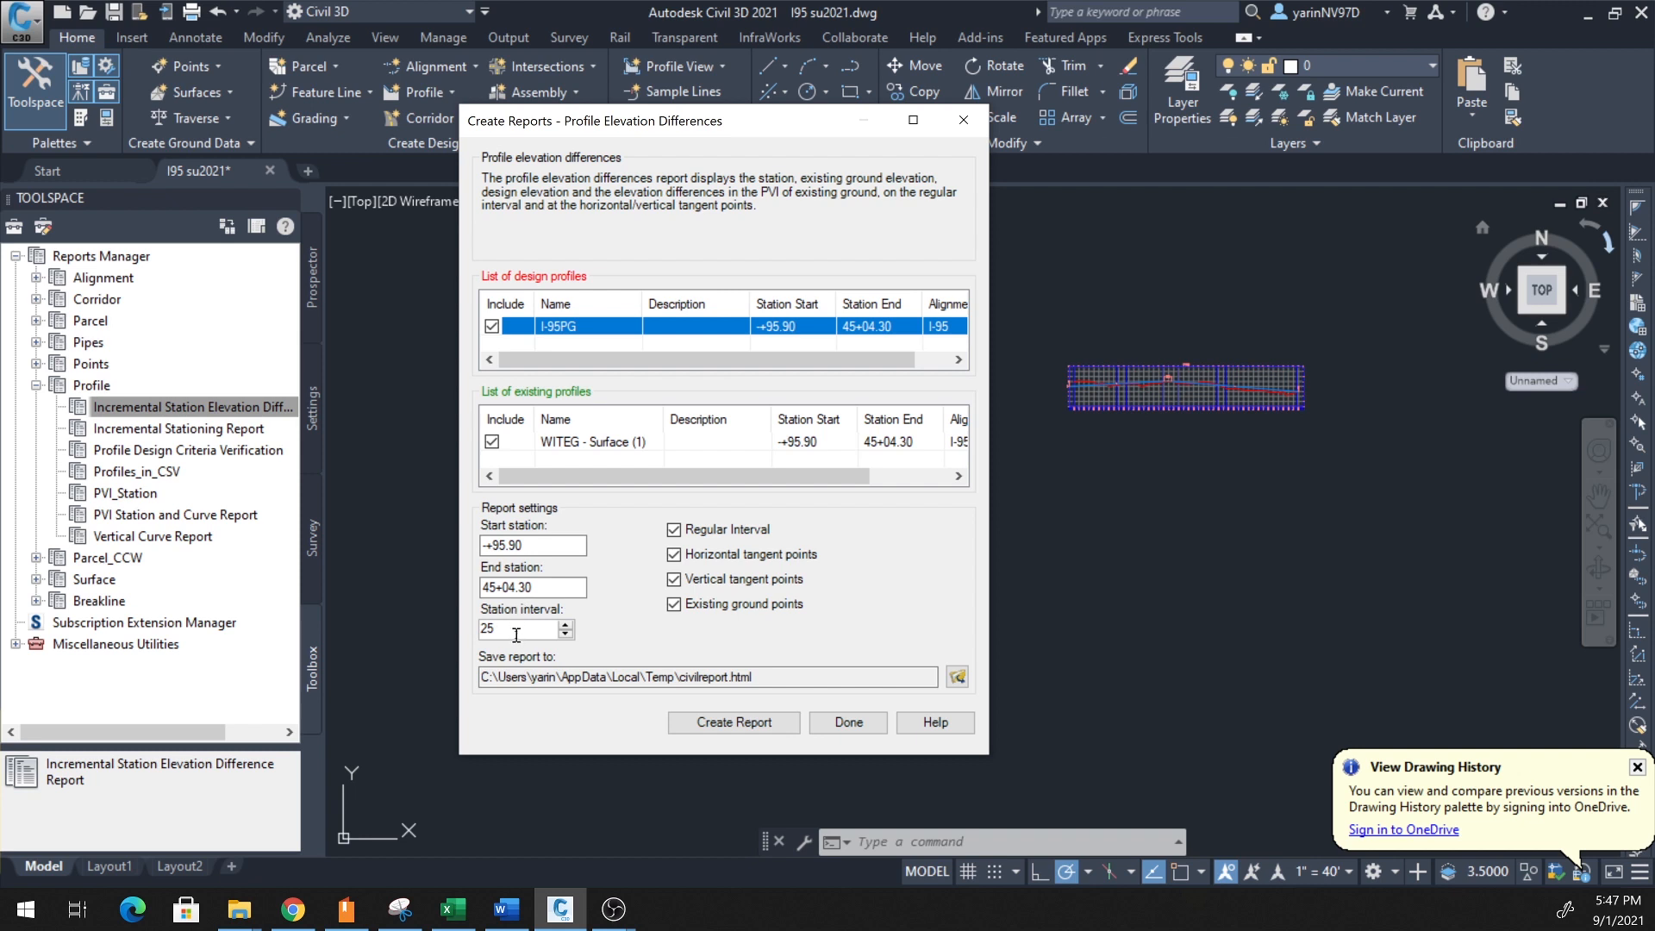
click(518, 628)
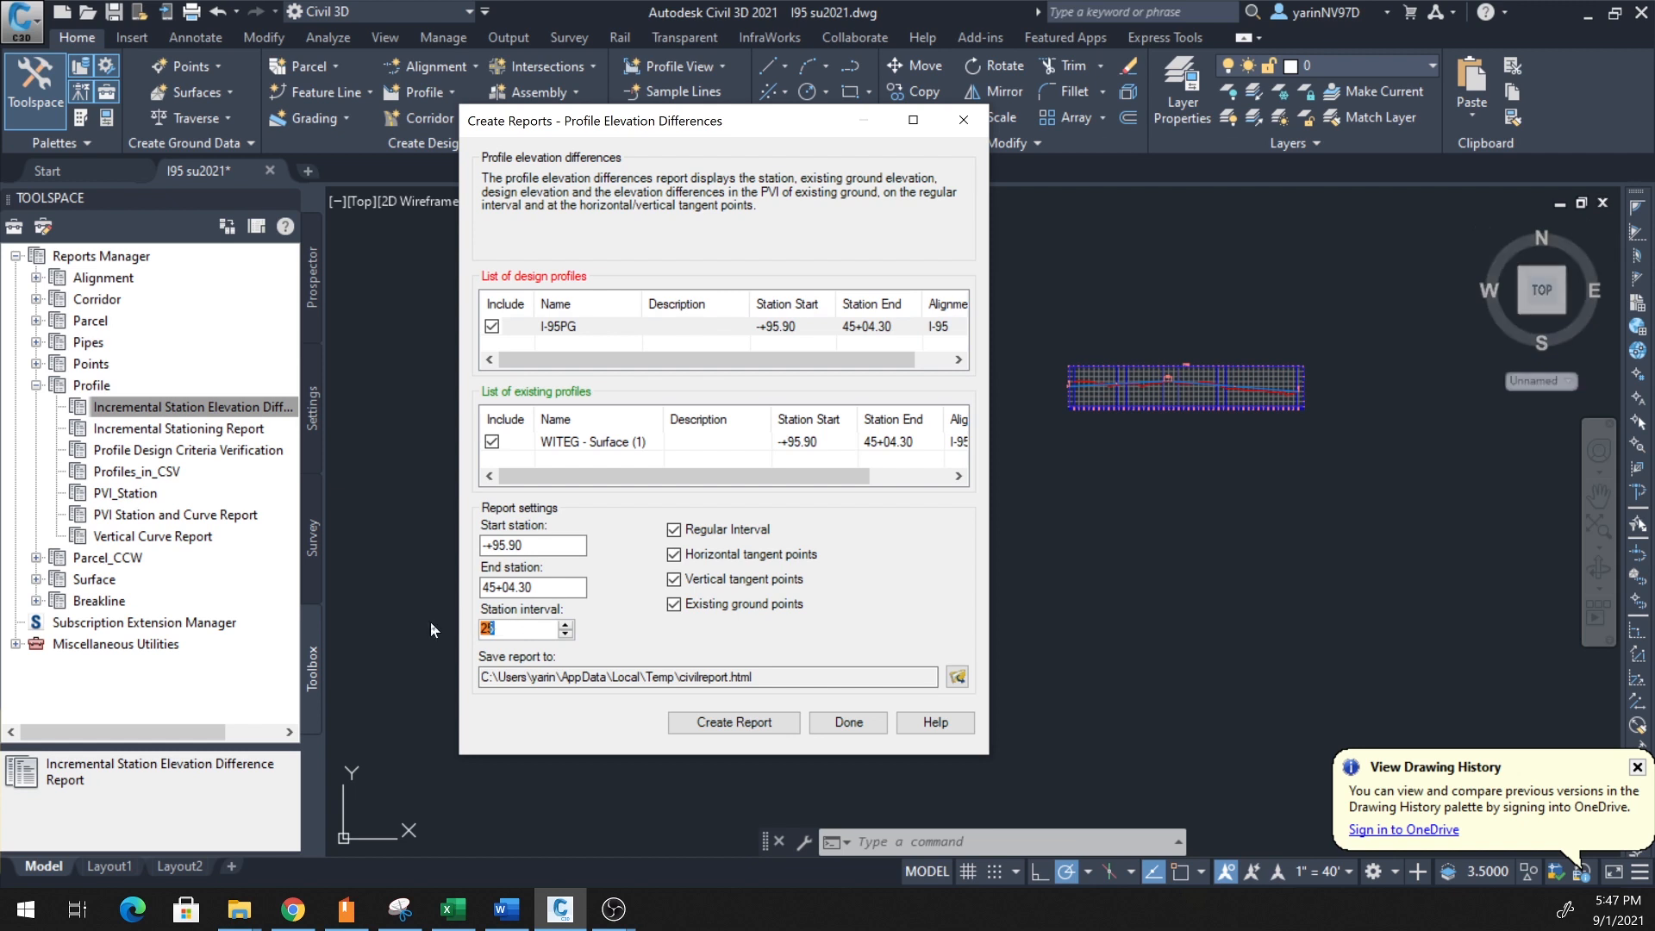
text(50)
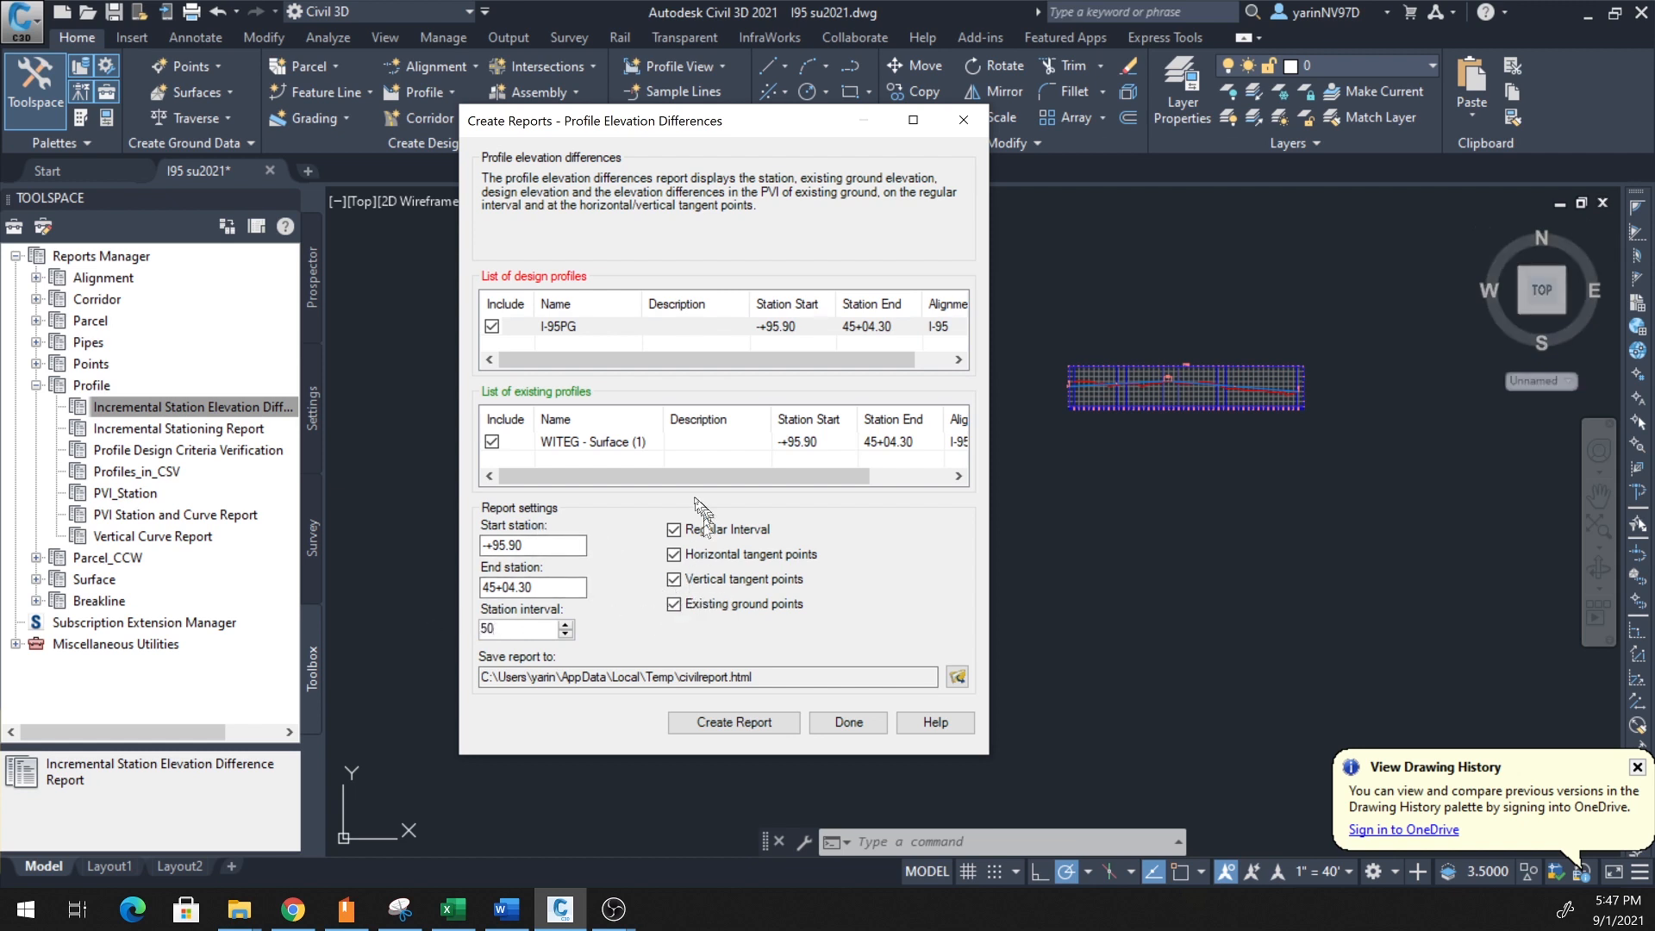
mouse_move(699, 498)
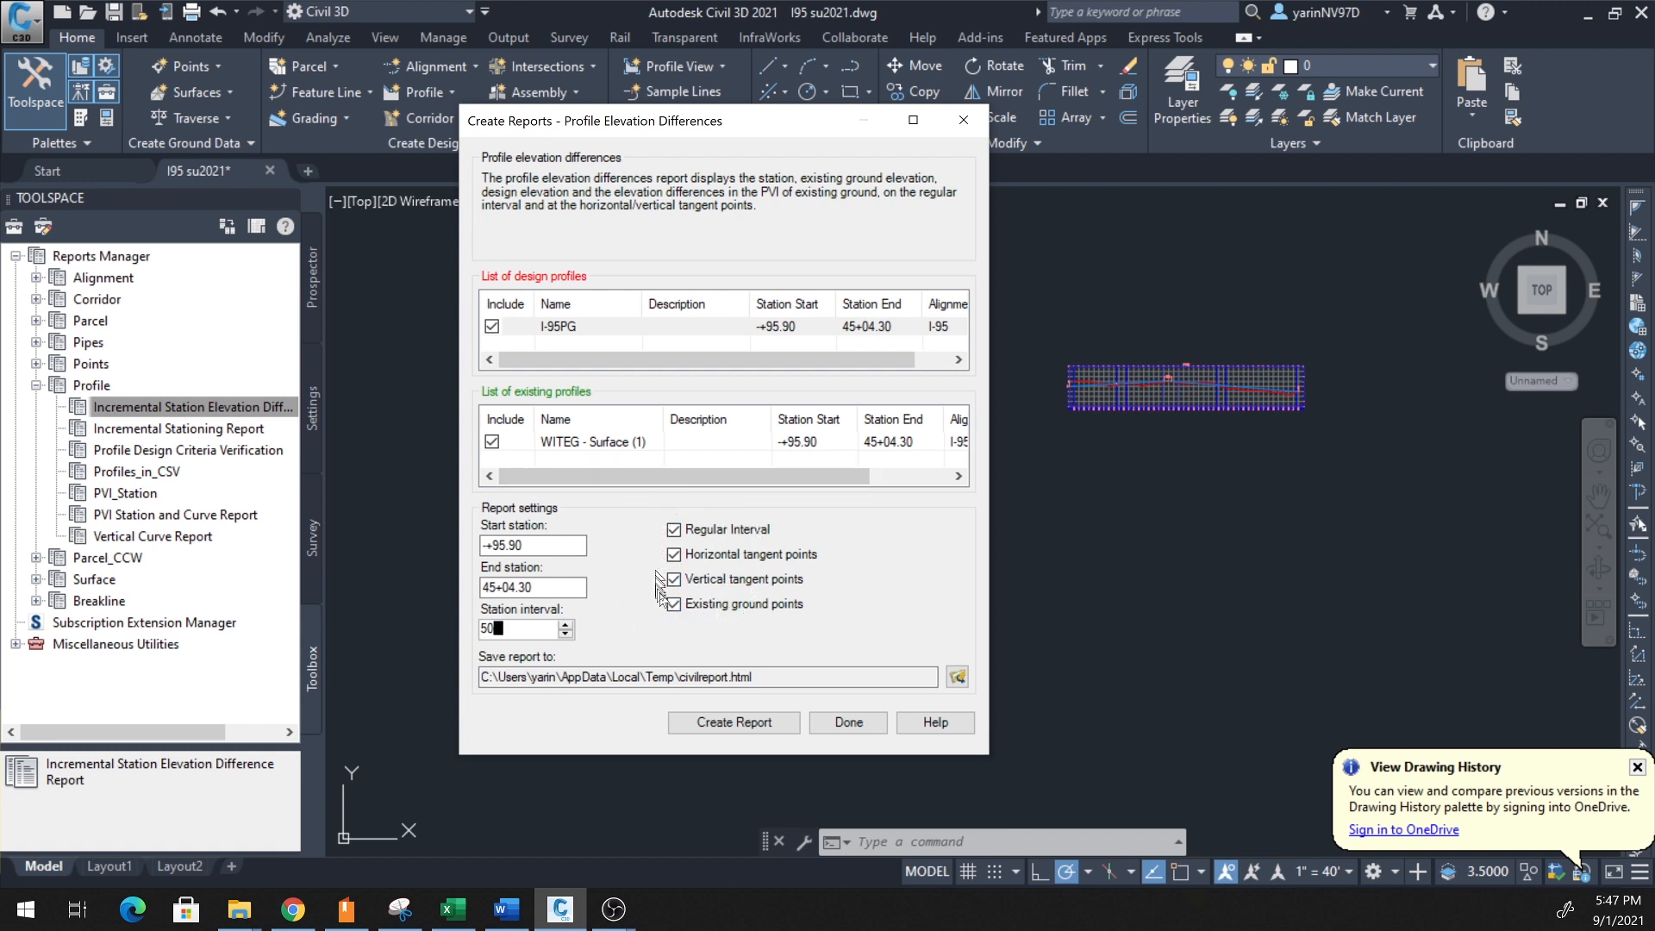
click(673, 603)
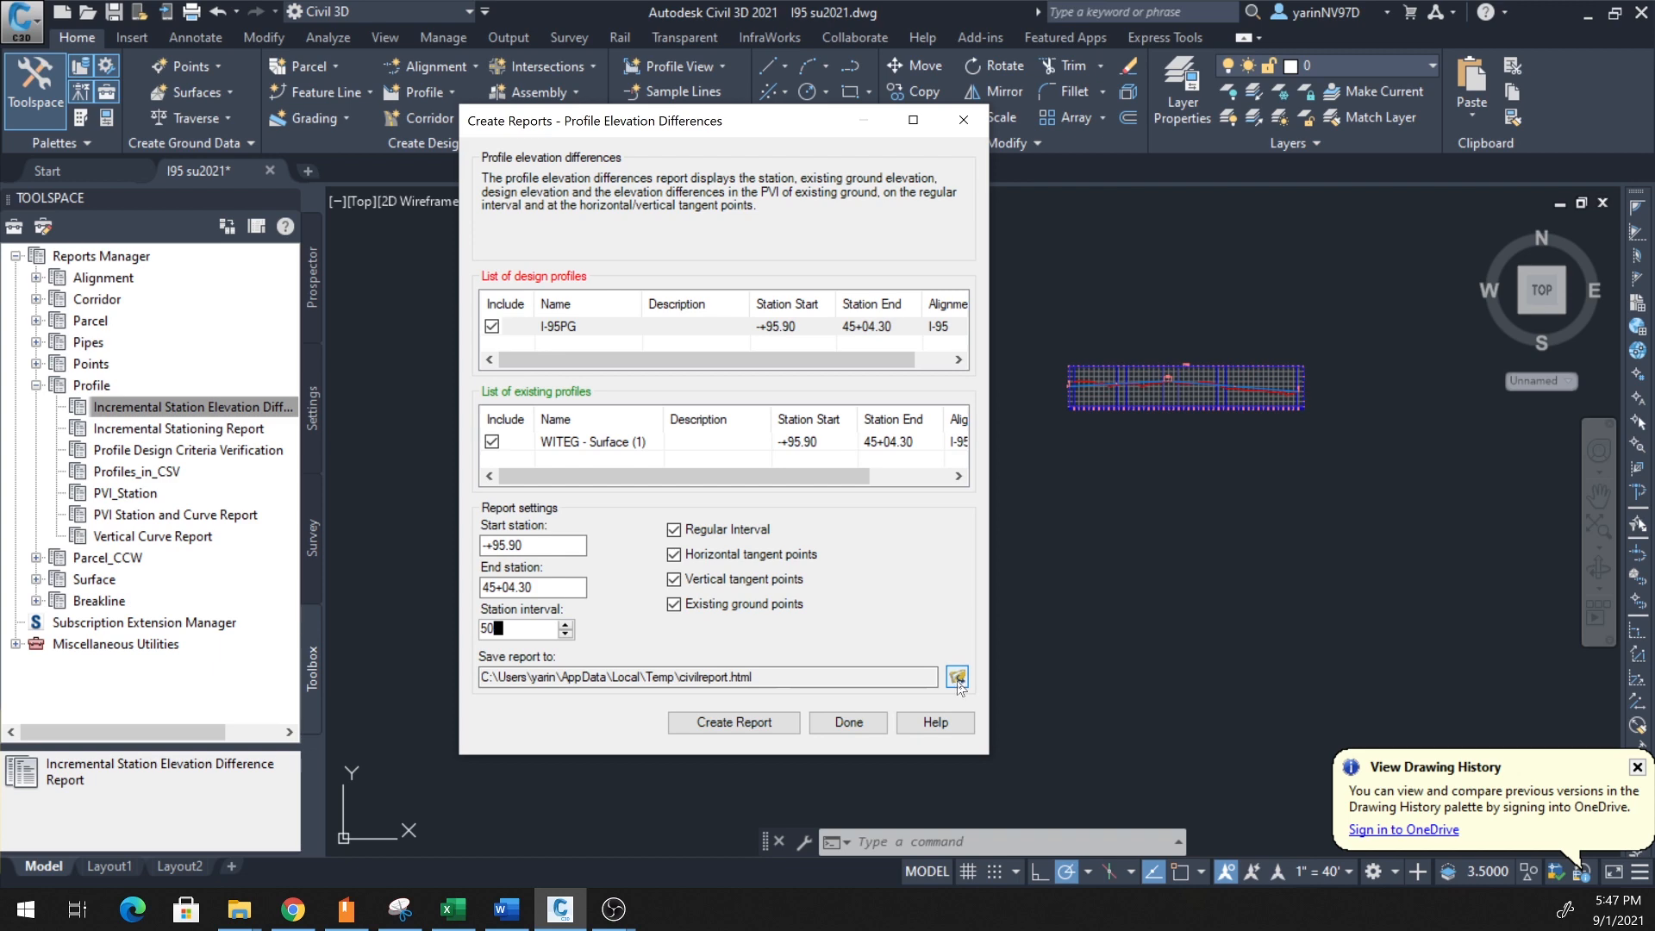
- Set the report output to an Excel 97-2003 workbook in the CAD 3 D folder
click(955, 676)
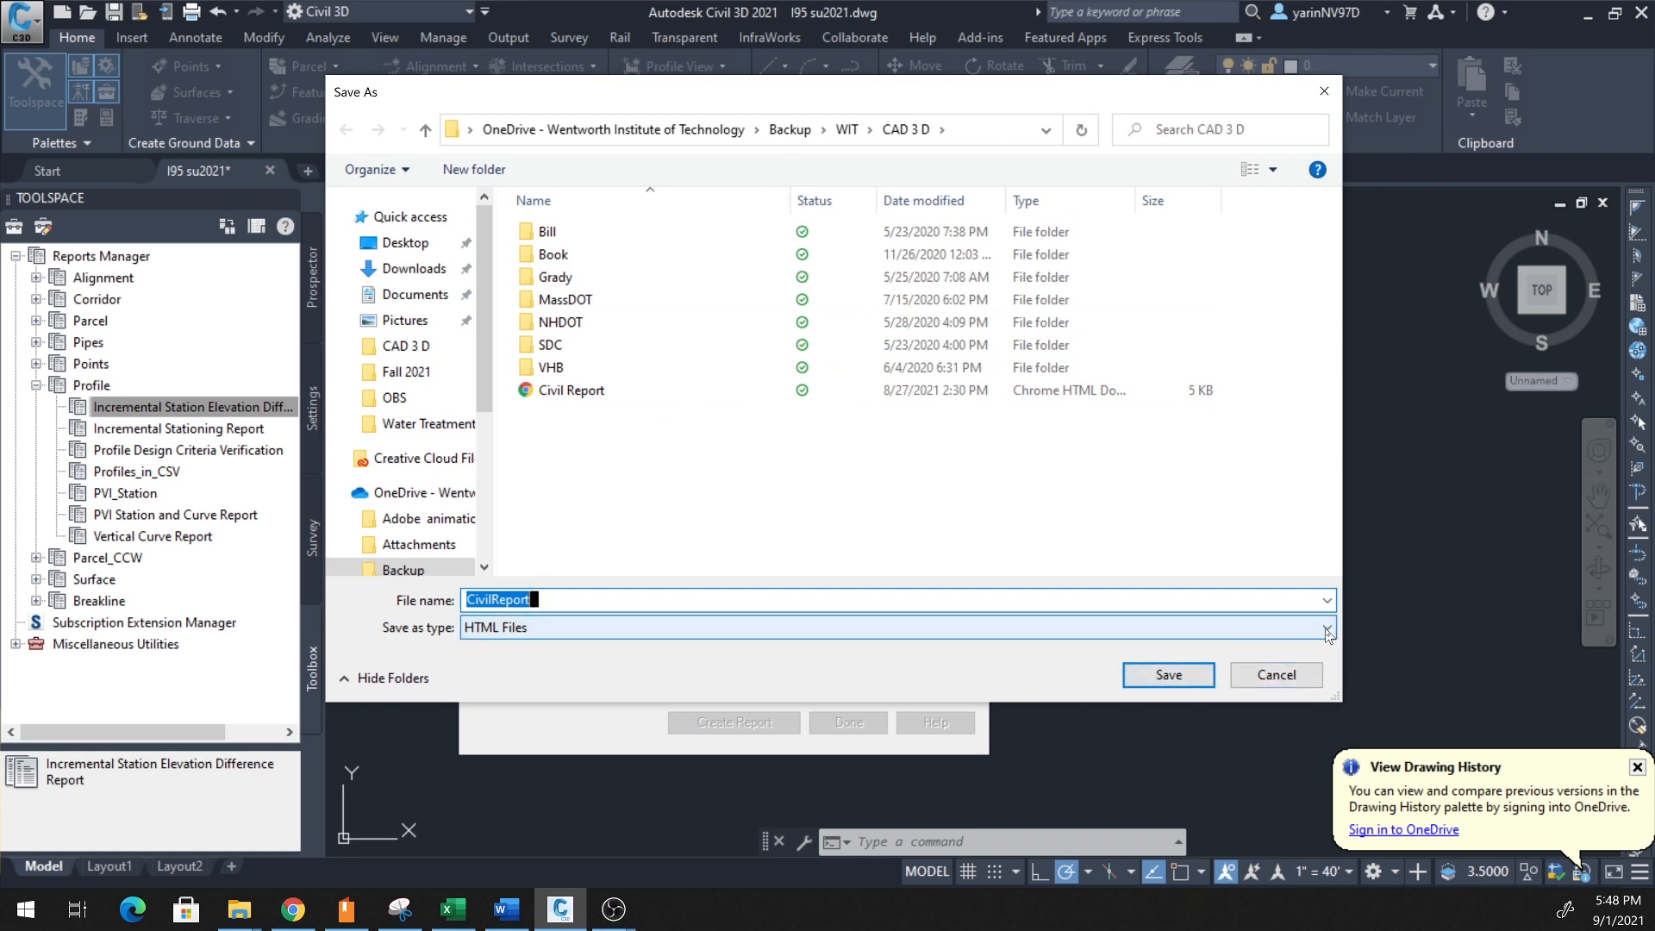
click(1326, 627)
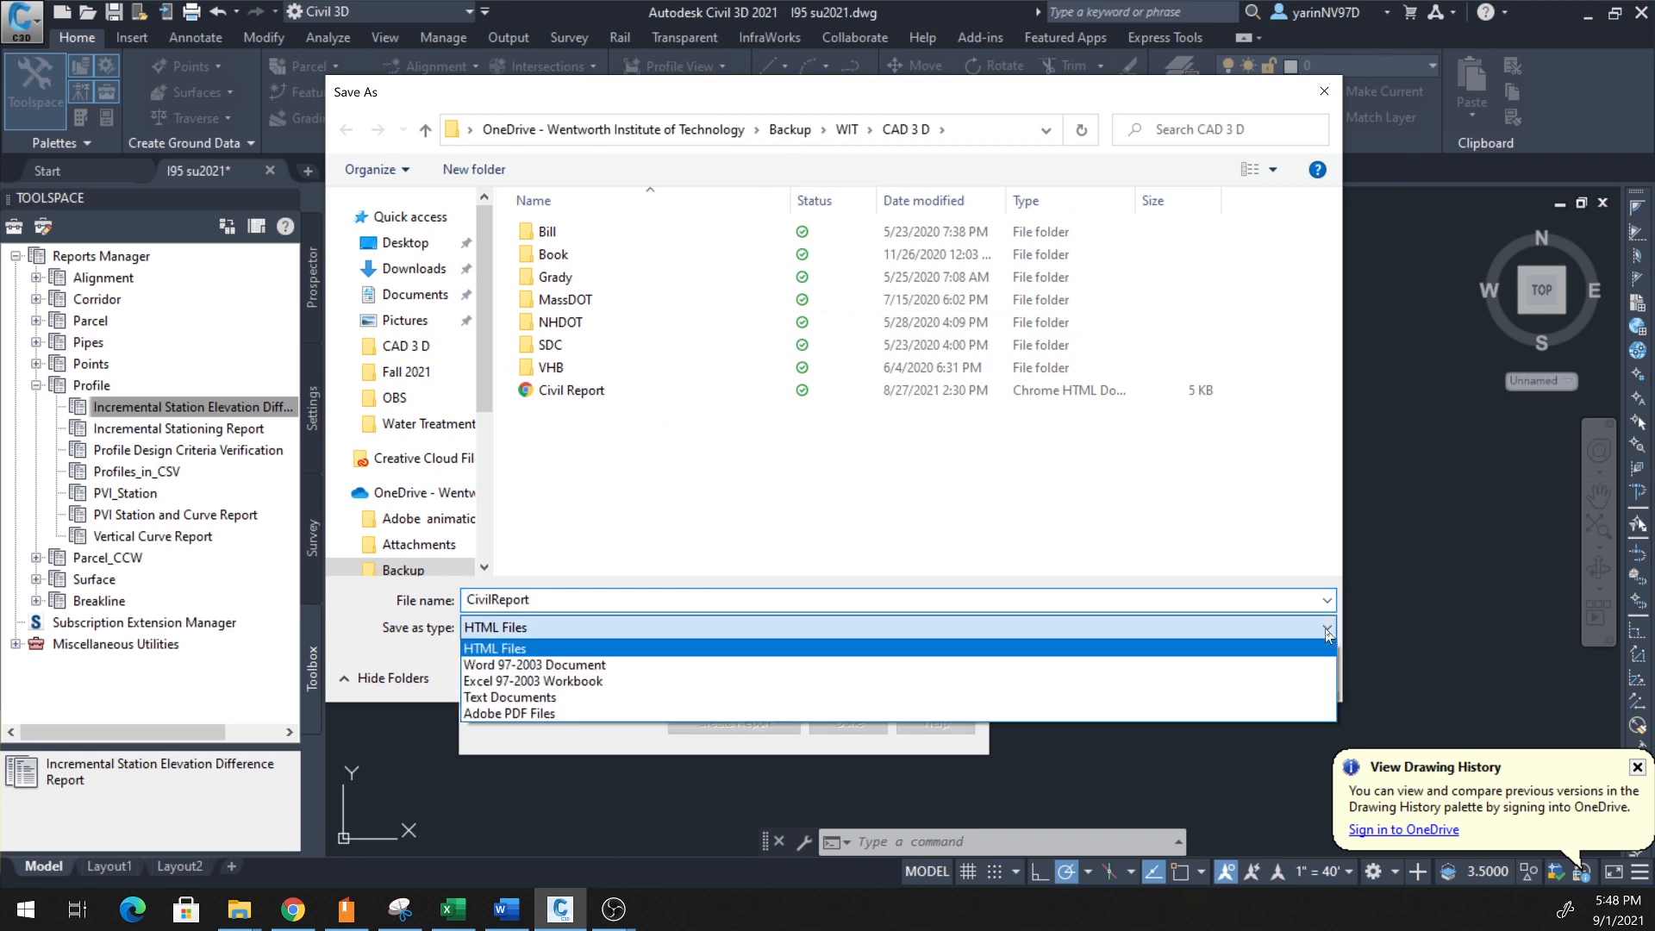
mouse_move(1305, 684)
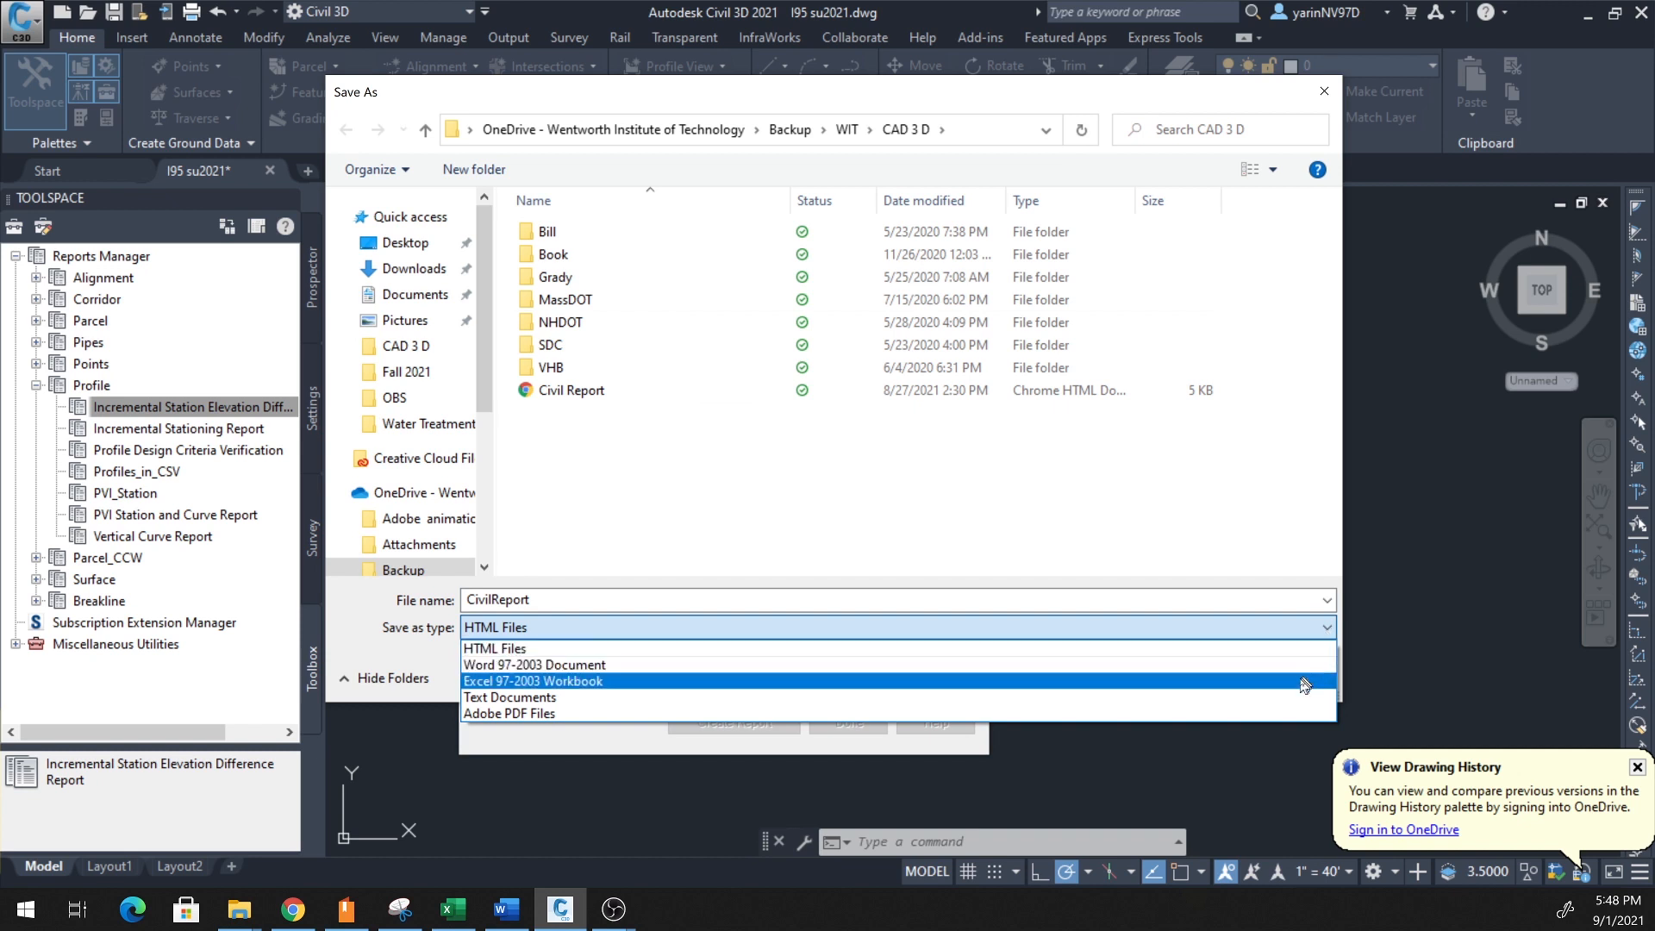
mouse_move(633, 693)
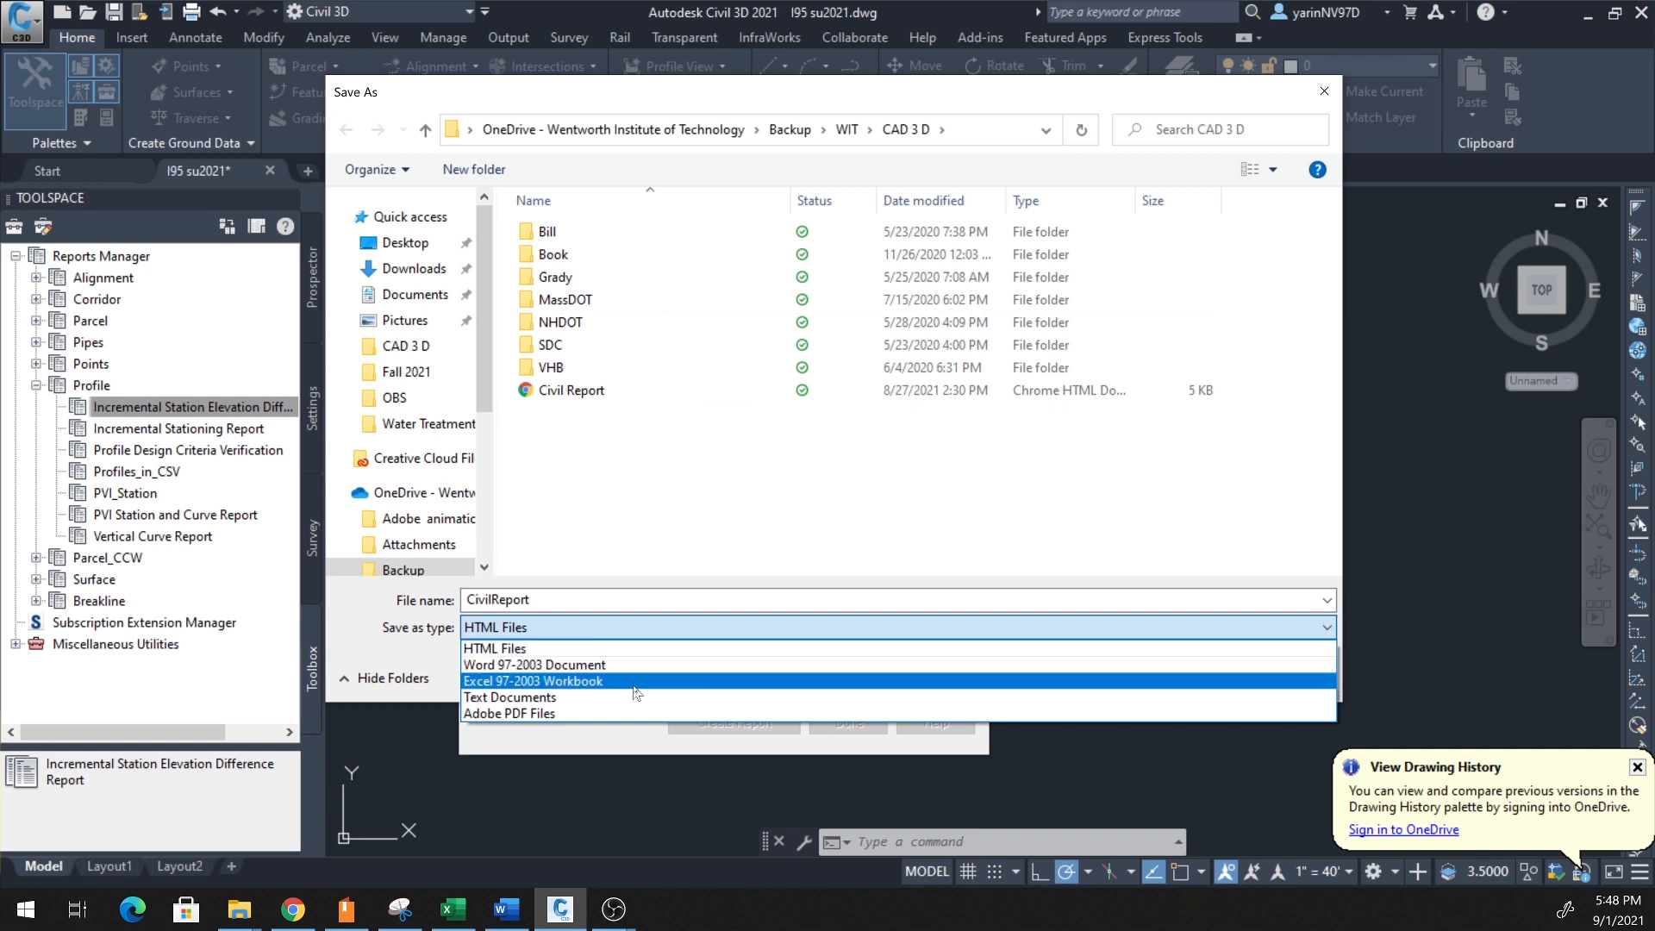
click(533, 680)
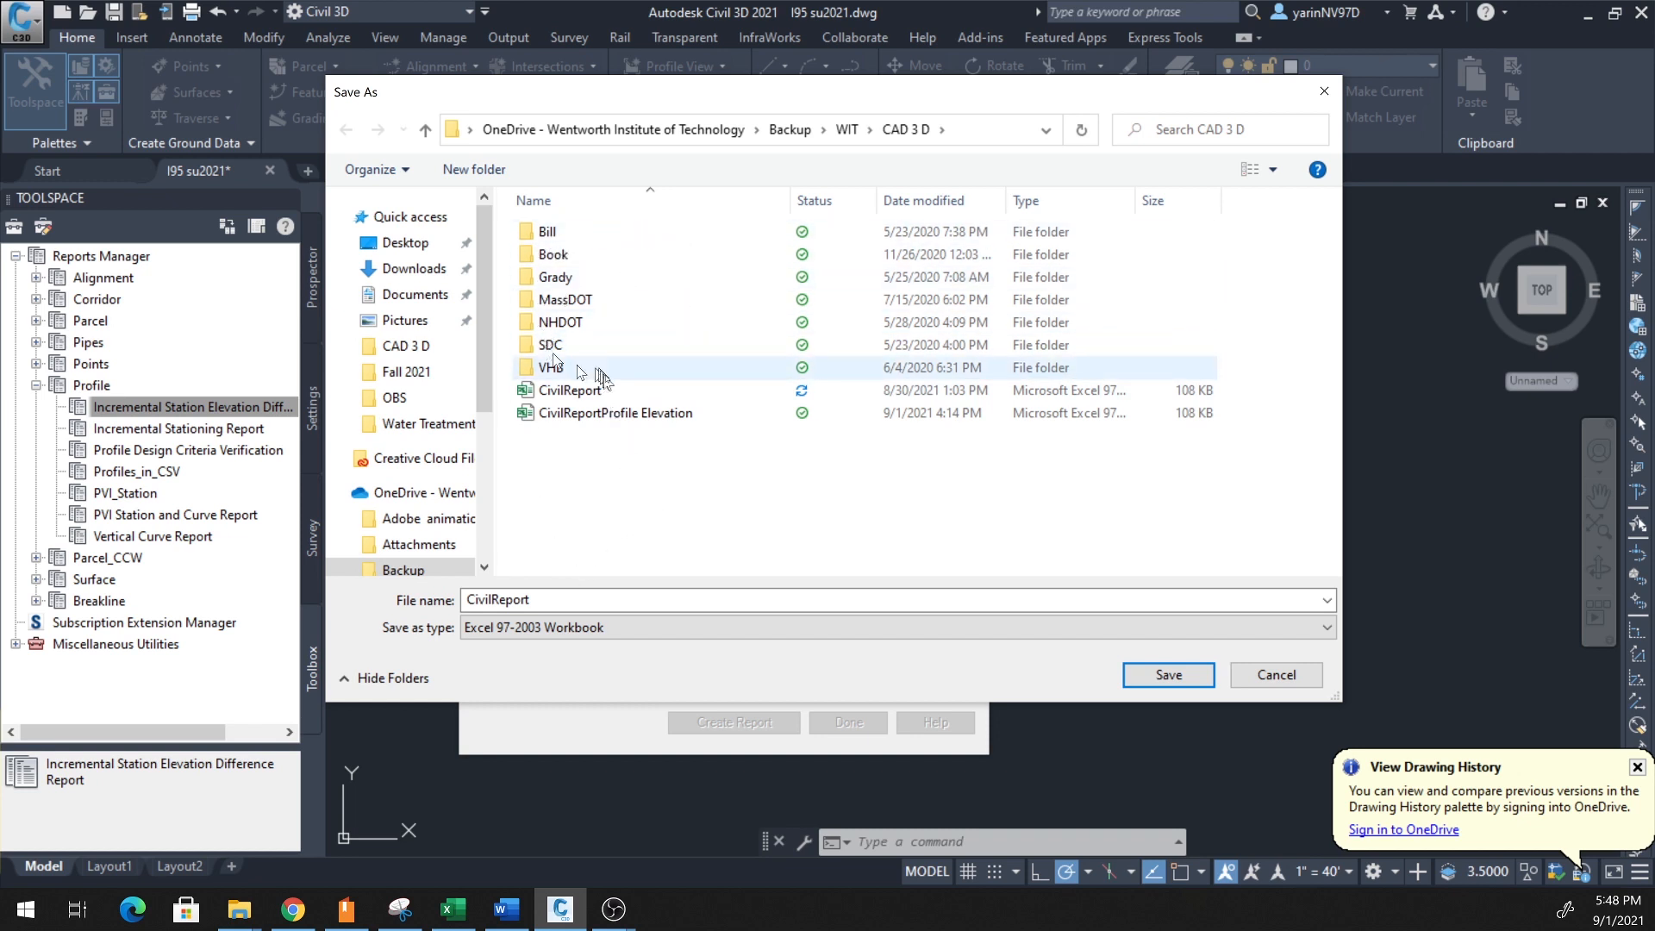
click(1167, 674)
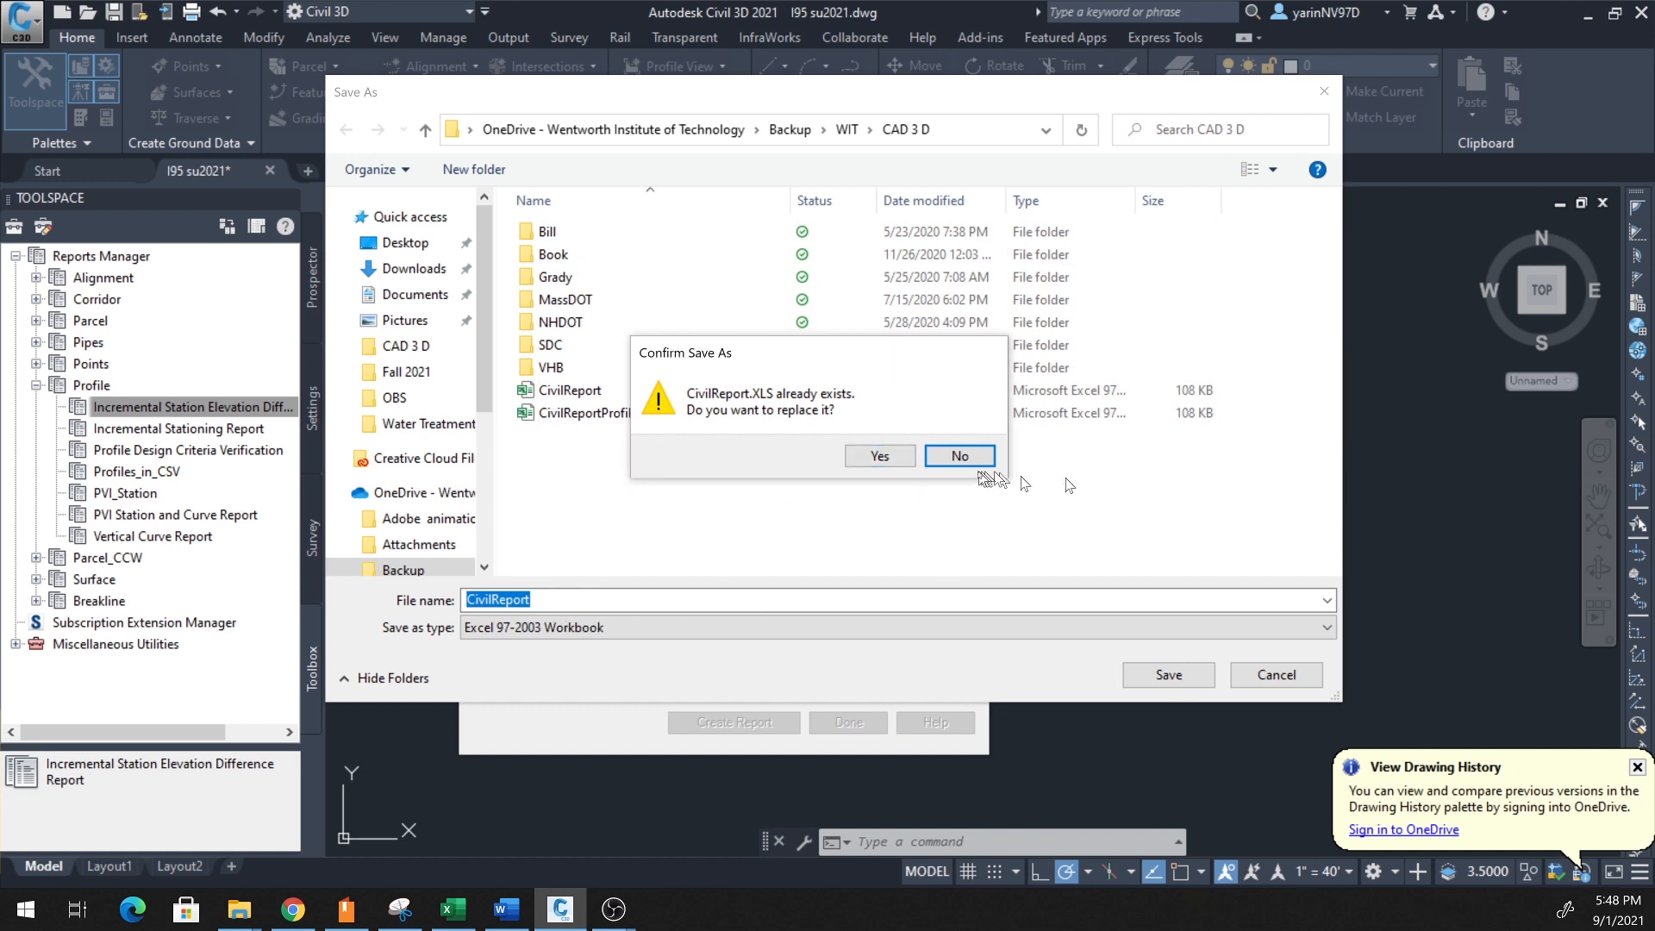
- Decline overwriting CivilReport and enter a new report file name
click(958, 455)
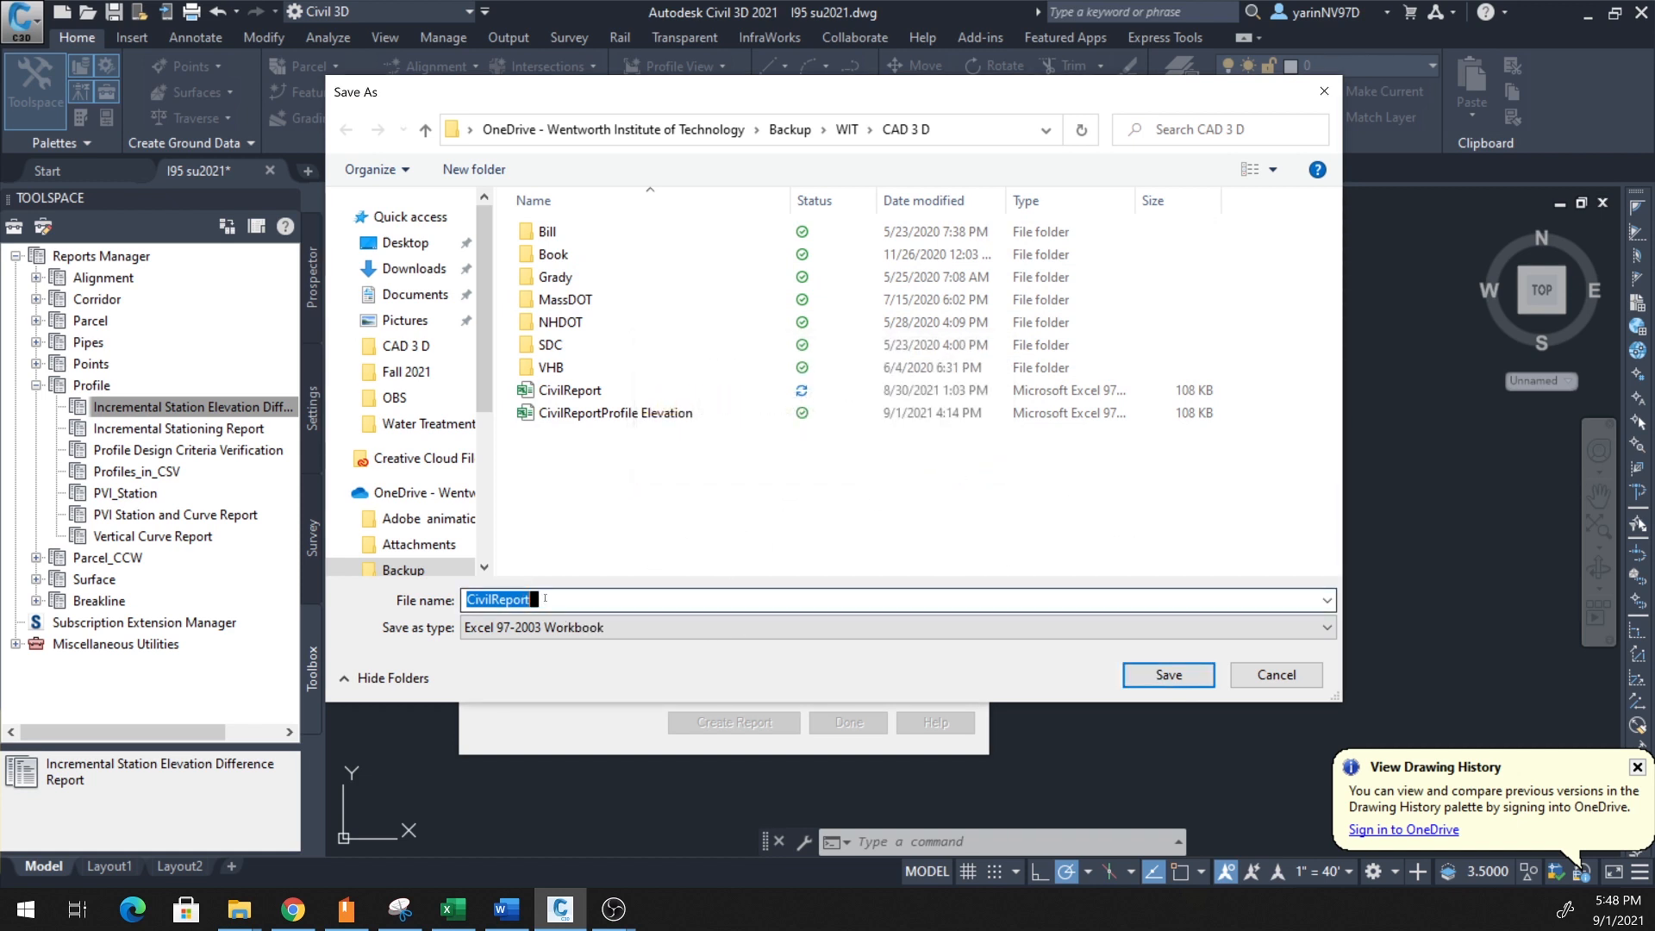
click(581, 600)
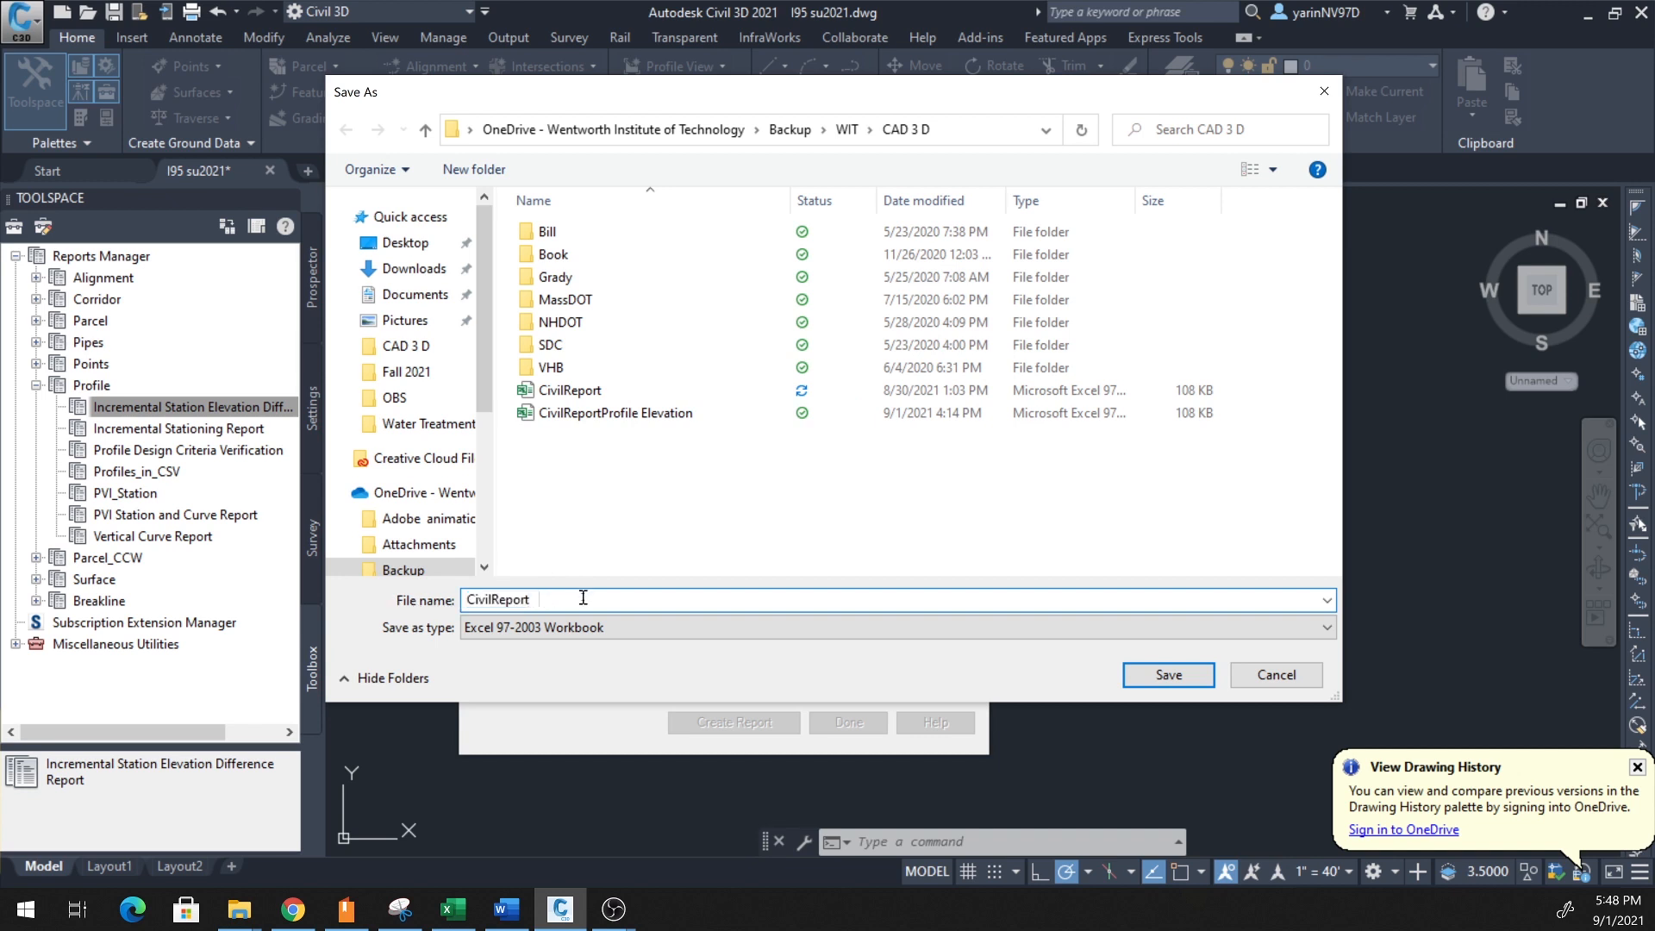
text(C)
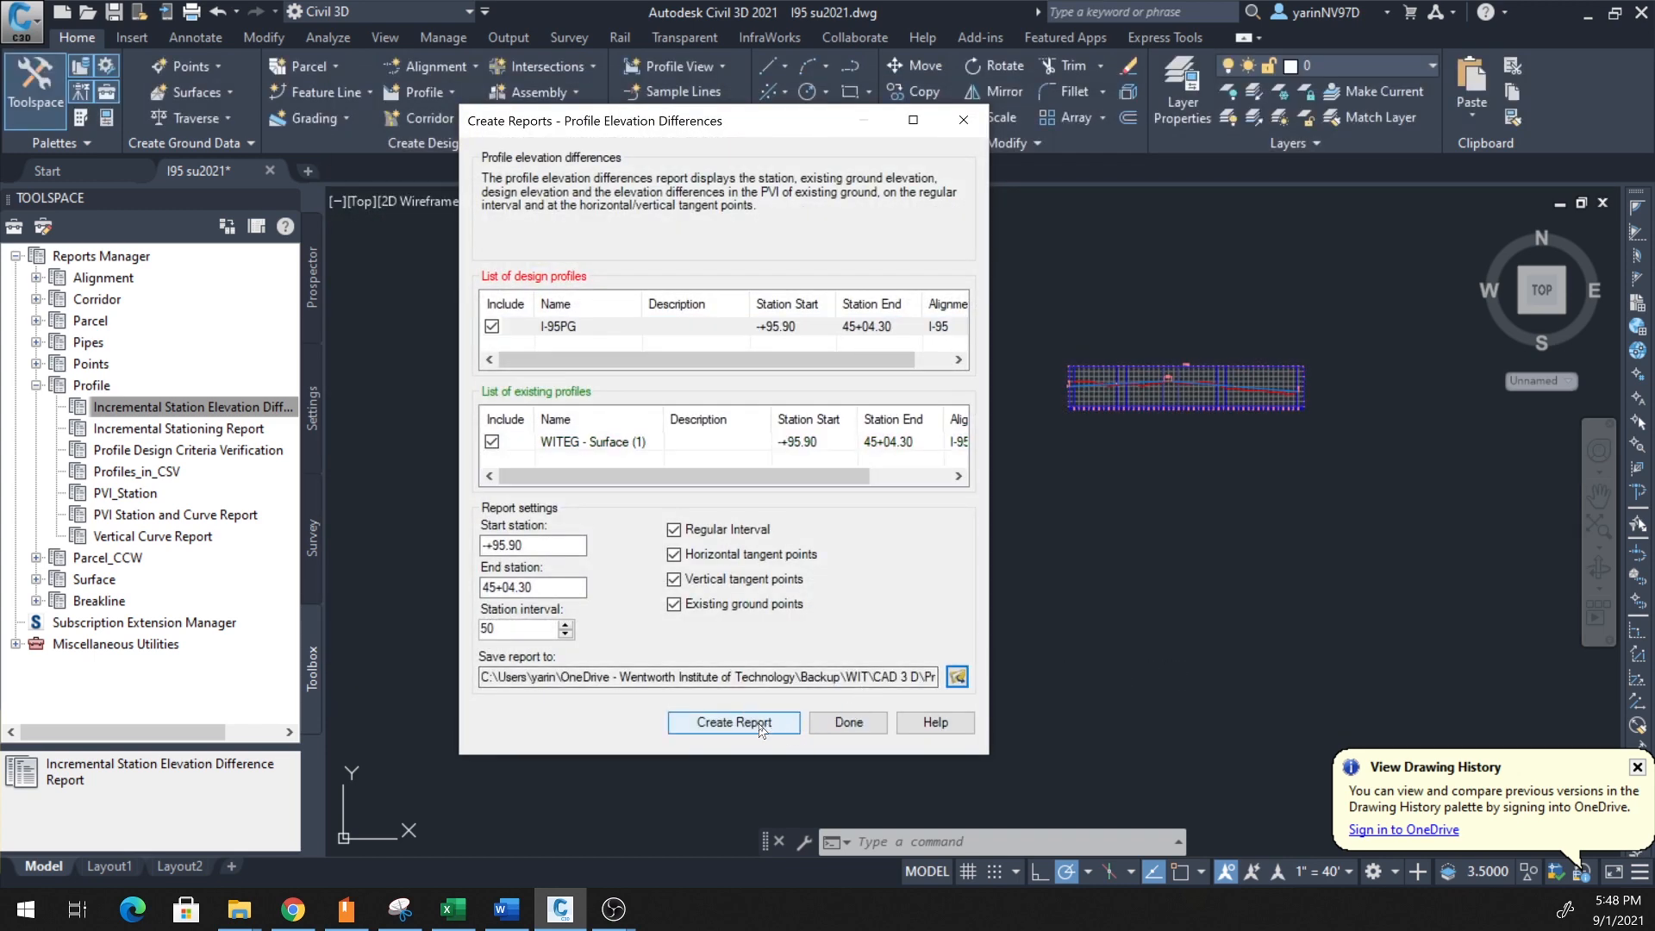
- Create the report despite the no-static-profiles warning and close the report window with Done
click(733, 723)
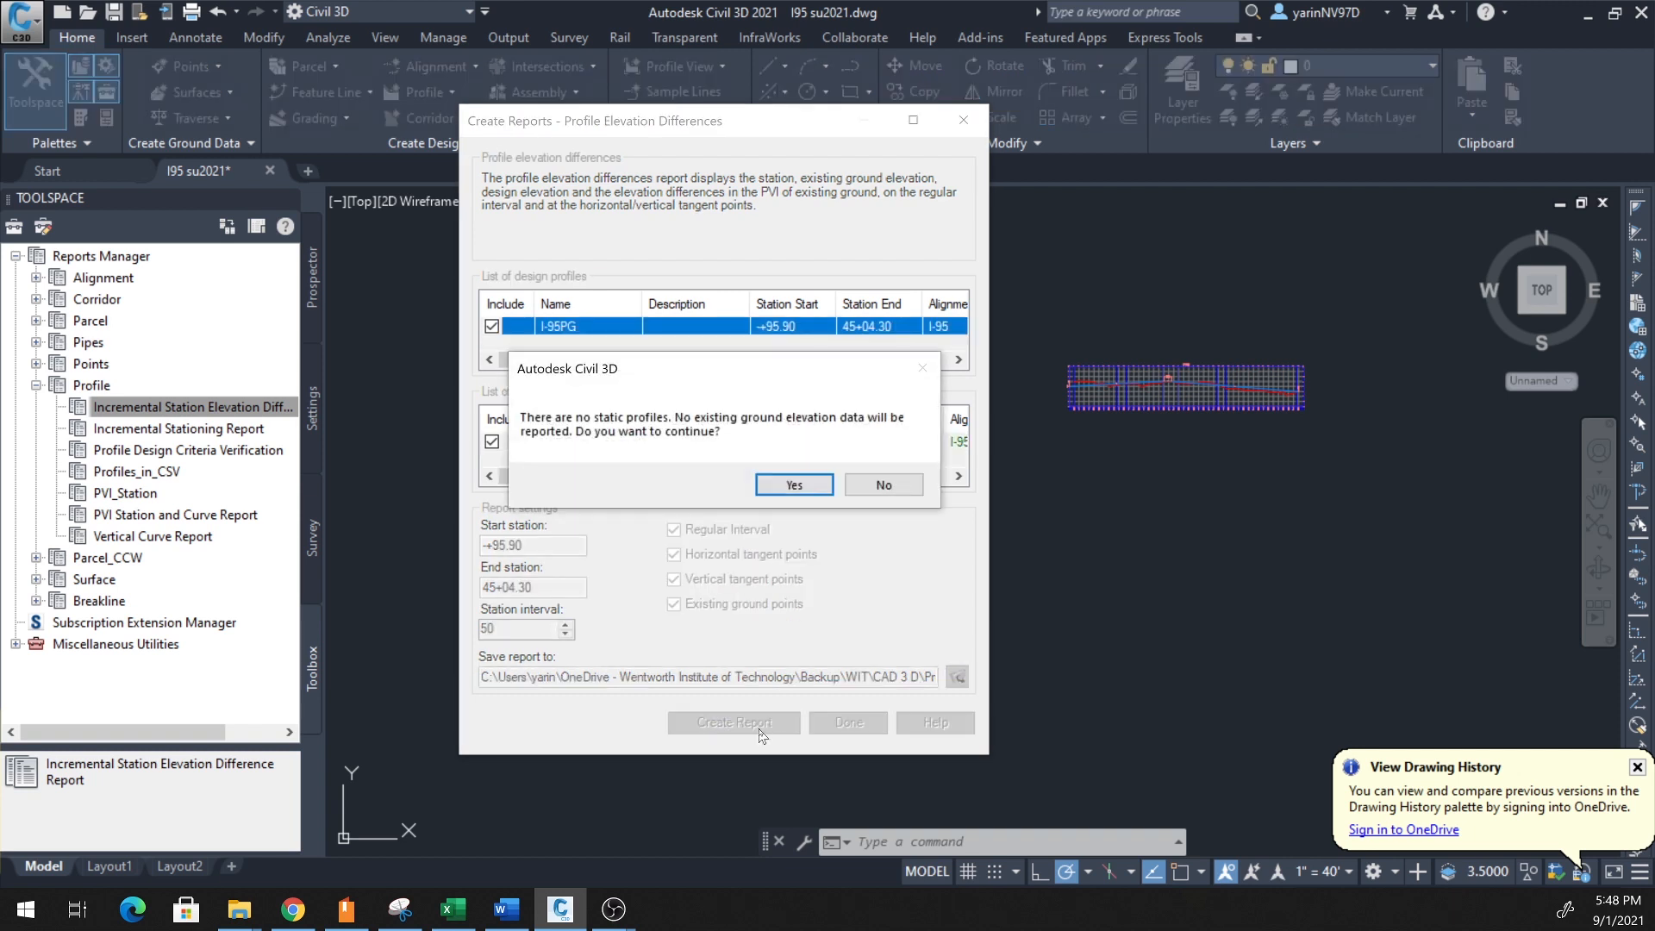
click(793, 485)
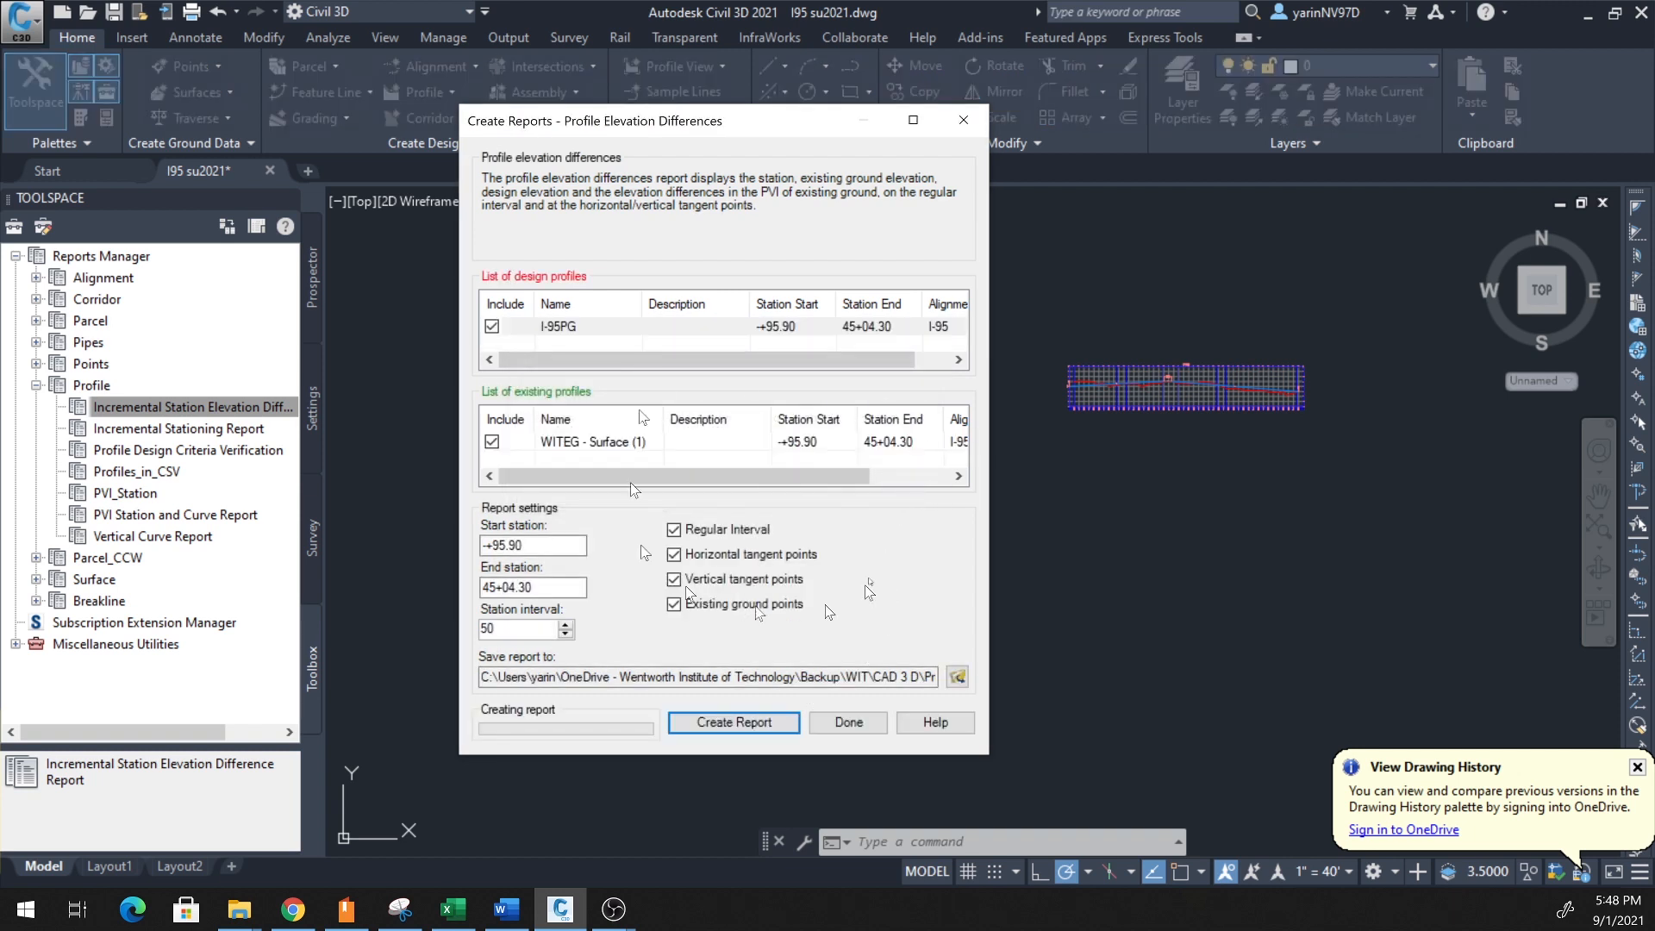
click(731, 723)
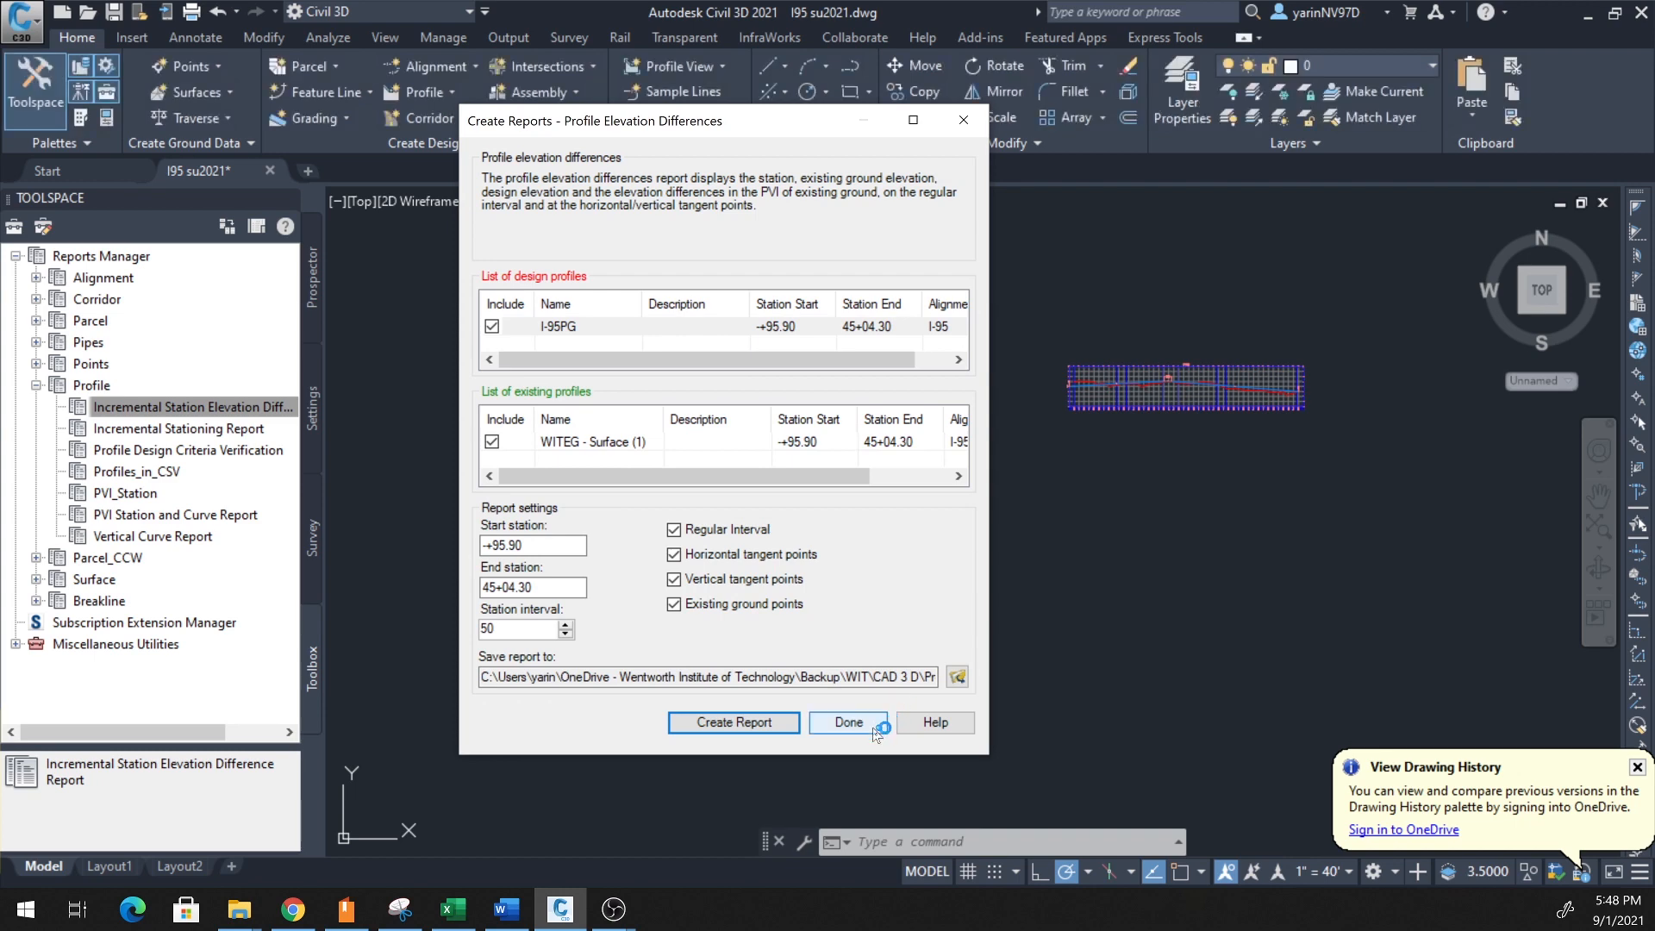
click(848, 722)
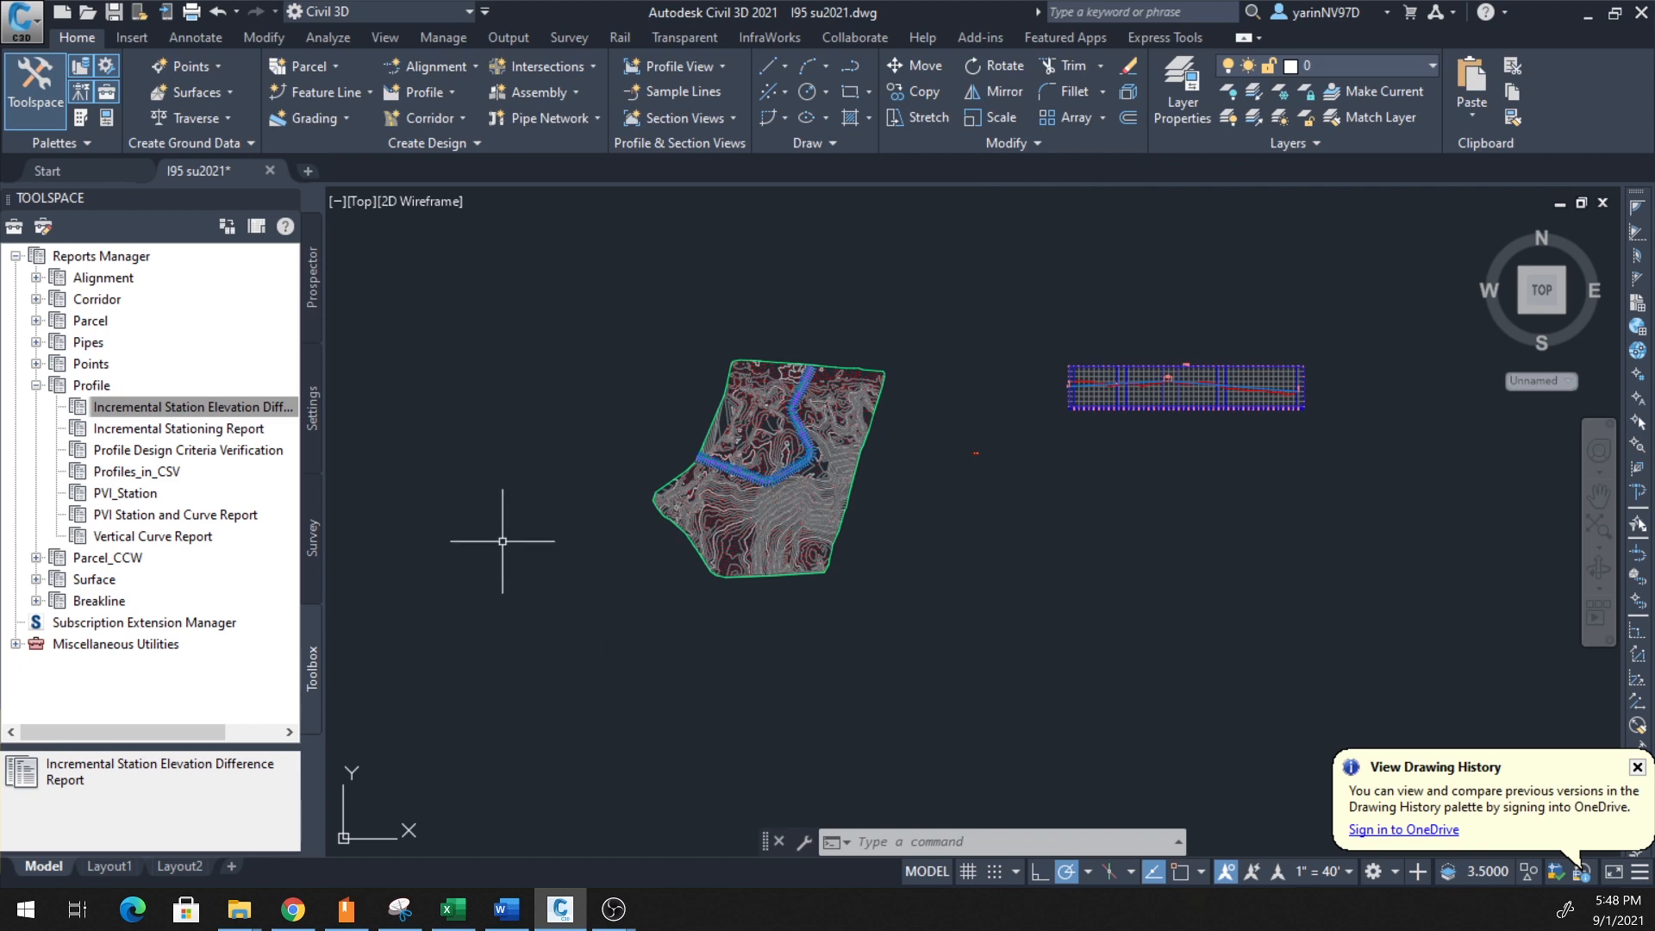
click(452, 909)
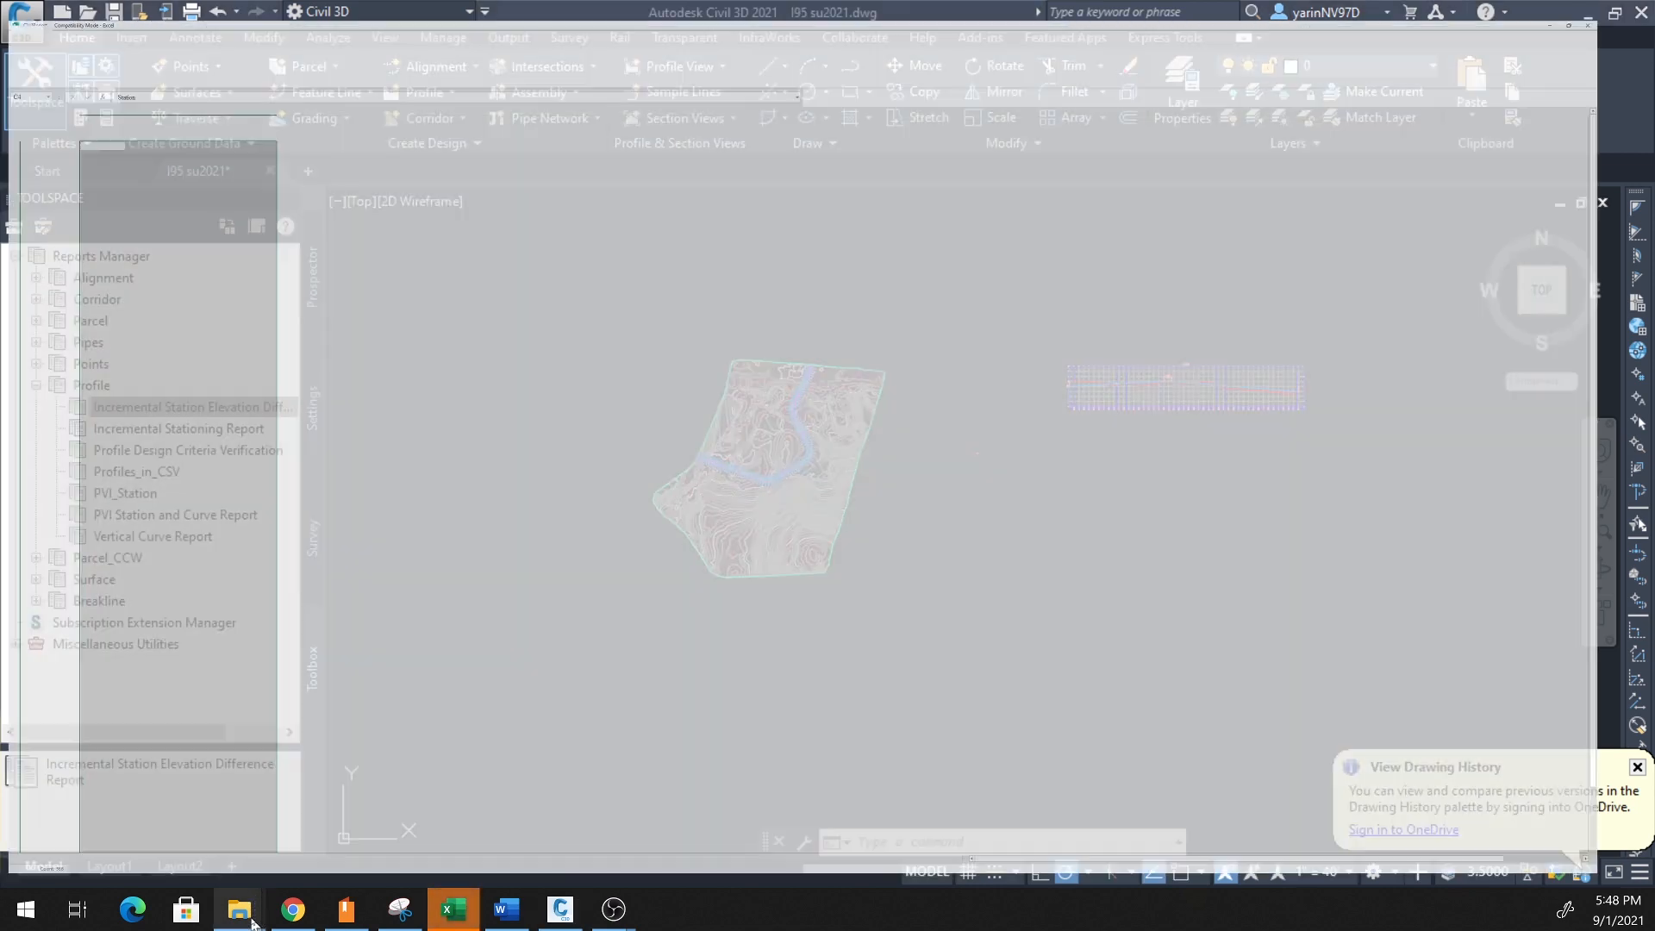
- Open the Profile report workbook from the CAD 3 D folder in File Explorer
click(236, 909)
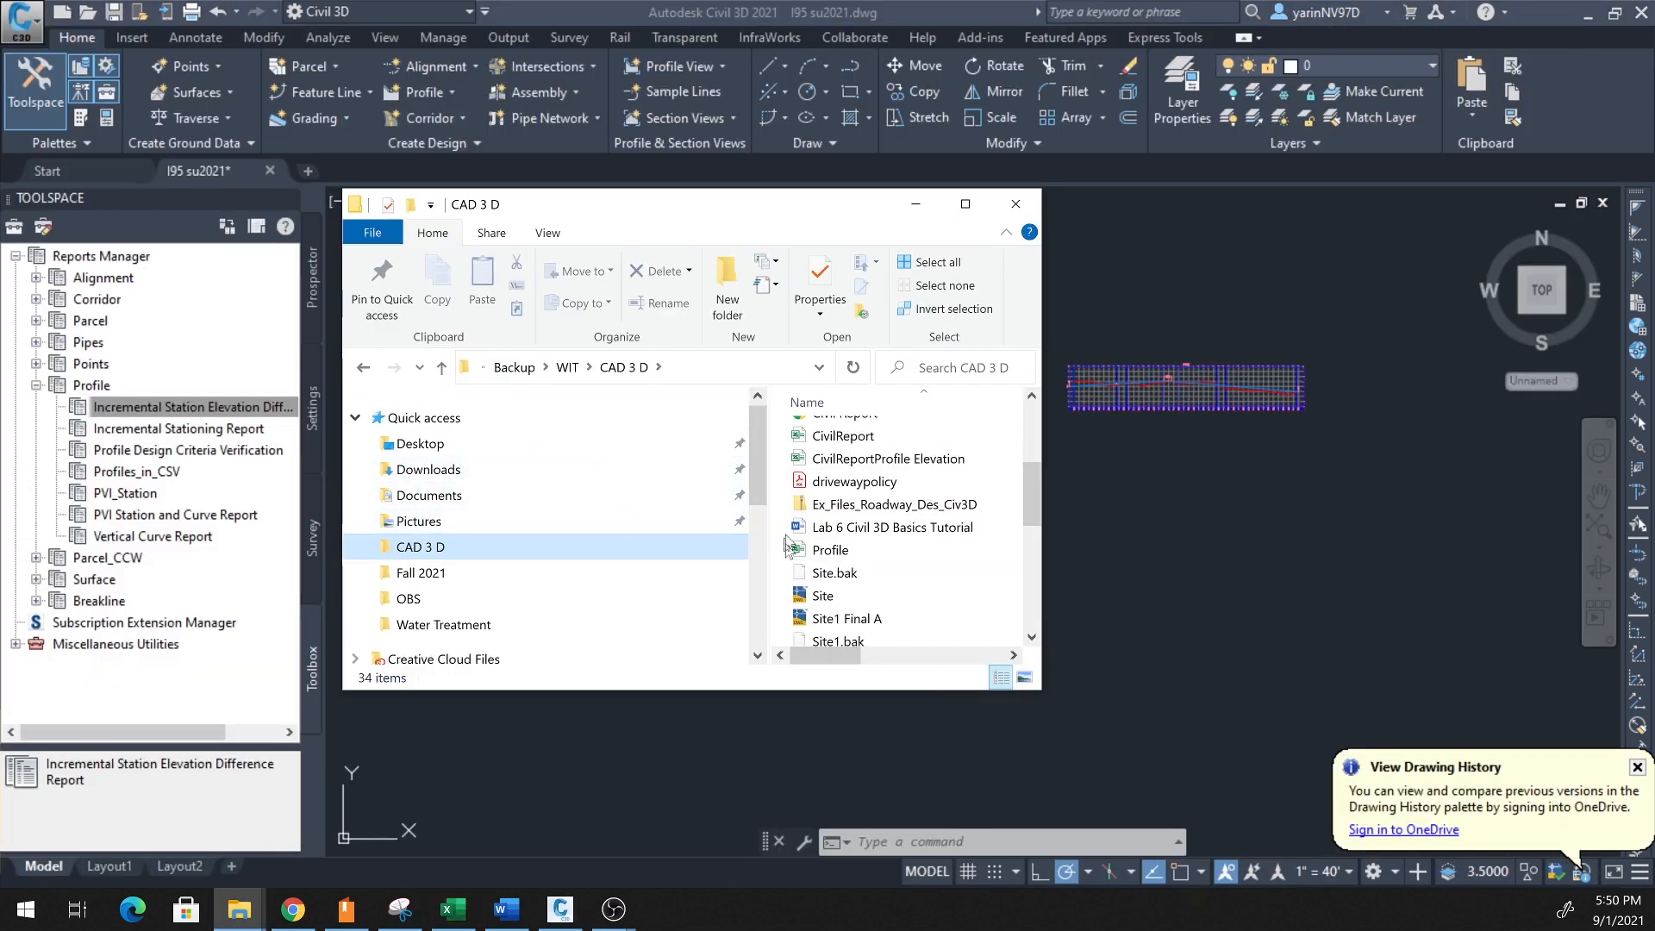
click(831, 551)
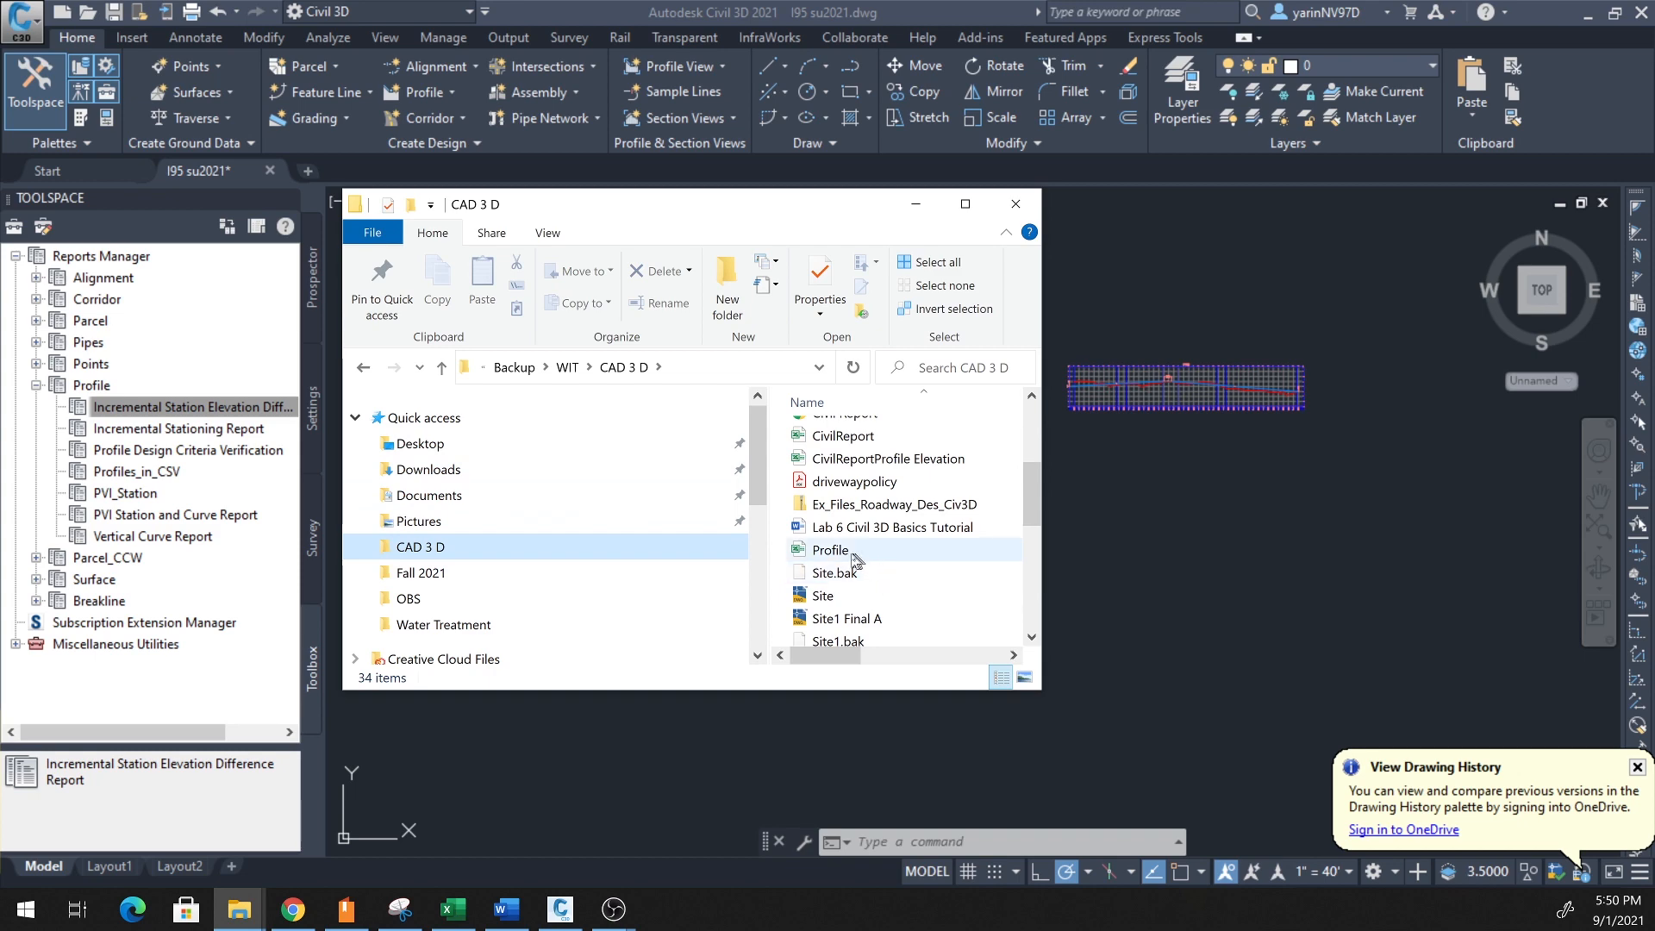
click(831, 550)
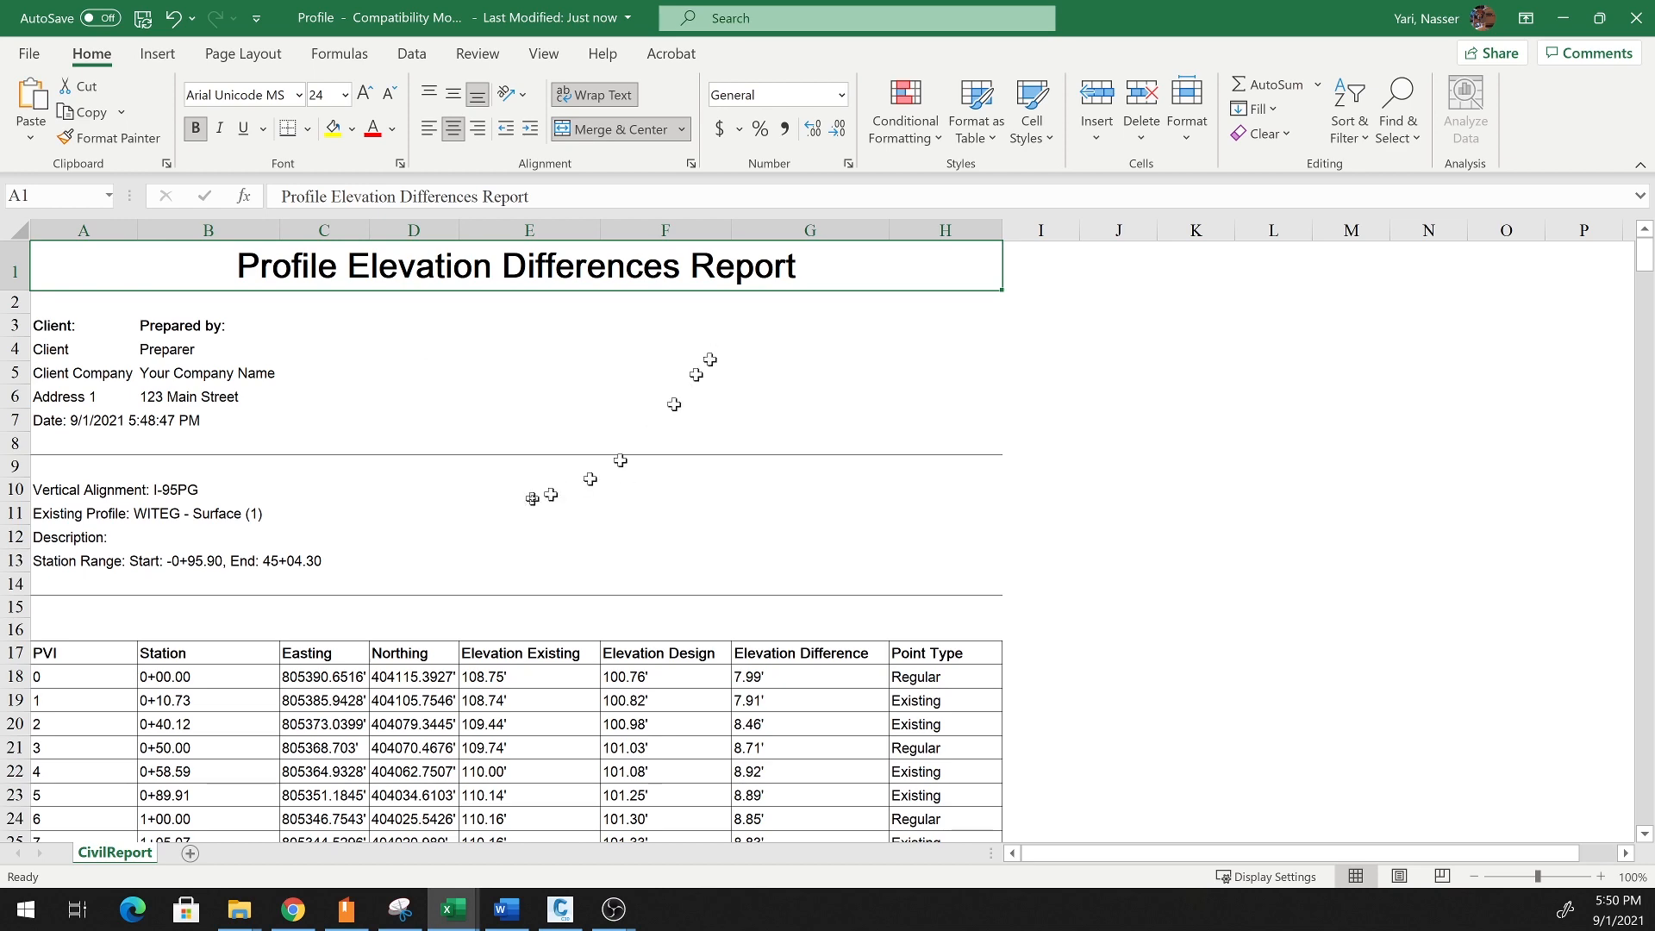
- Delete the Easting and Northing columns C and D from the report table
scroll(down, 3)
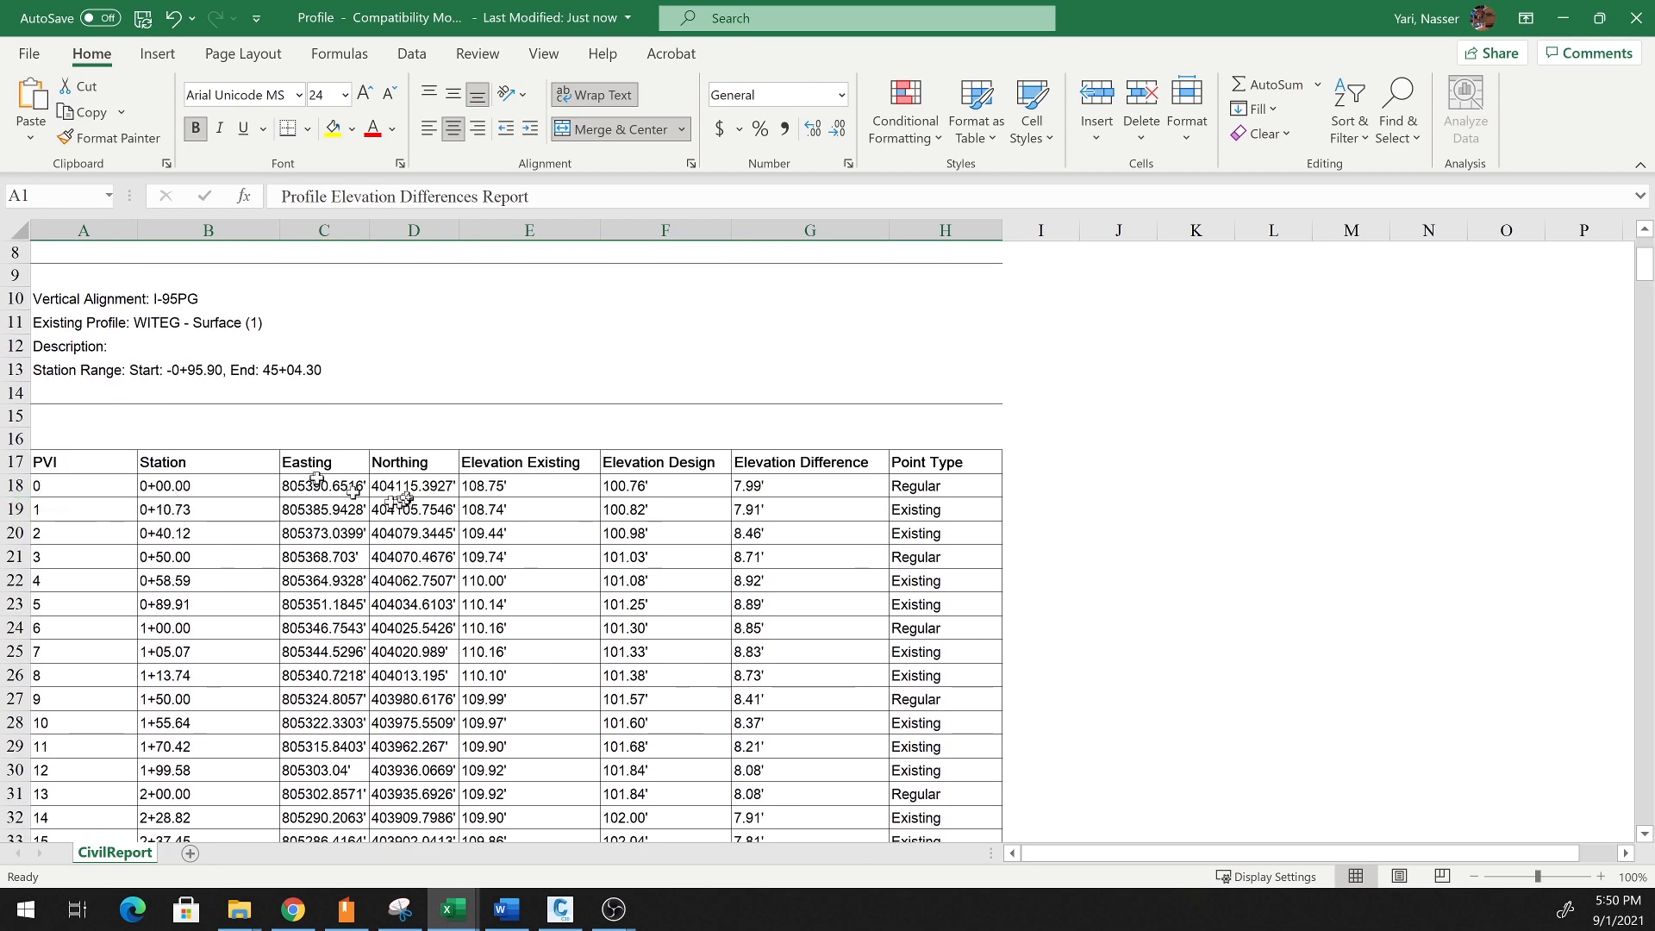
click(322, 229)
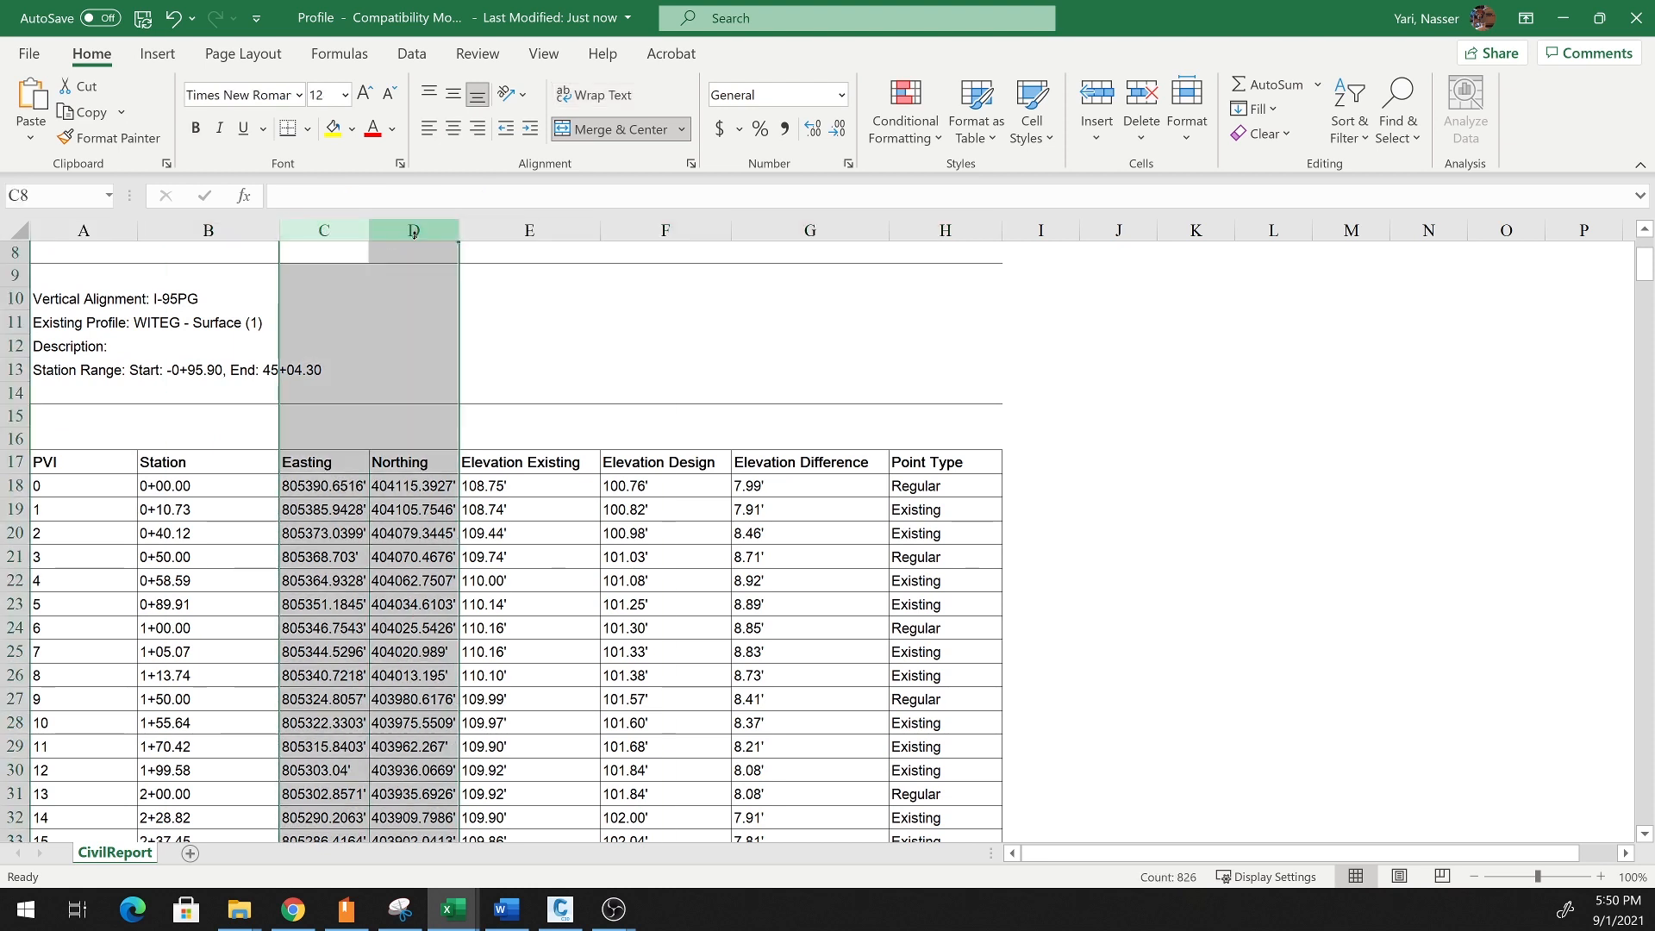
right_click(412, 230)
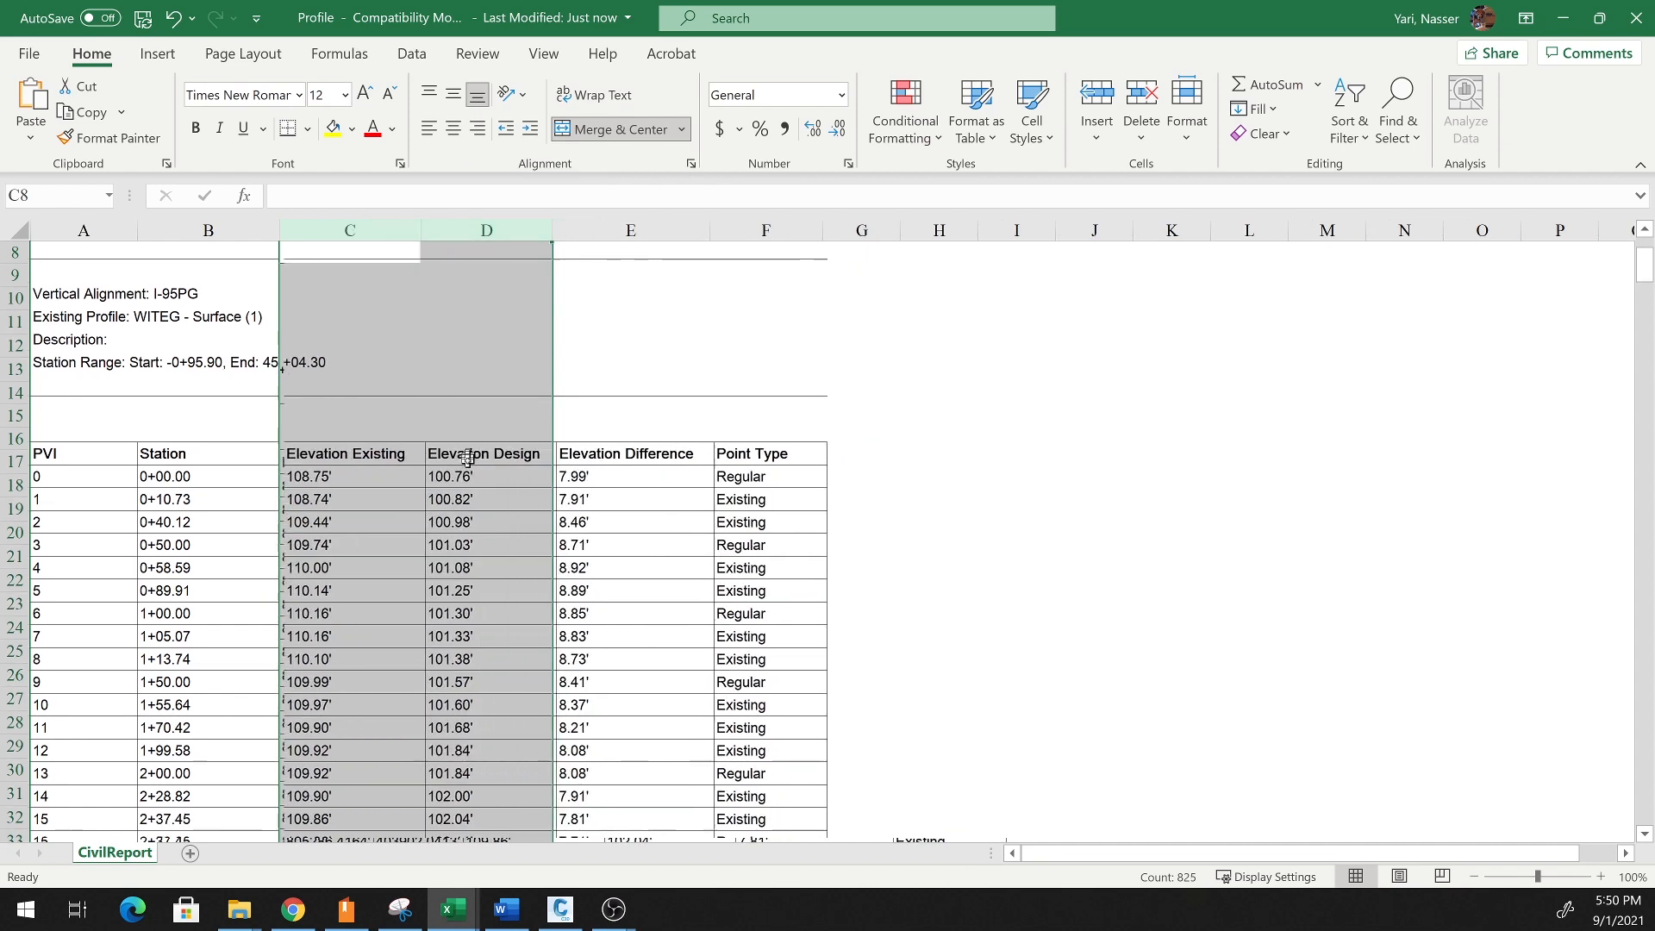
scroll(down, 3)
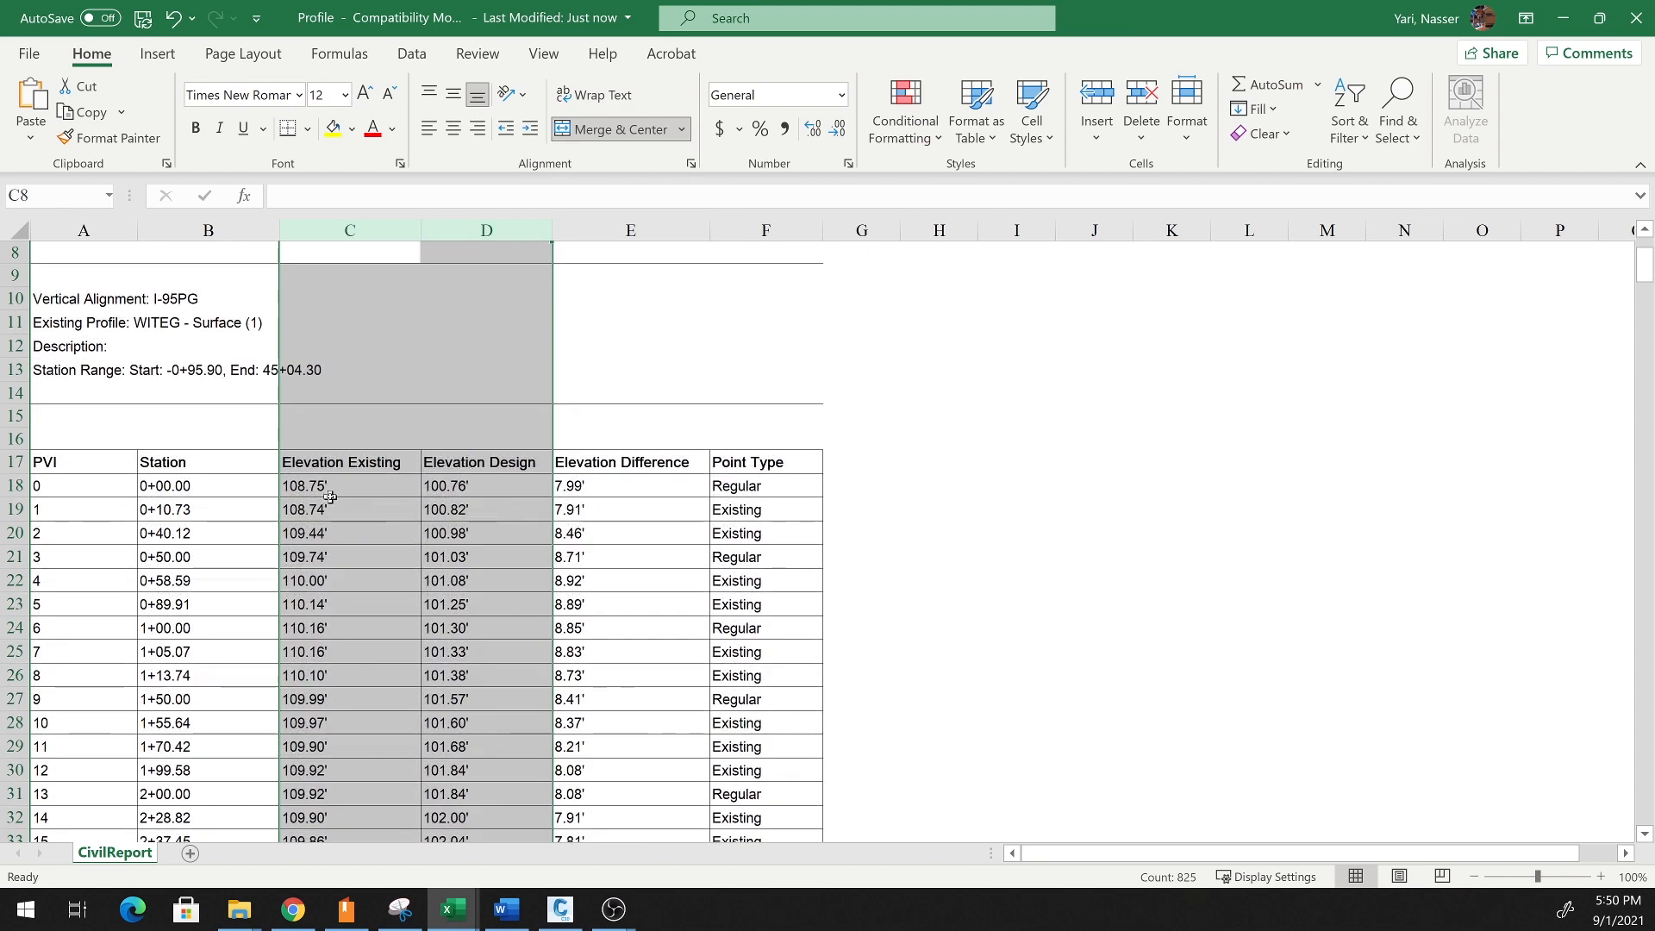
mouse_move(496, 501)
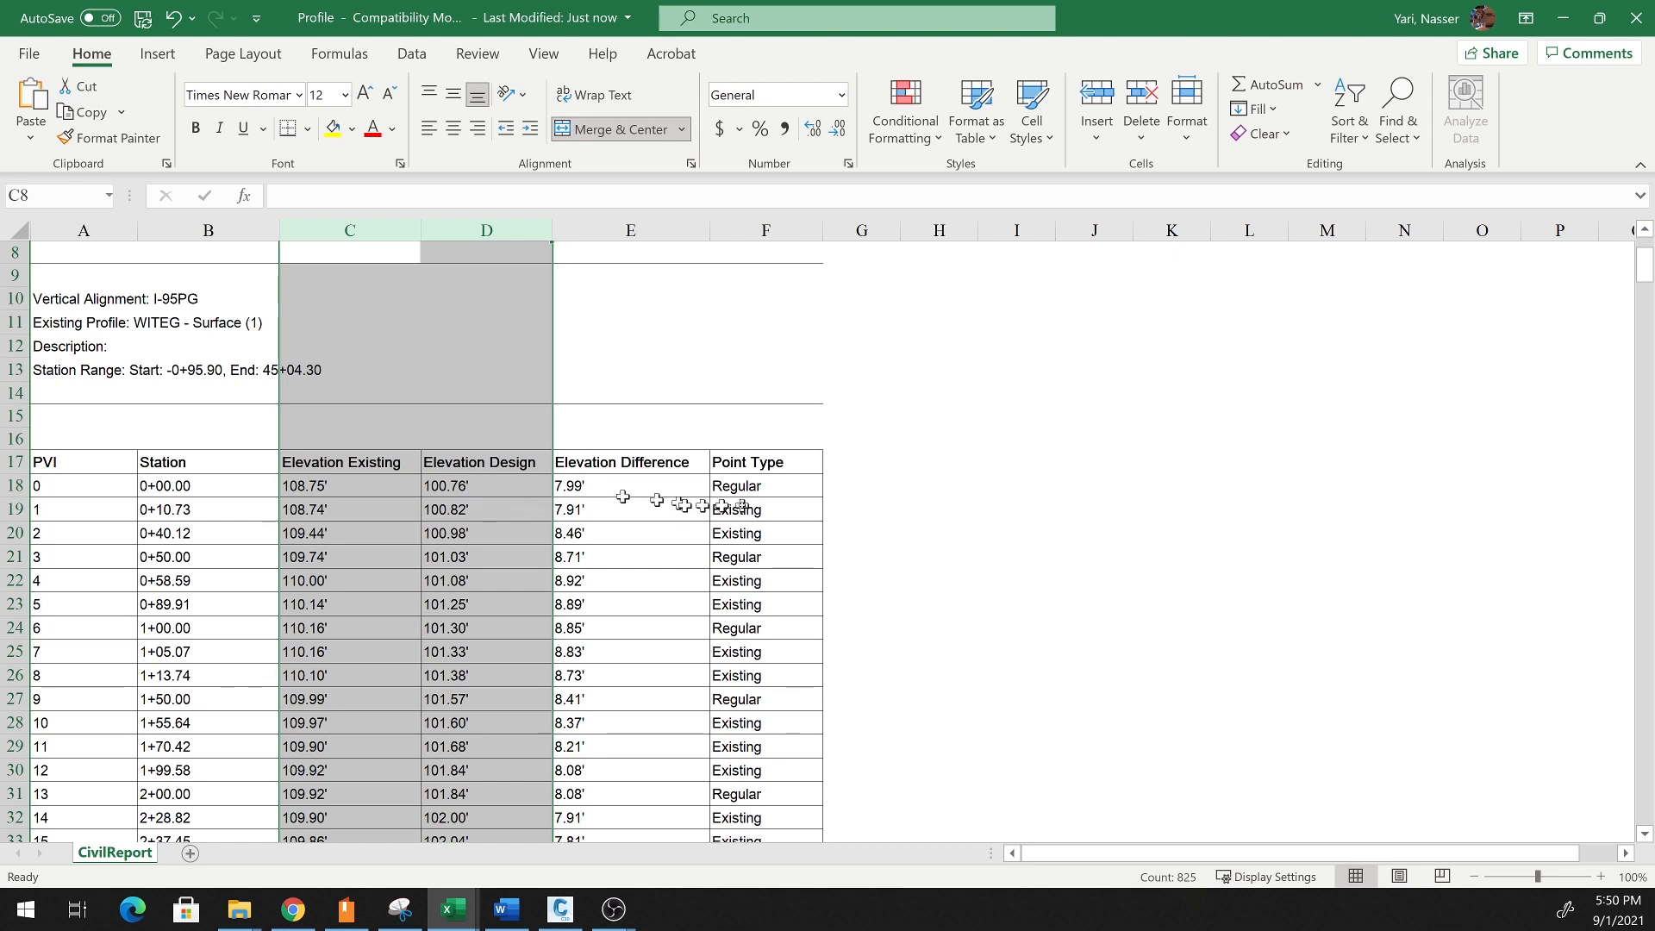
mouse_move(761, 503)
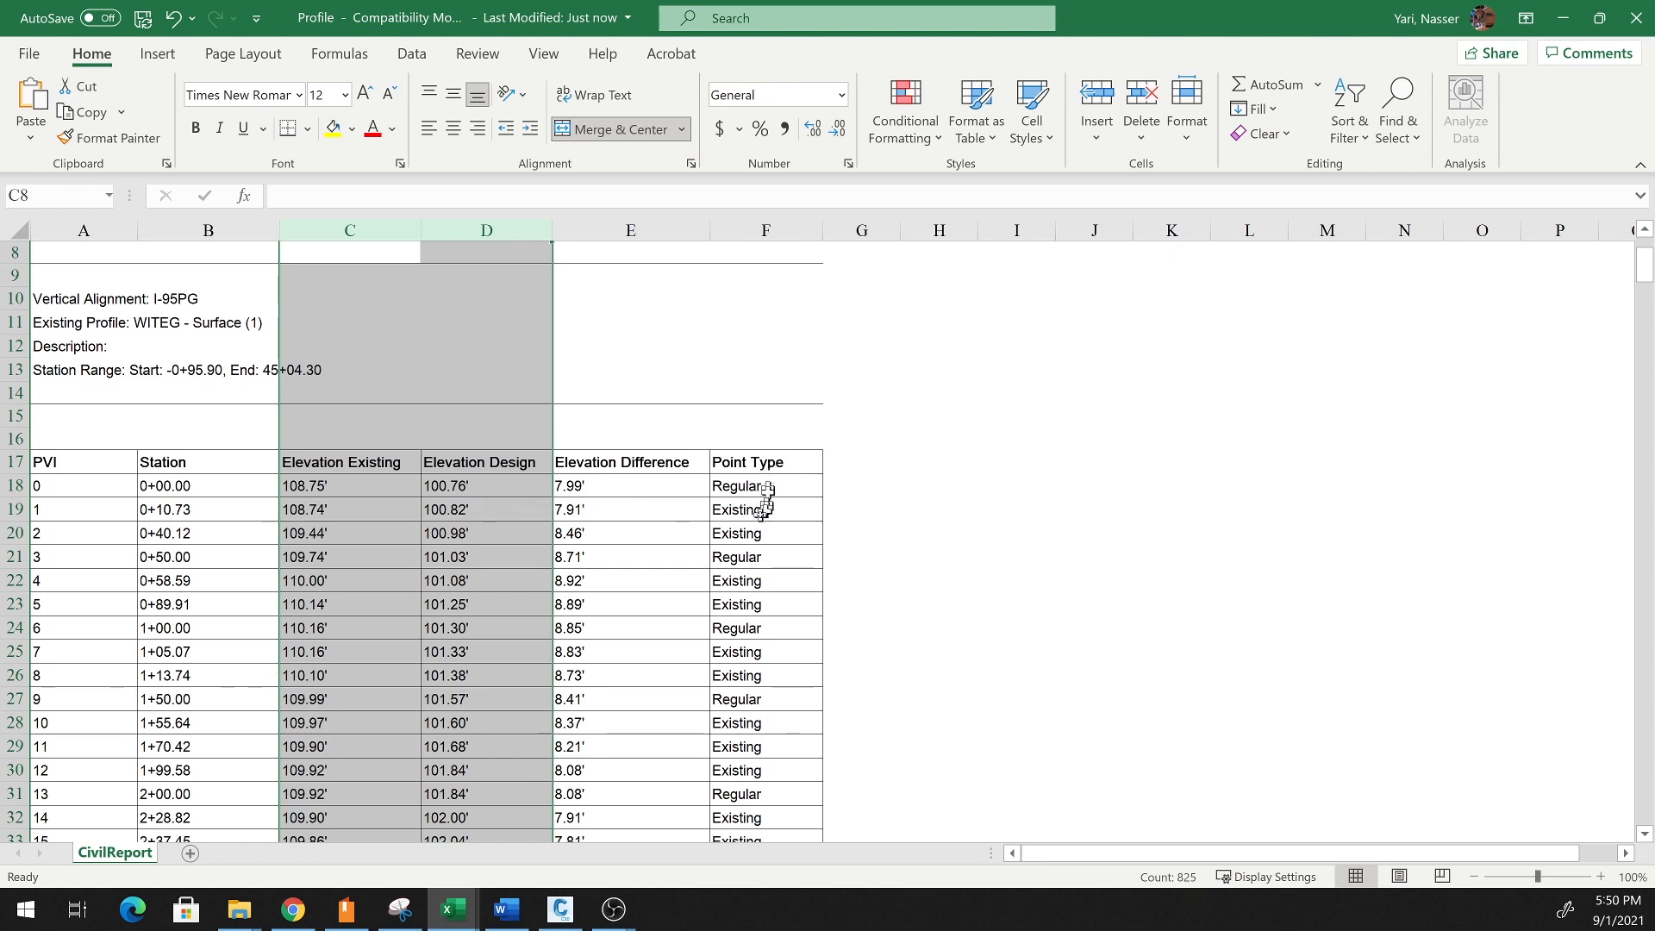
mouse_move(750, 504)
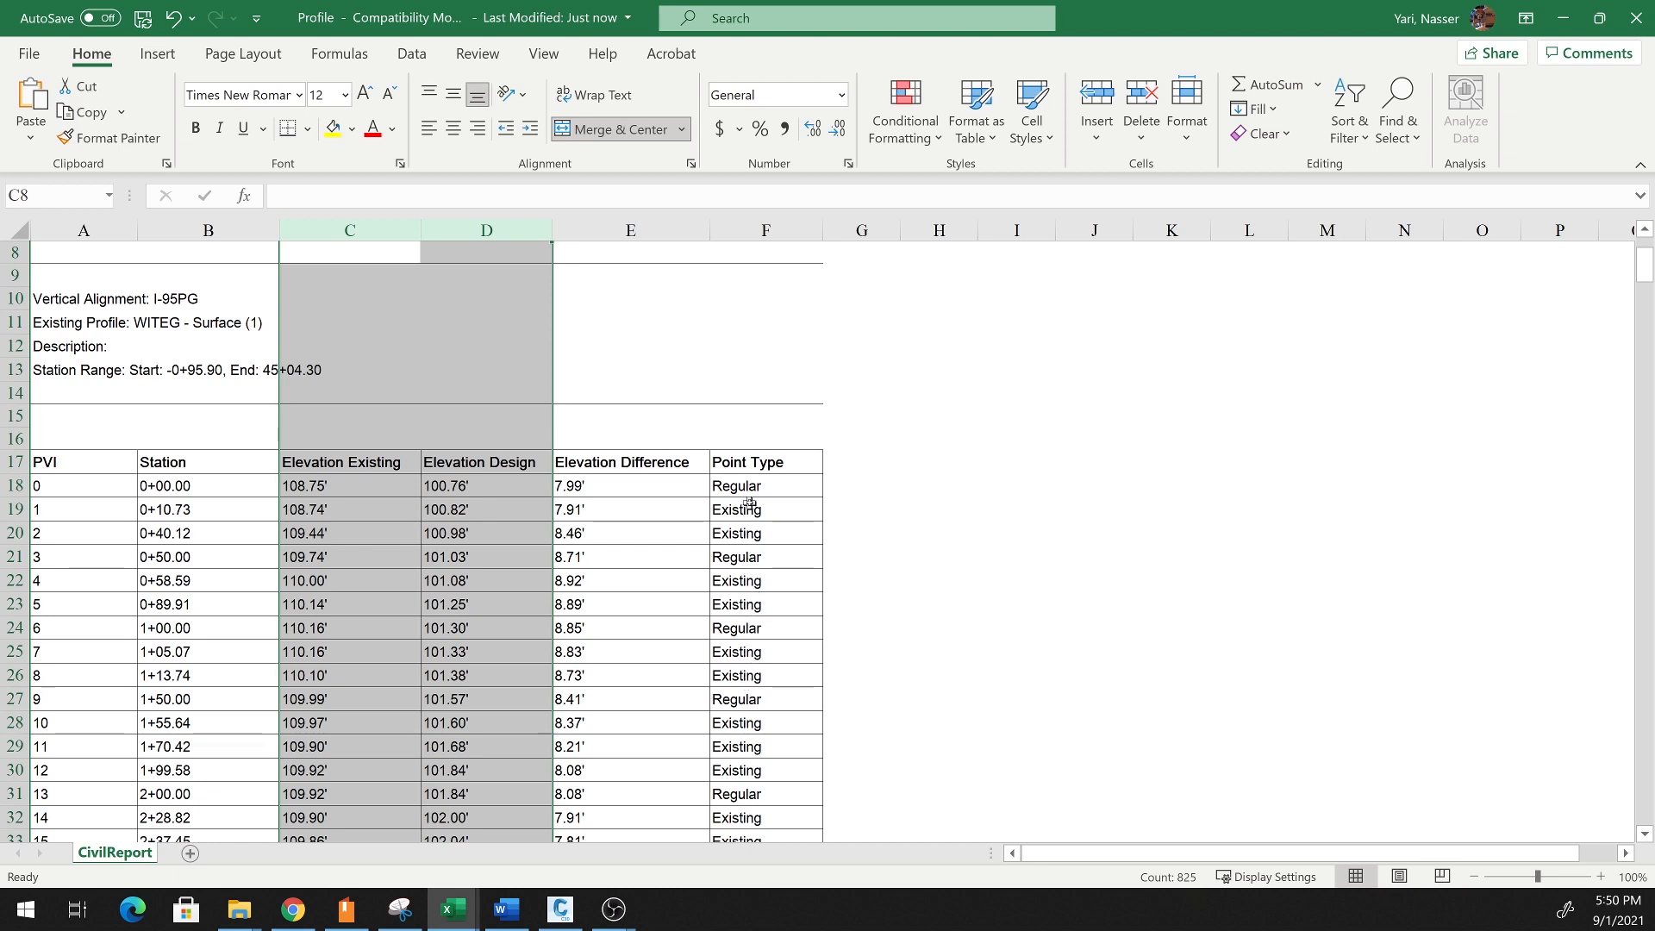
mouse_move(110, 586)
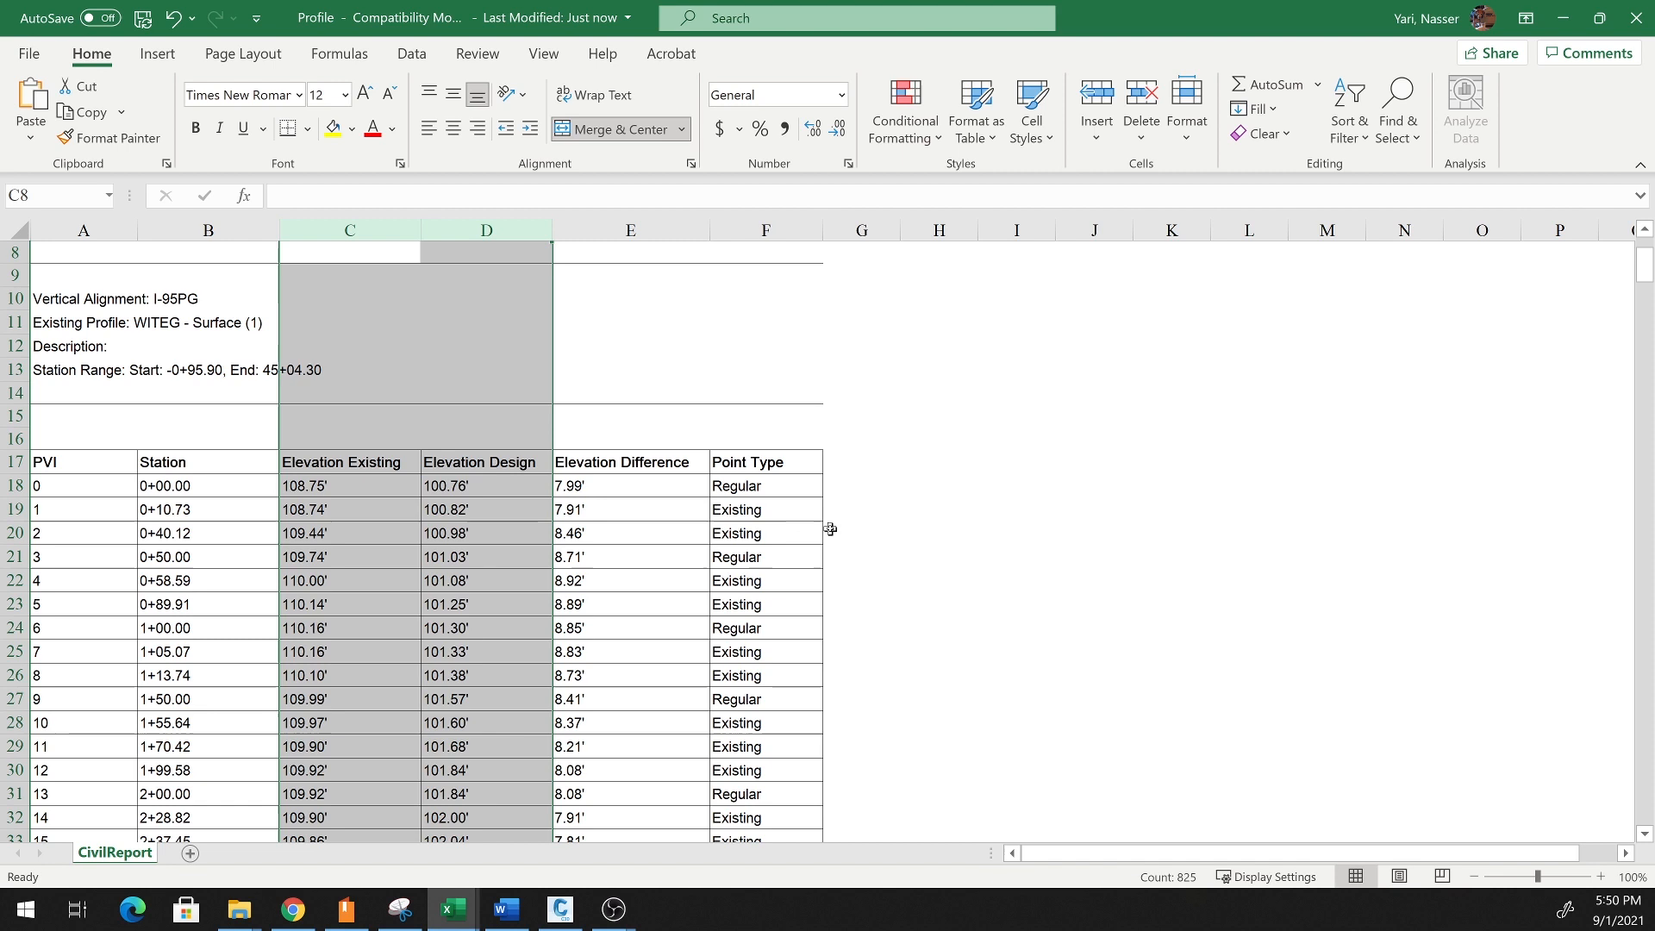
mouse_move(157, 641)
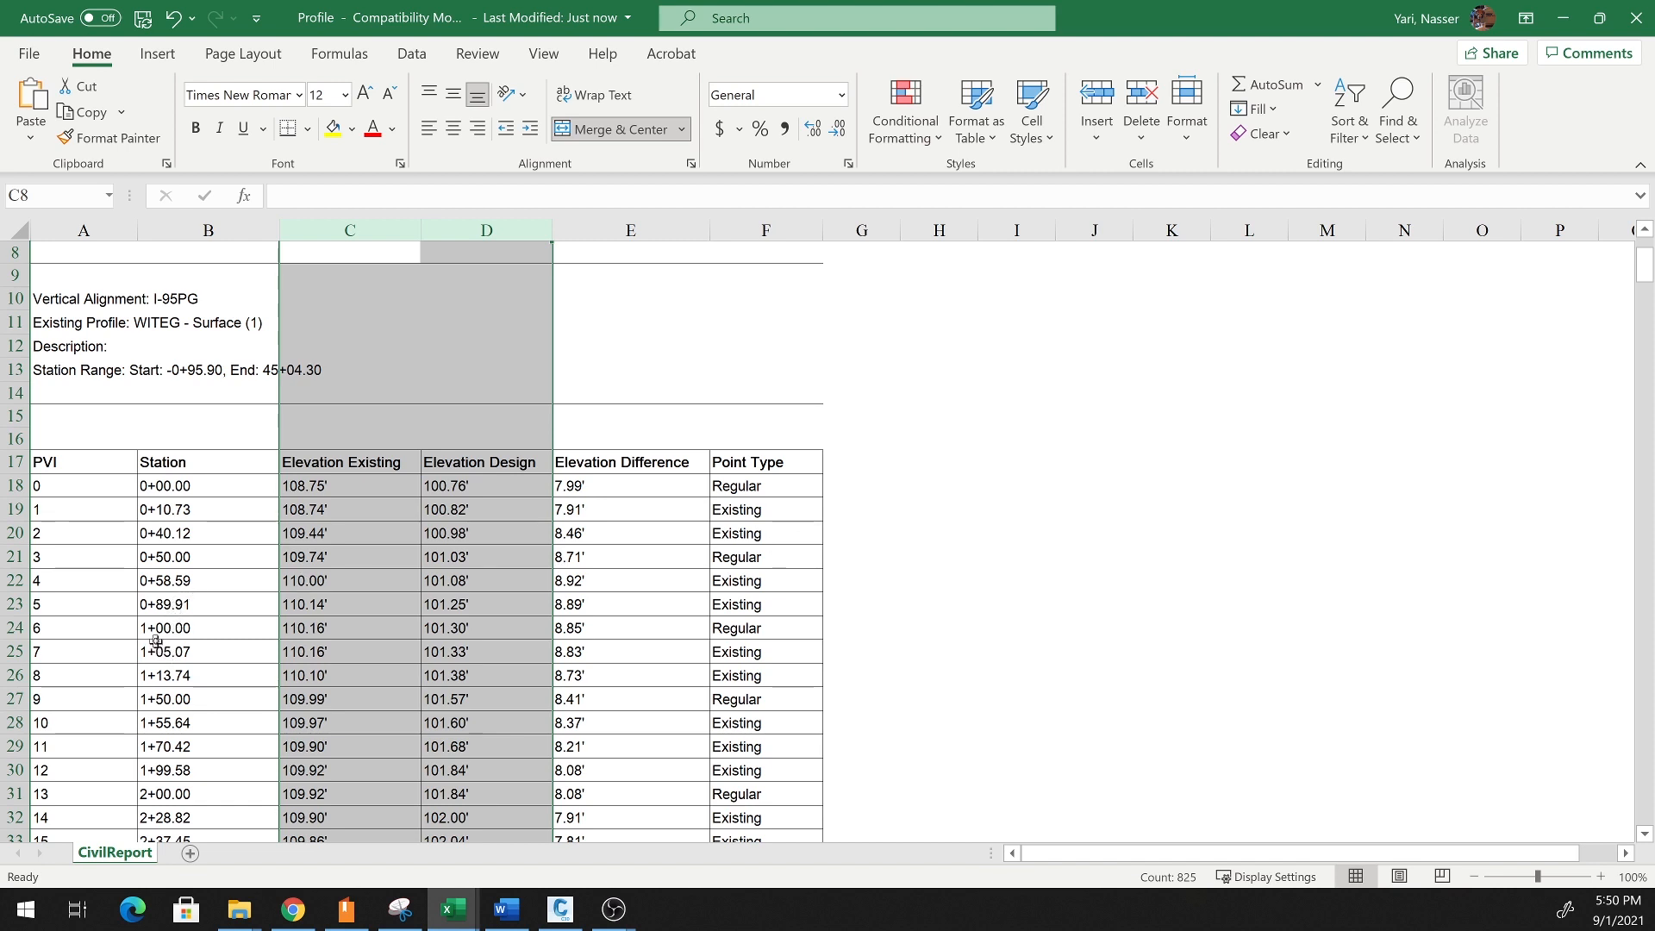
mouse_move(190, 712)
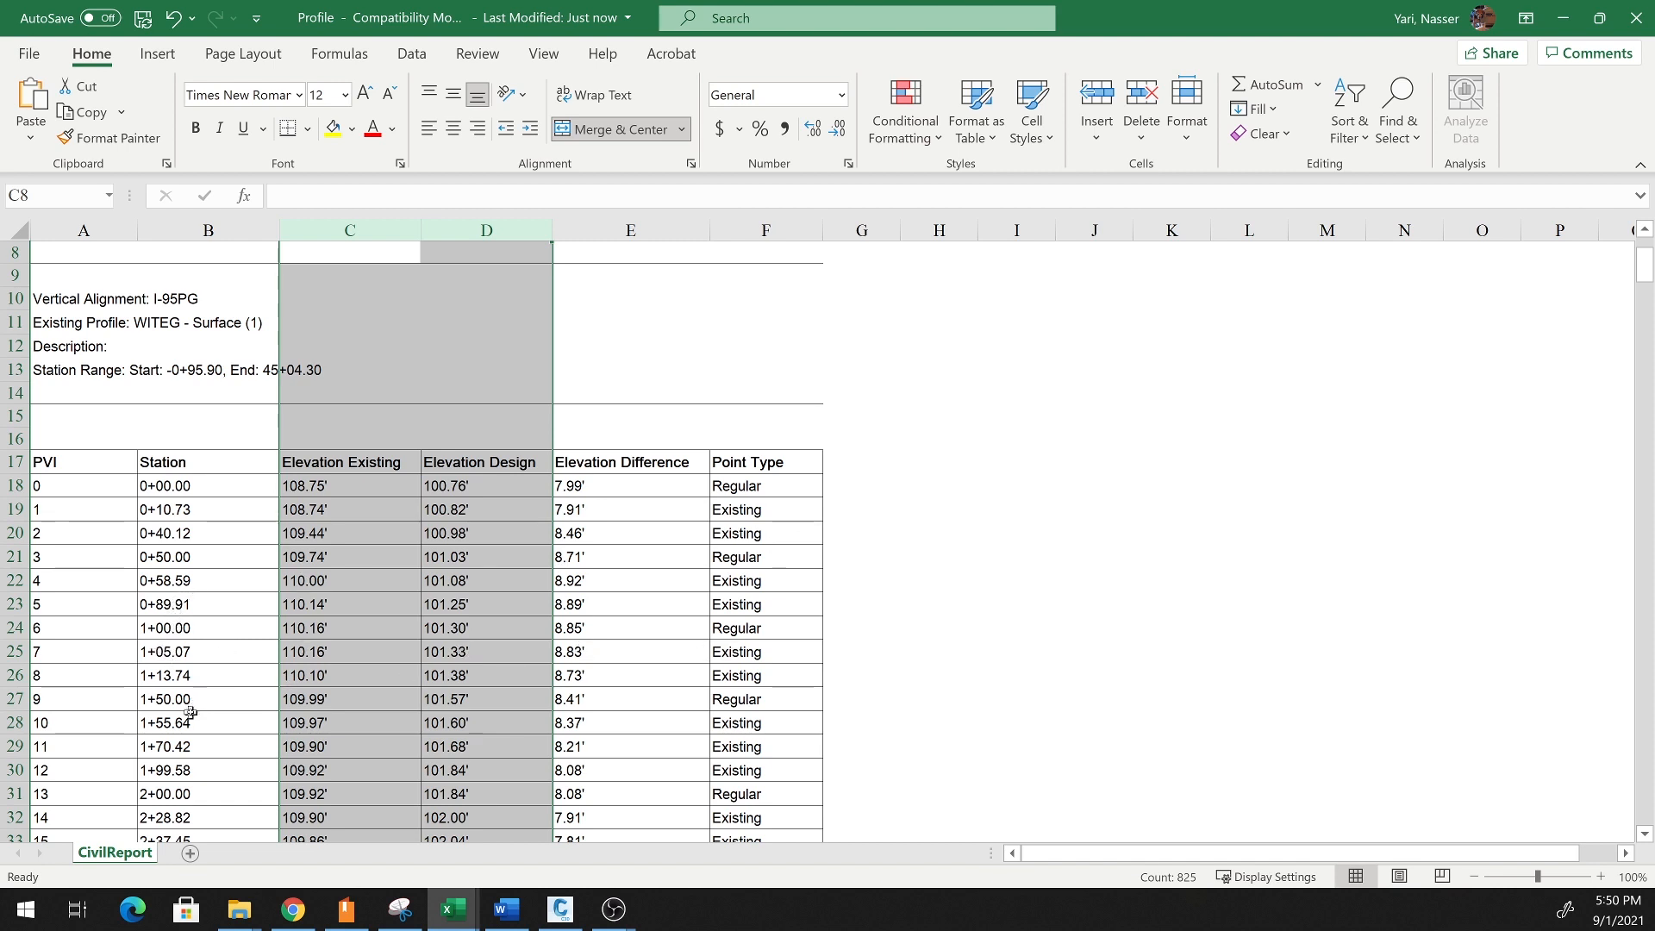
click(632, 345)
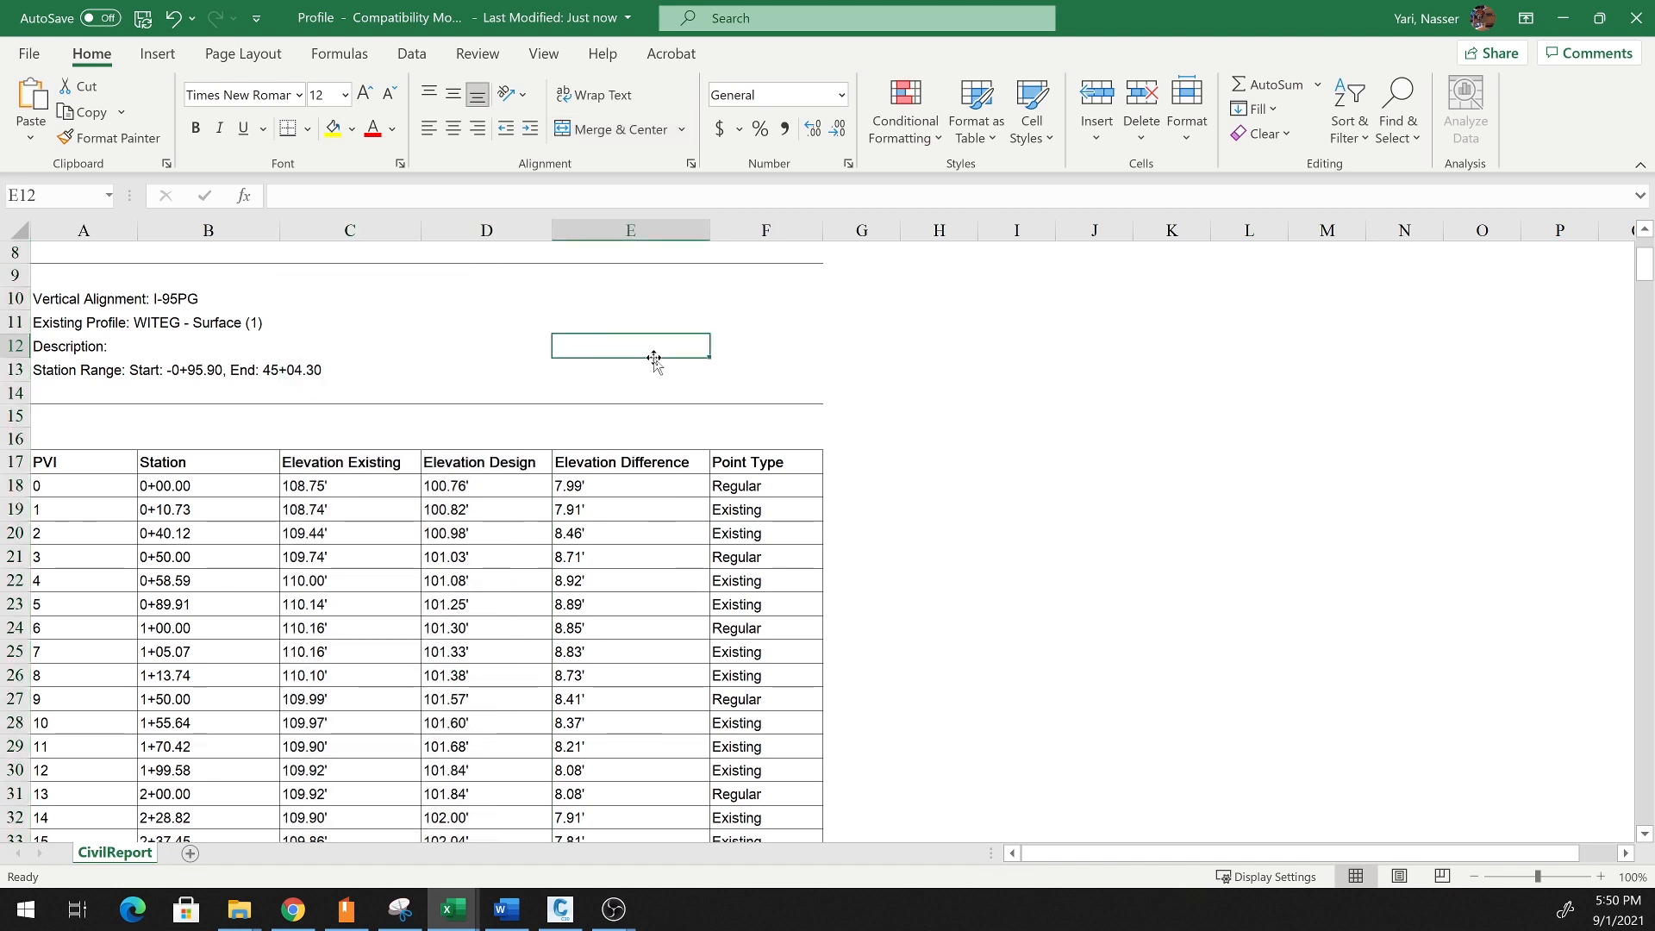
mouse_move(211, 559)
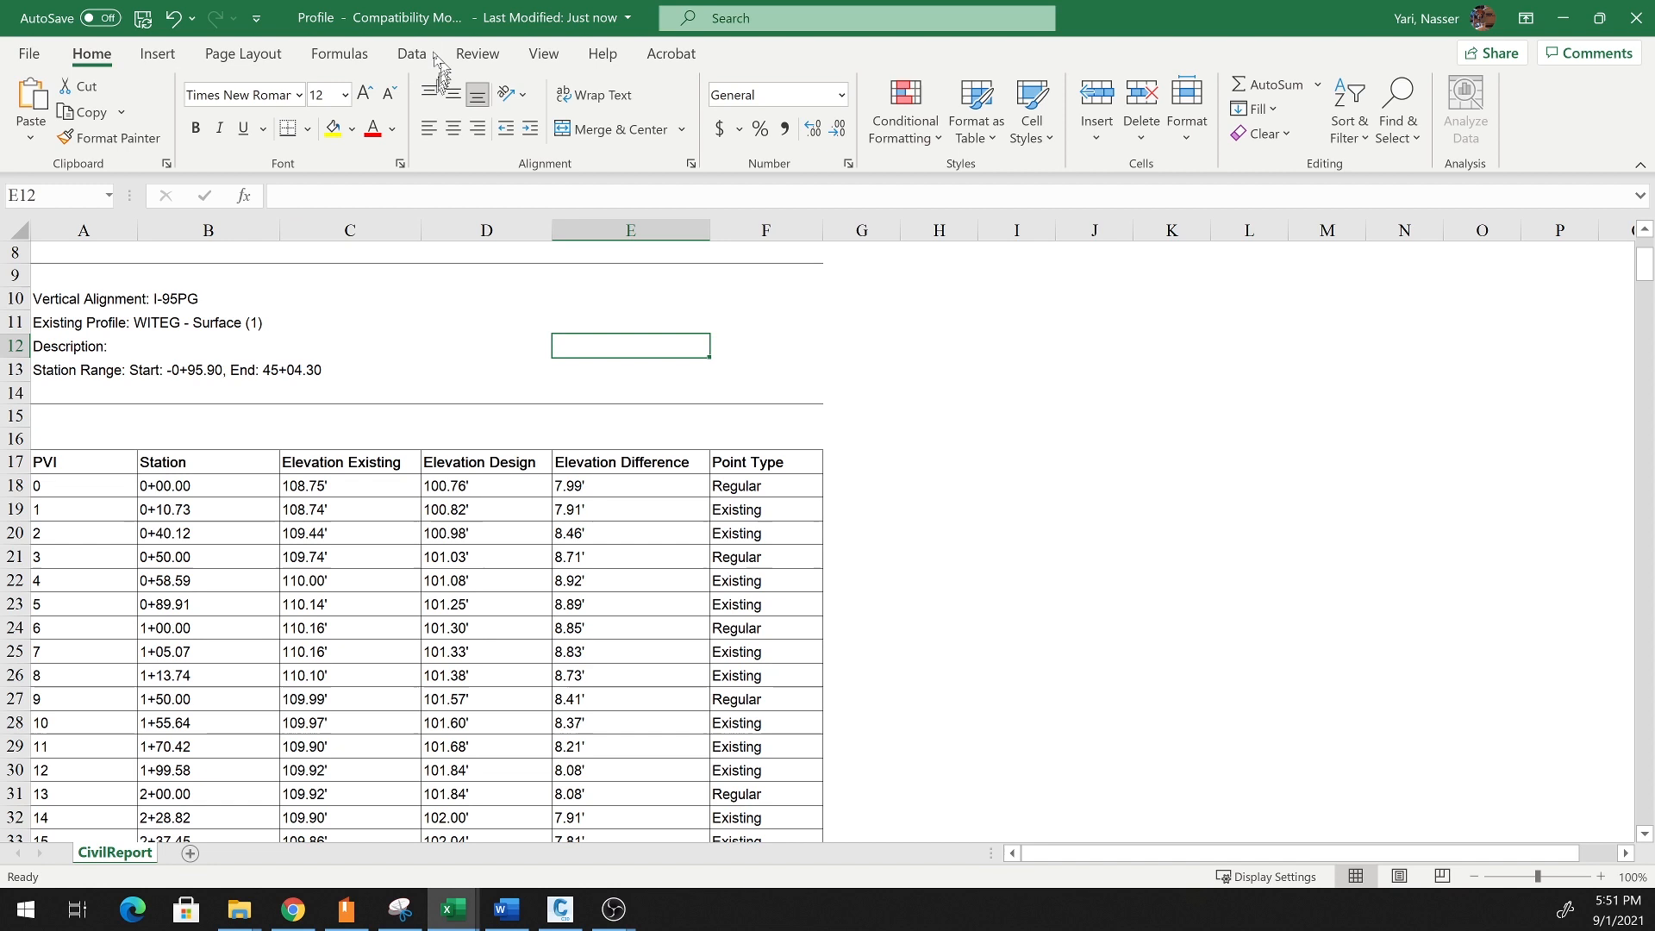
- Turn on Data filtering for the report table's header row, dismissing the range warning
click(412, 54)
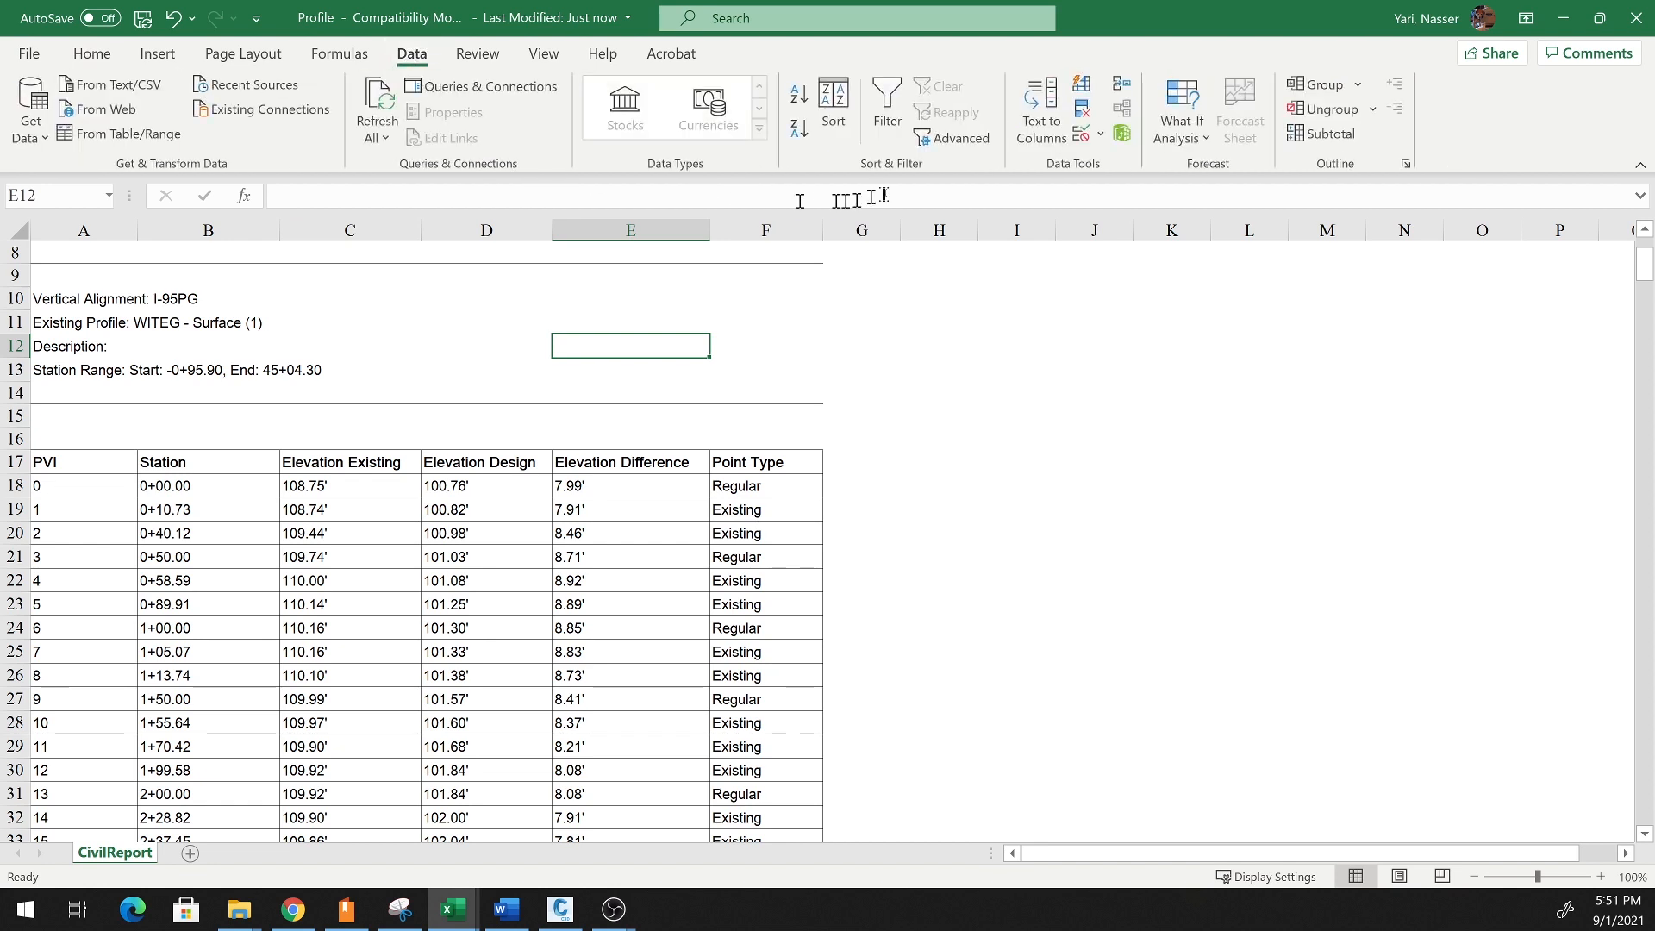
click(886, 105)
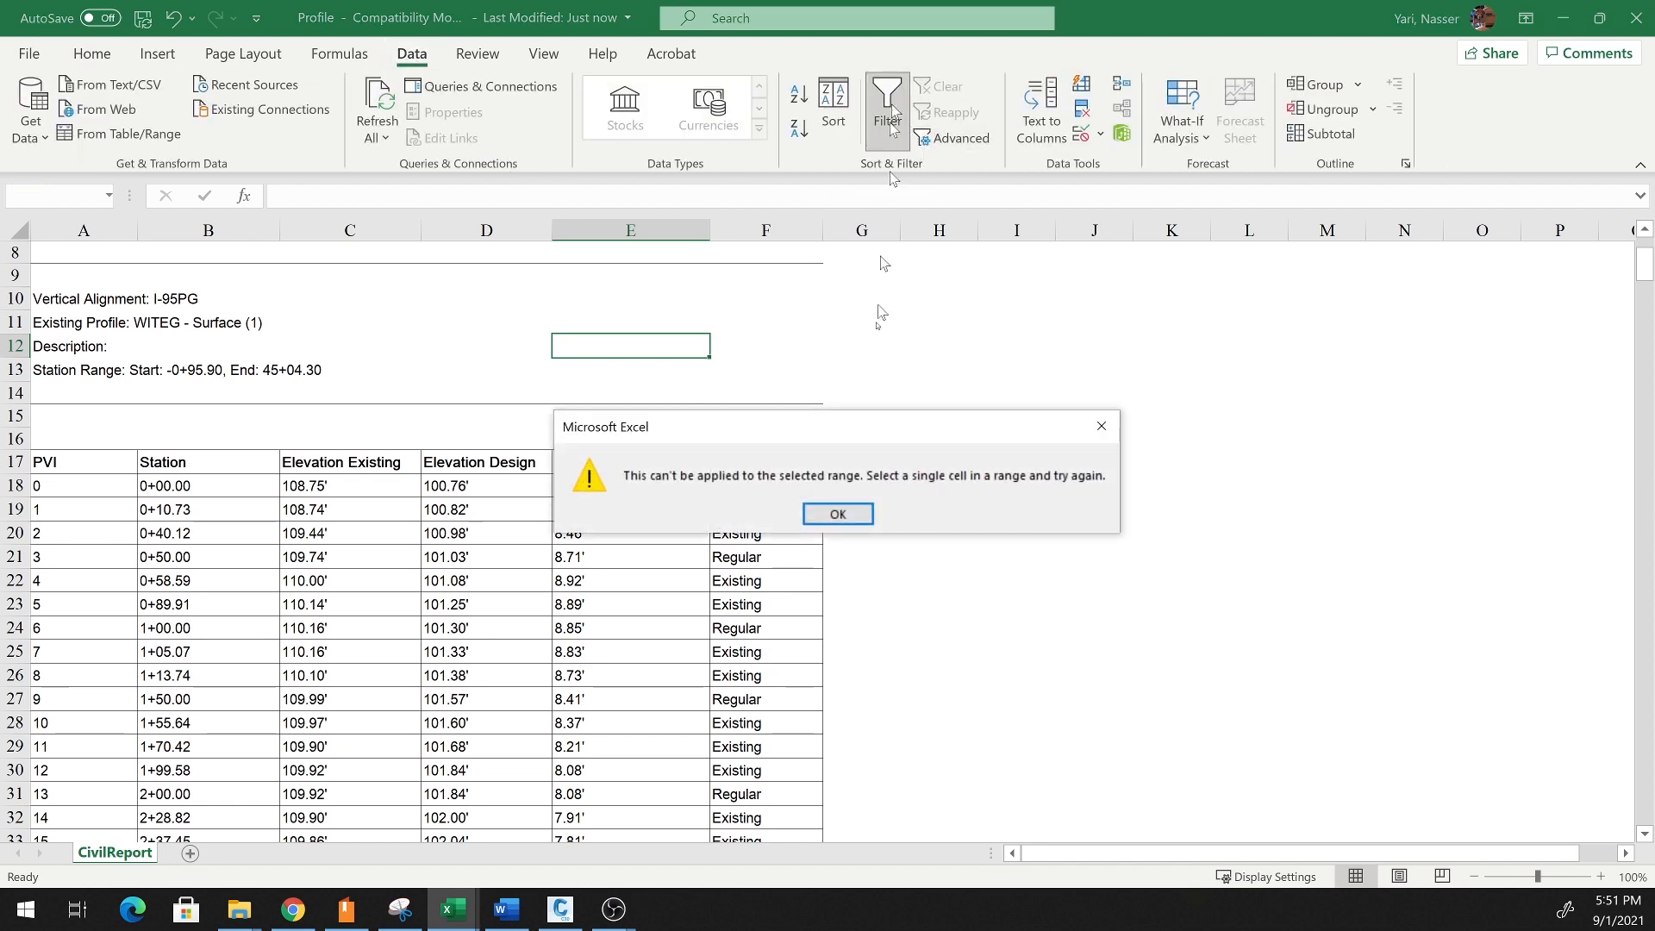
click(838, 514)
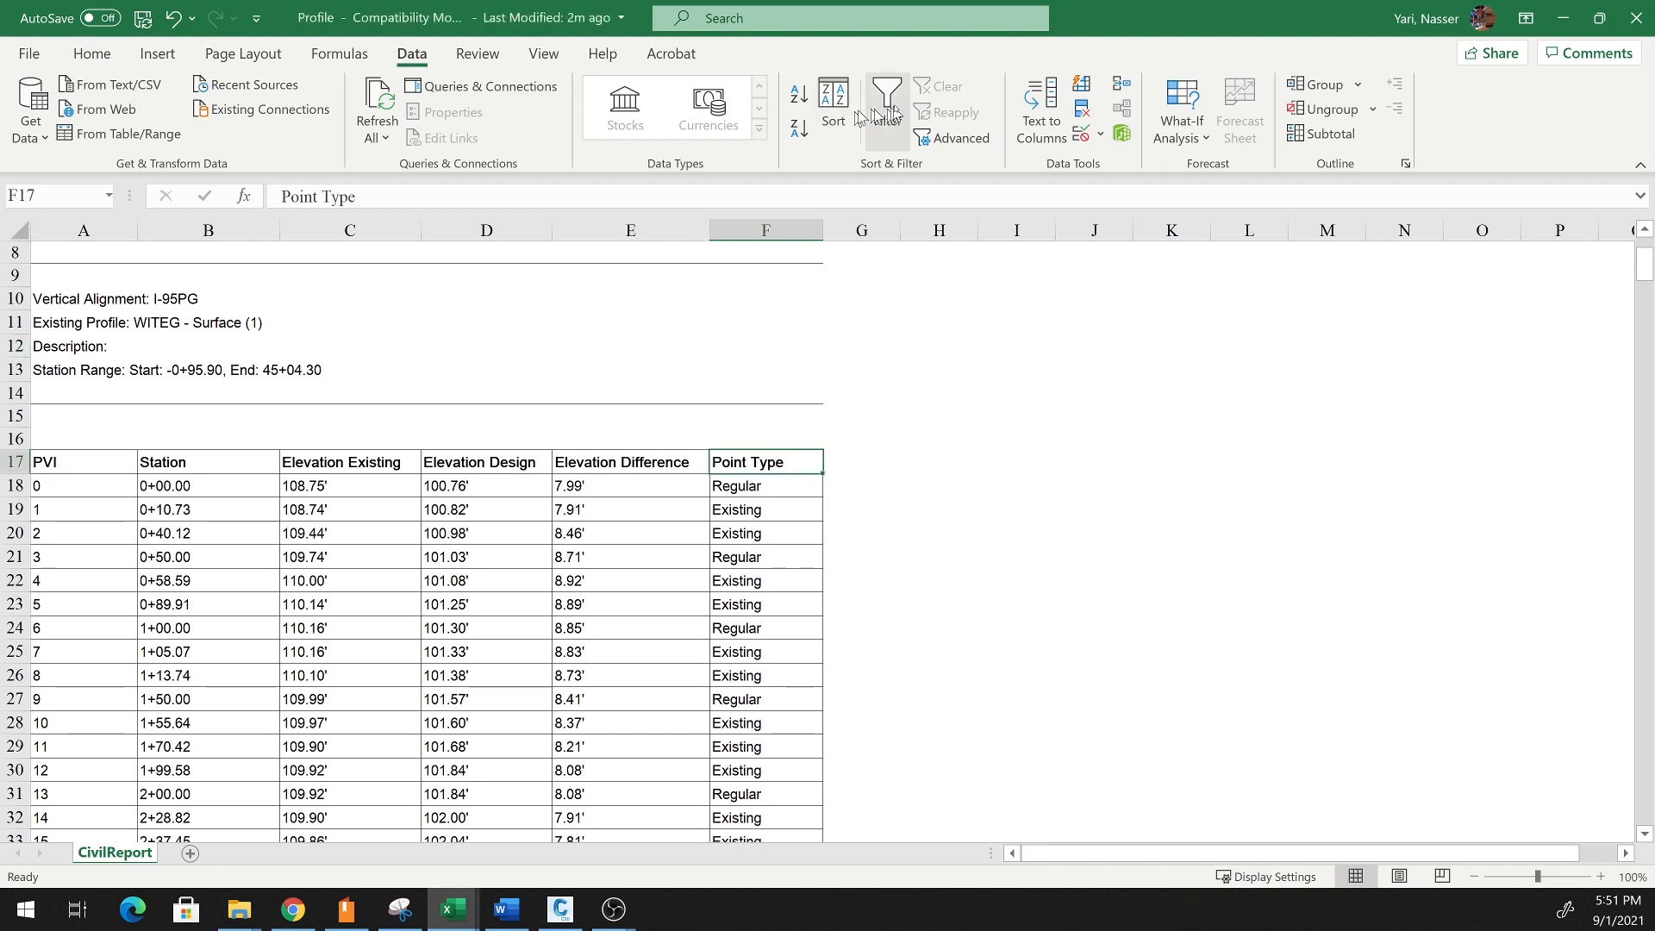
click(887, 105)
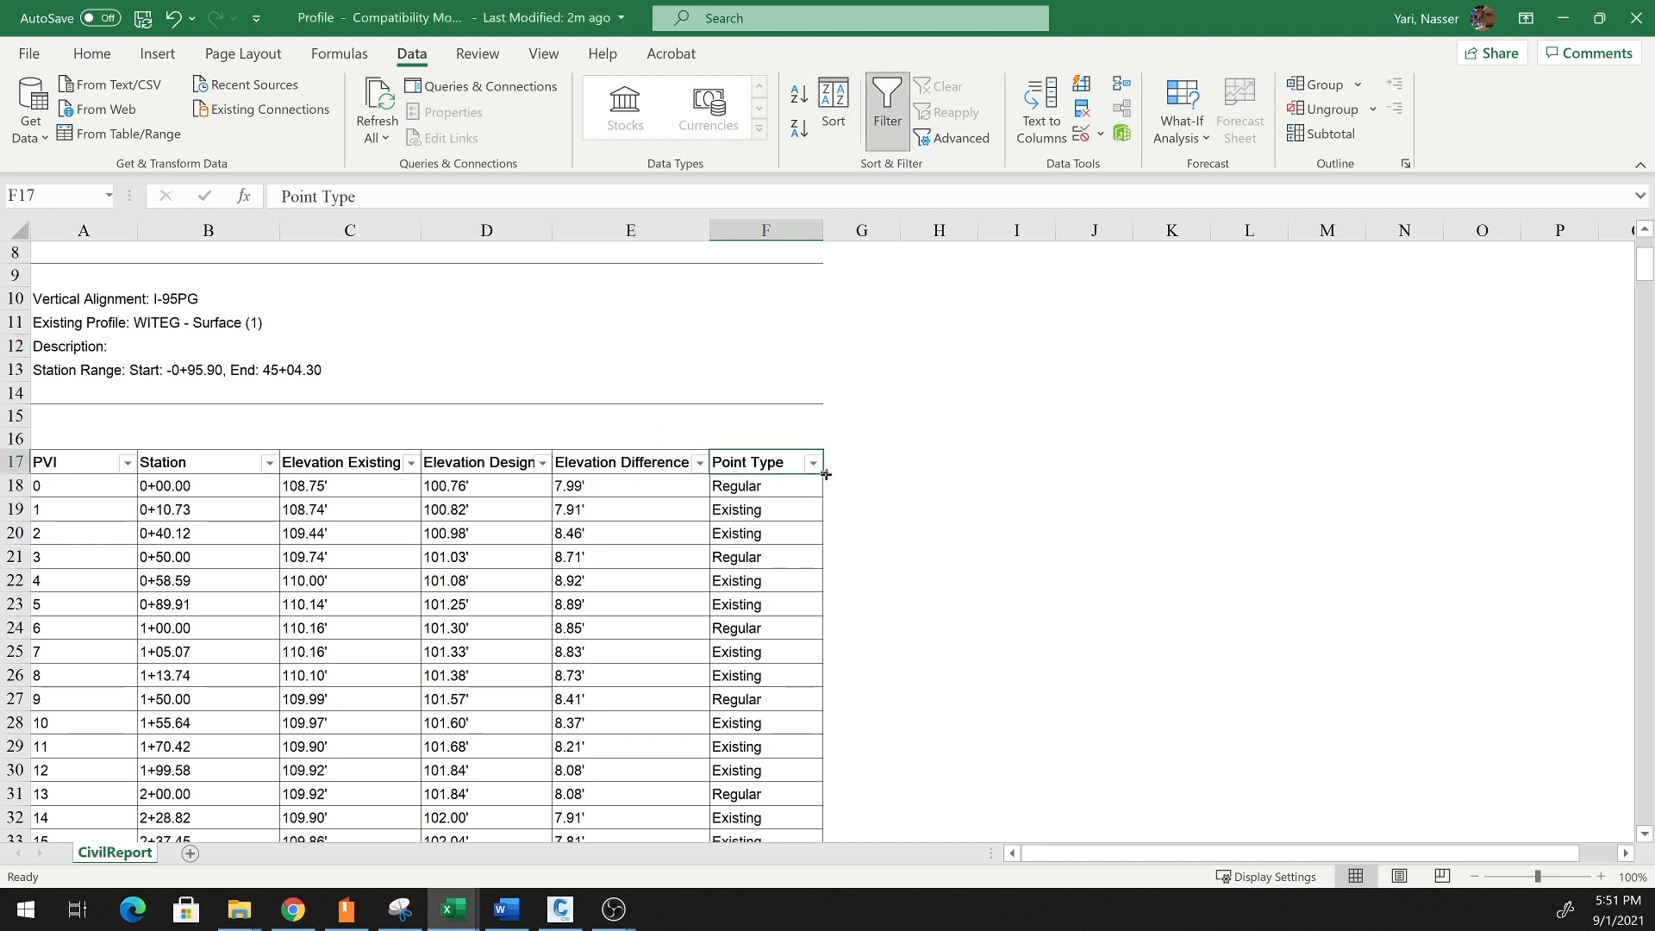
- Filter the Point Type column to Regular only, leaving 91 of 412 records
click(812, 462)
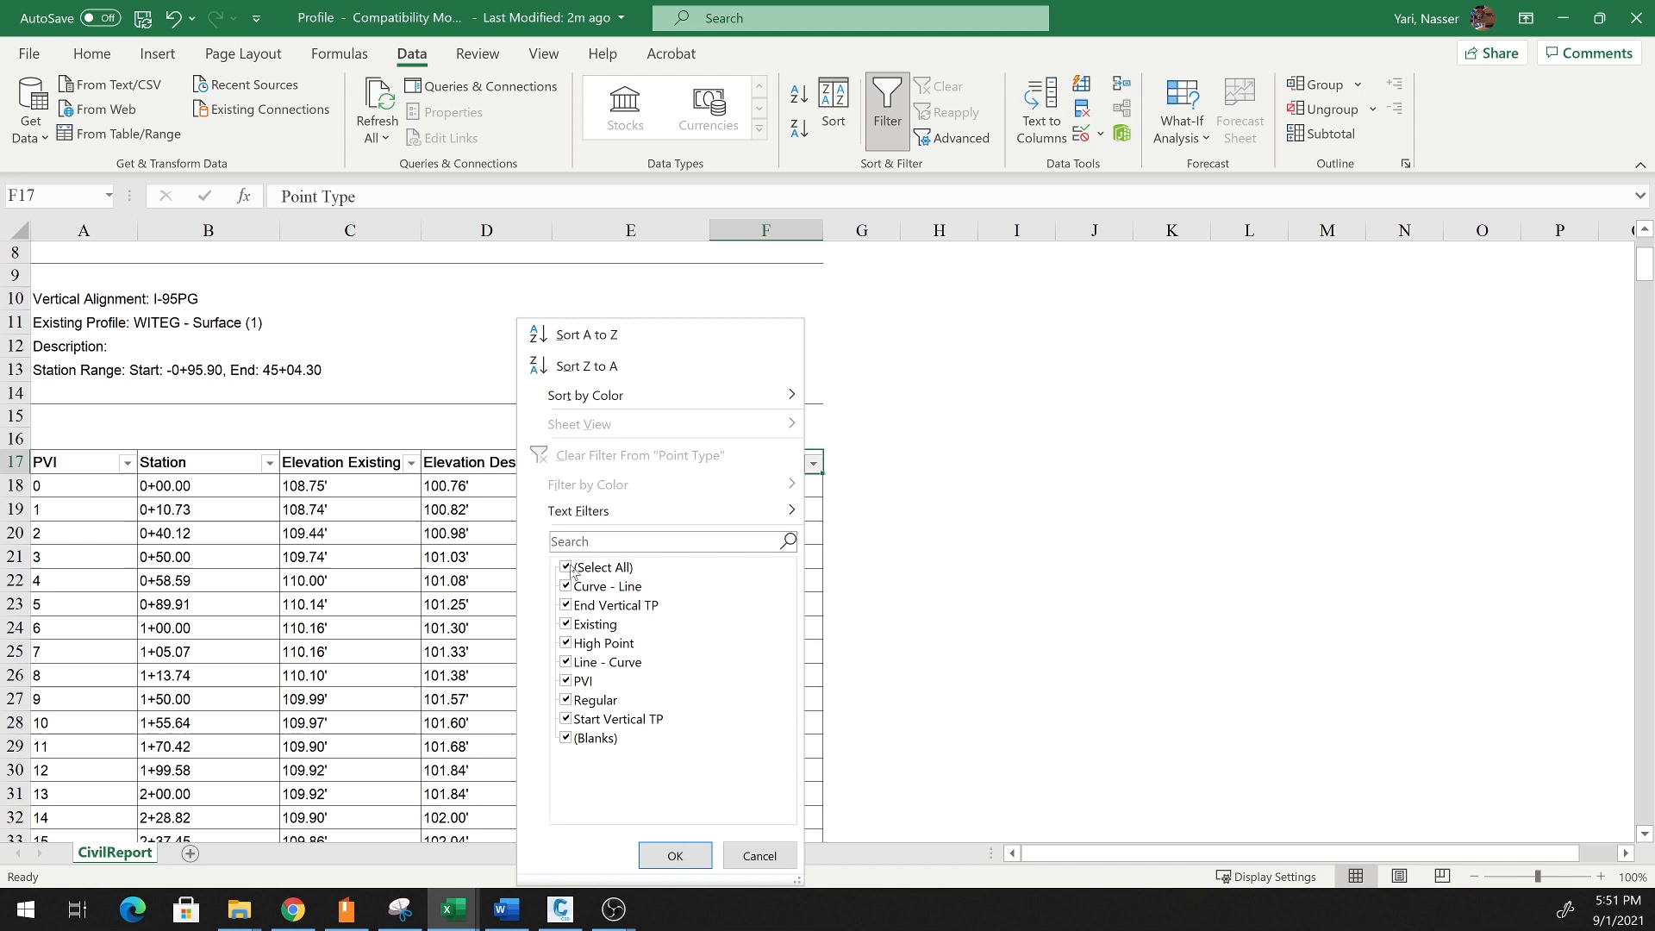
click(565, 568)
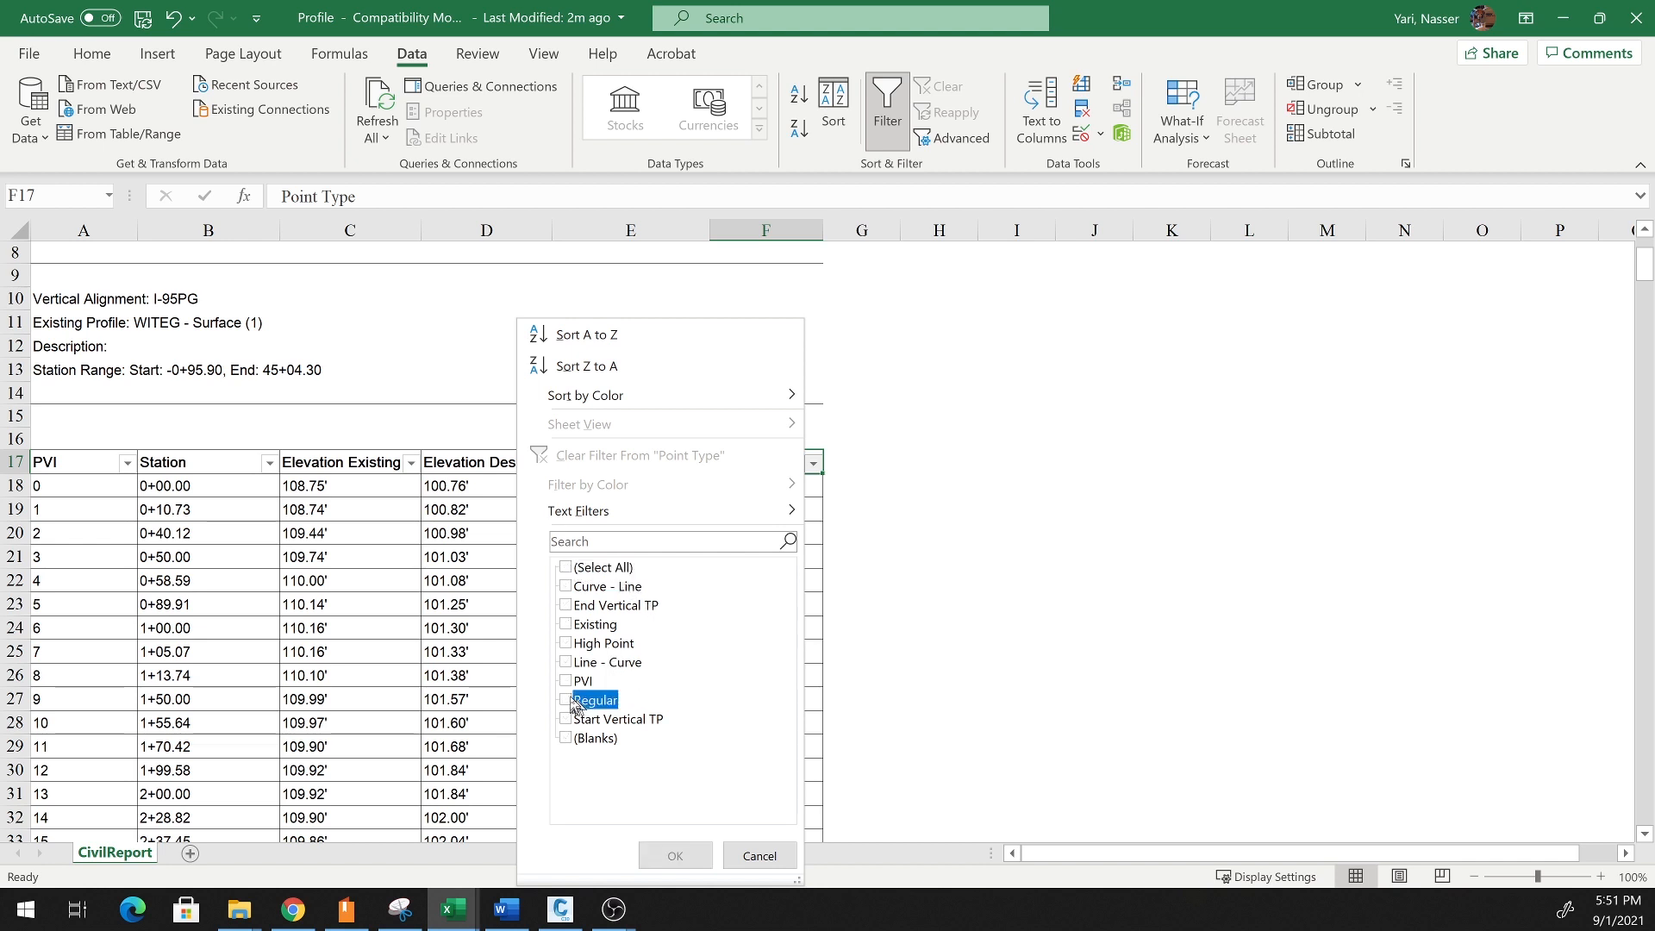
click(674, 855)
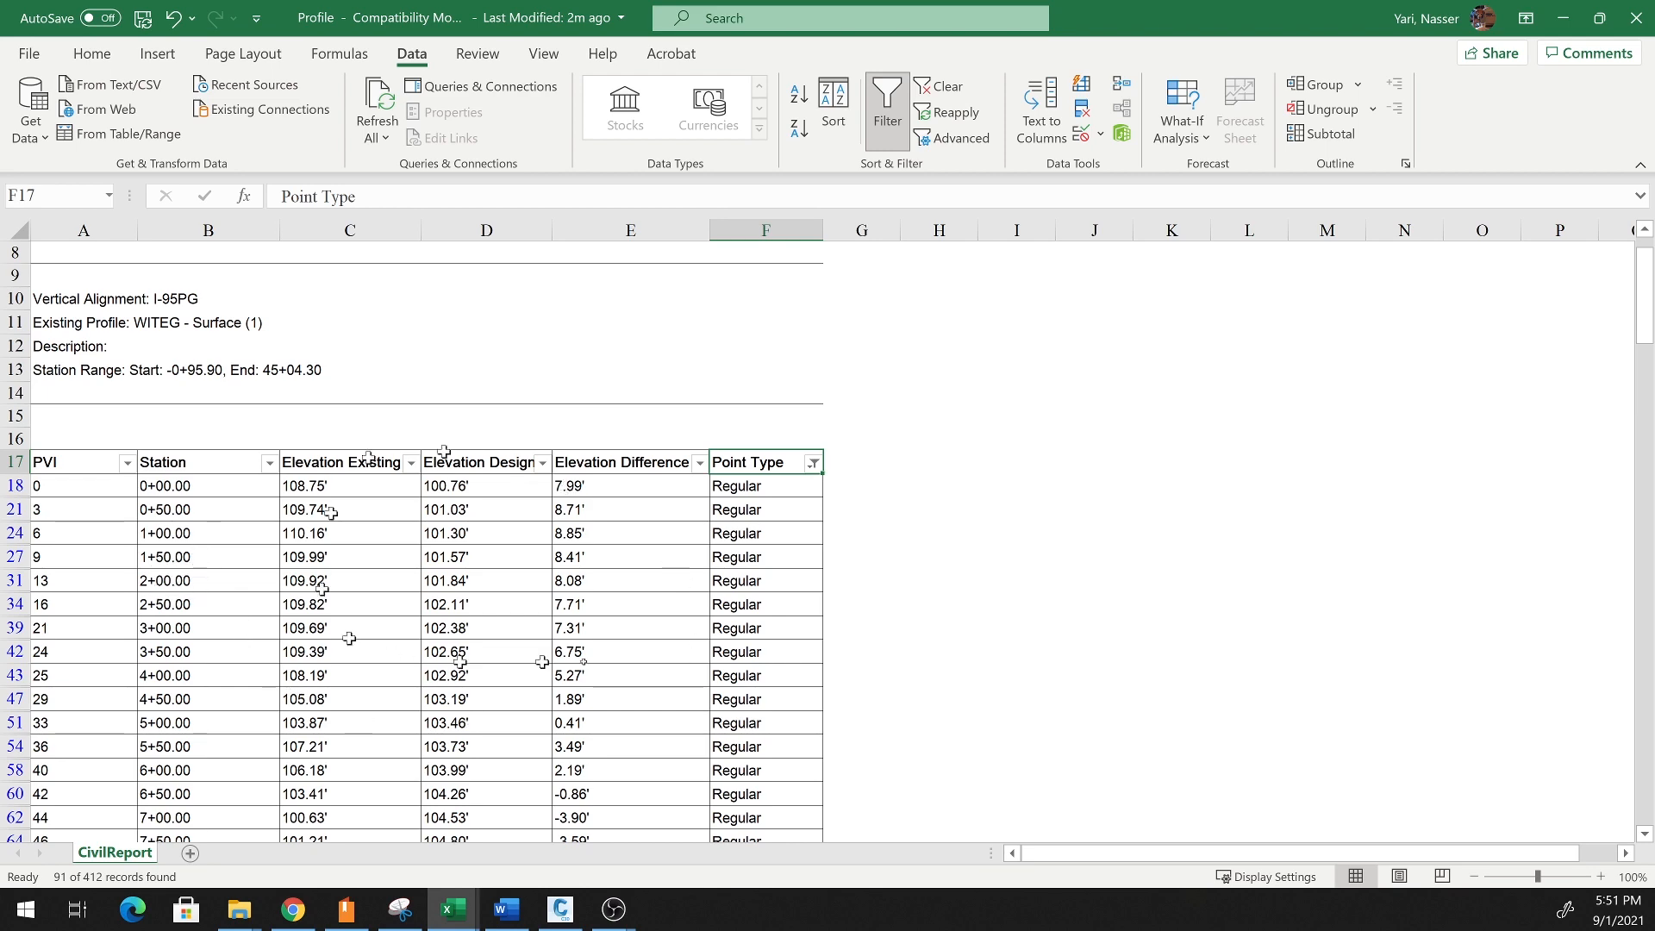
- On Sheet1, select the regular-station table C4:F95 and copy it
scroll(down, 3)
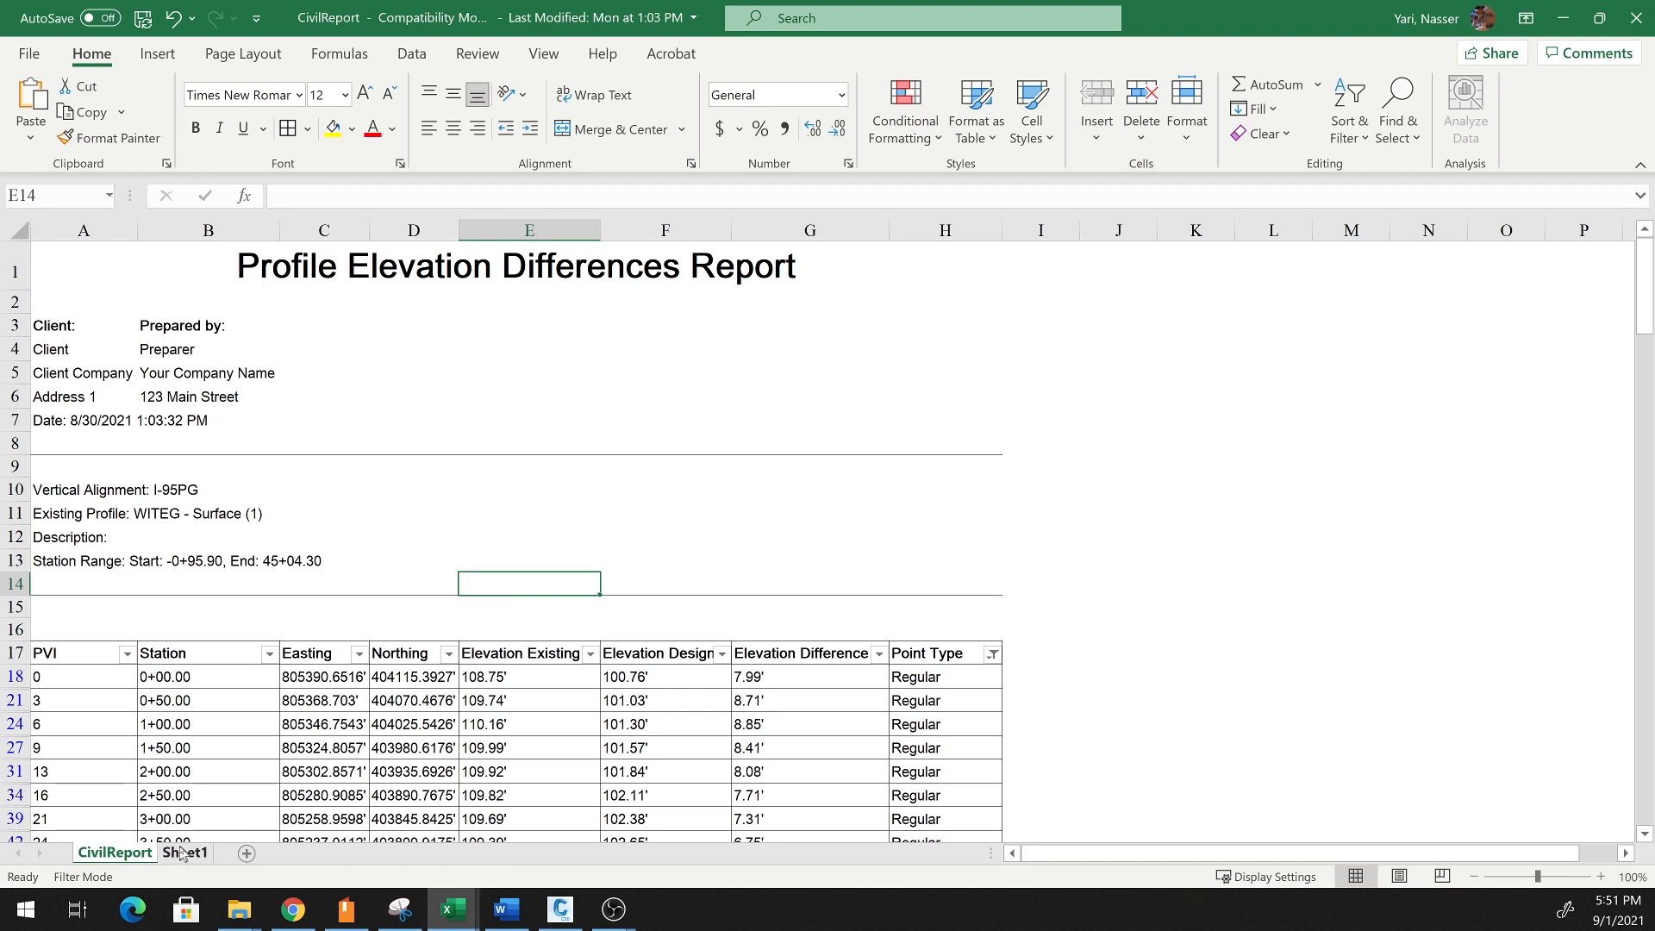
click(185, 852)
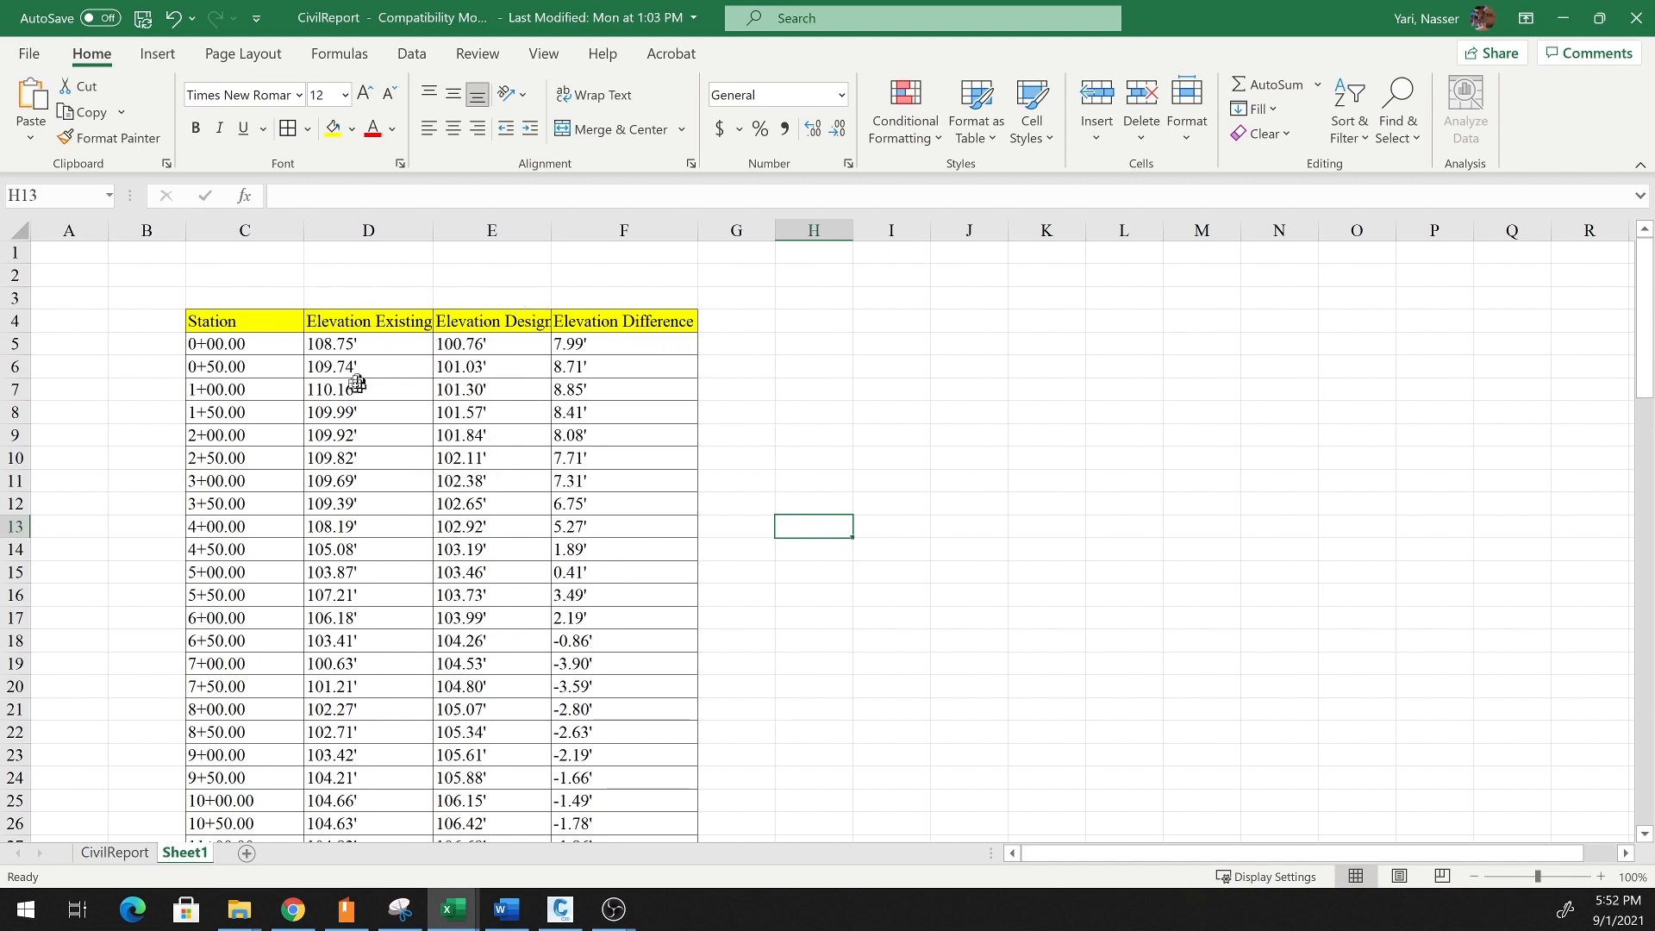
scroll(down, 3)
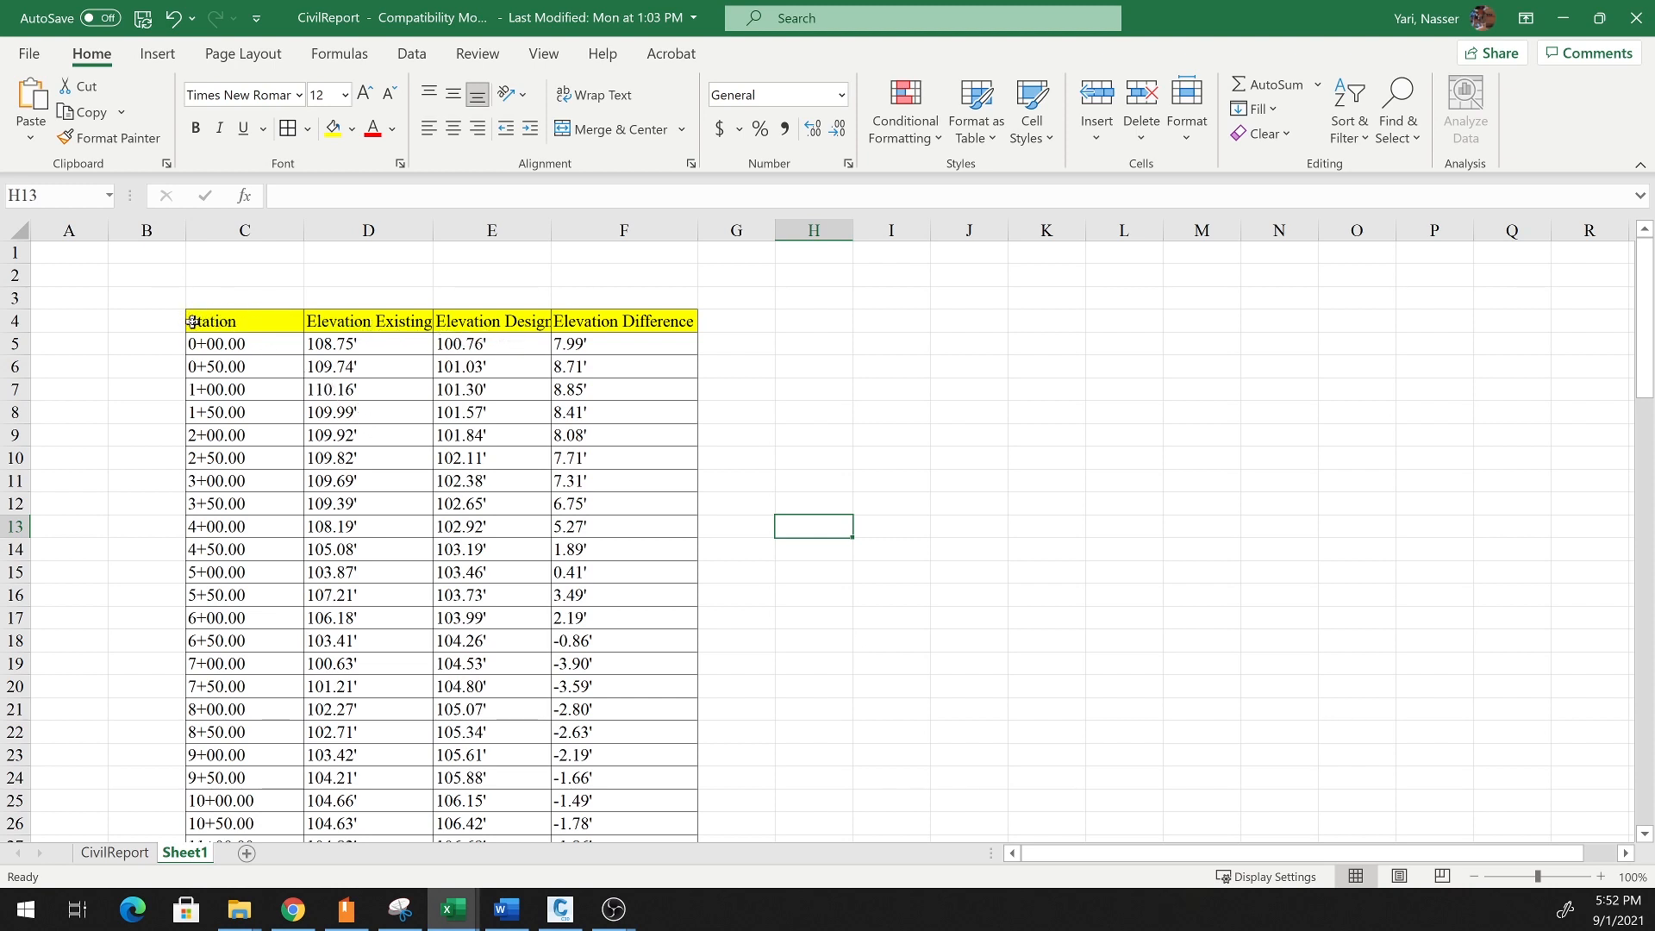
drag(210, 320, 631, 834)
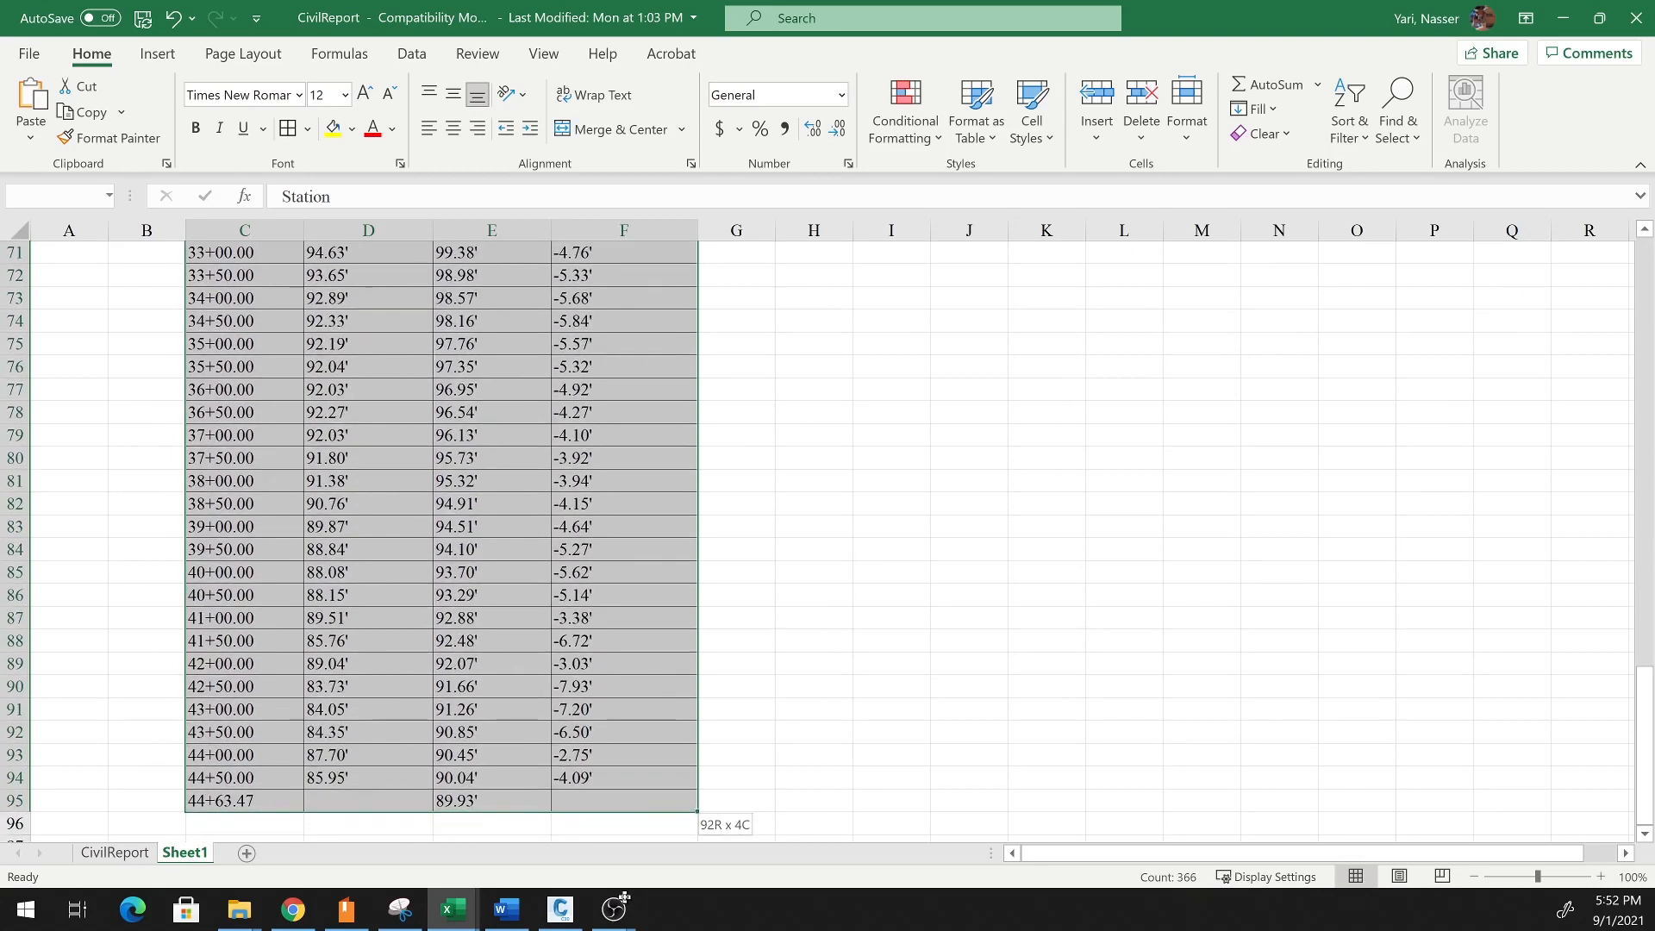
right_click(507, 584)
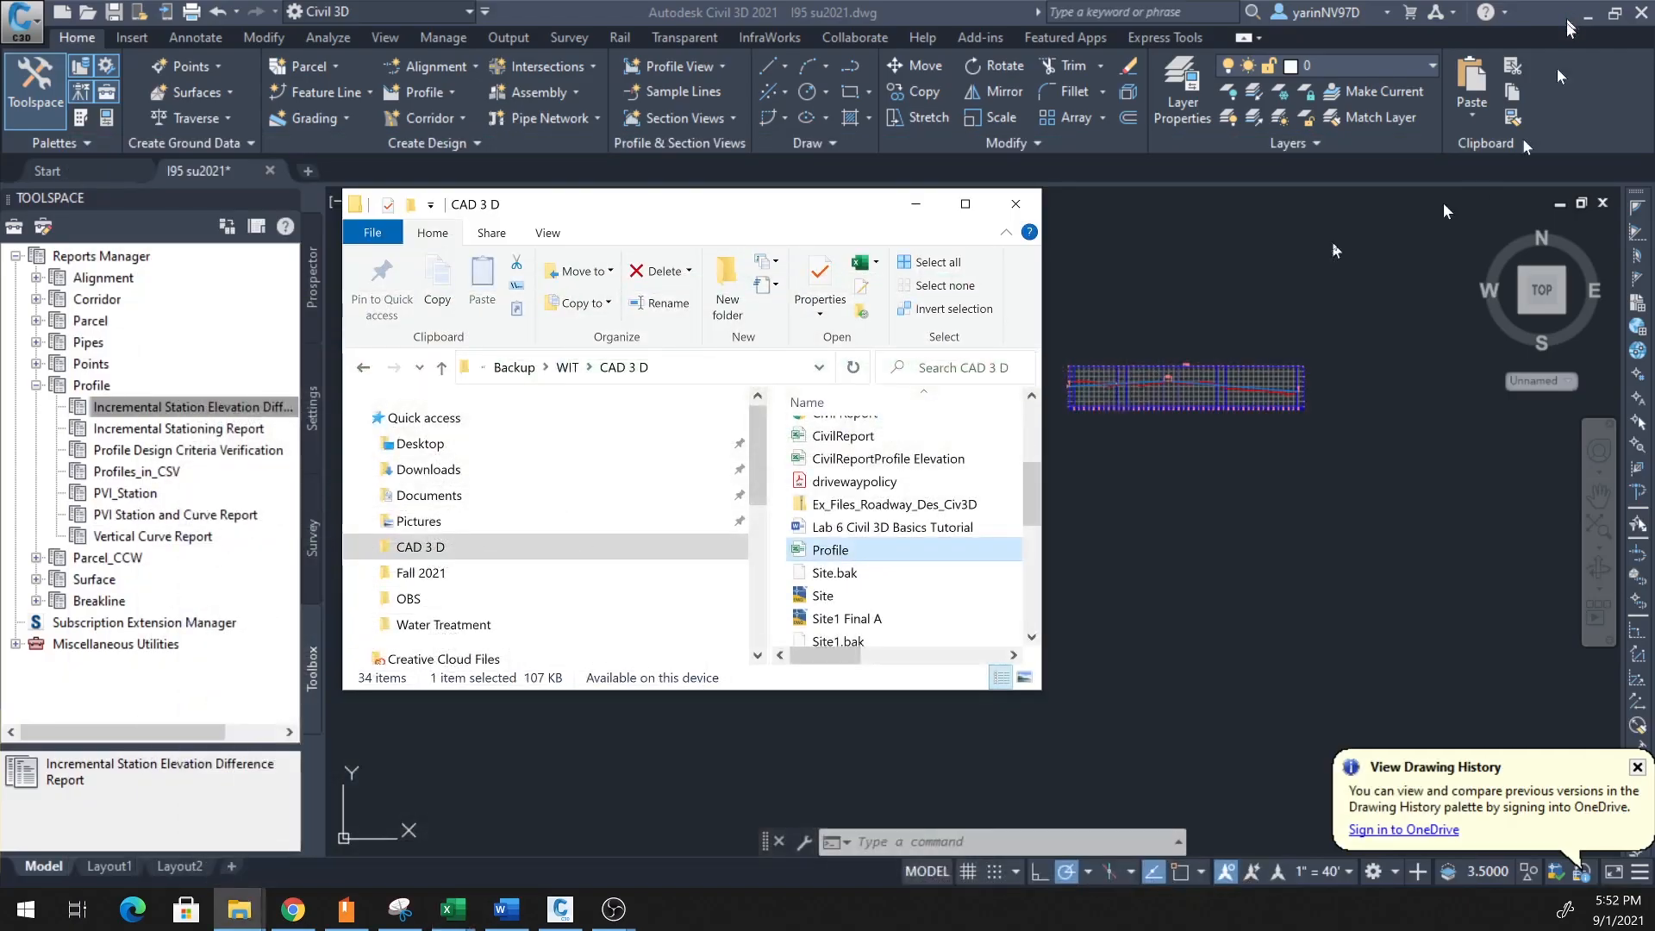
- Minimize File Explorer and start pasting the copied table into the I95 drawing
click(1012, 204)
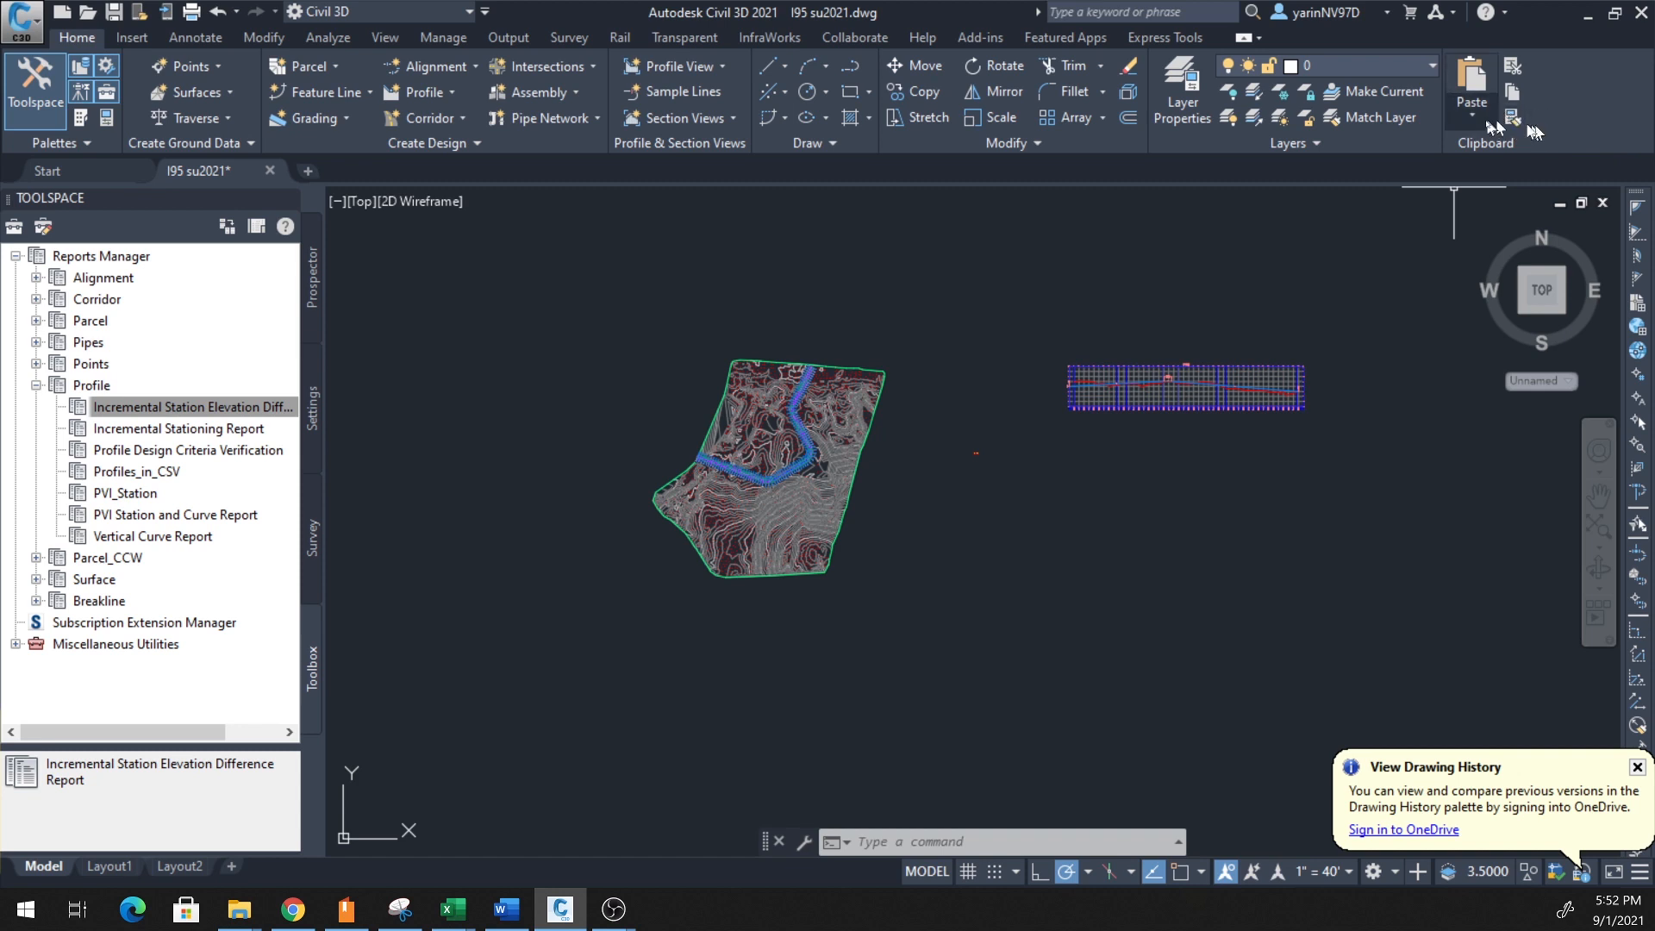
click(1471, 105)
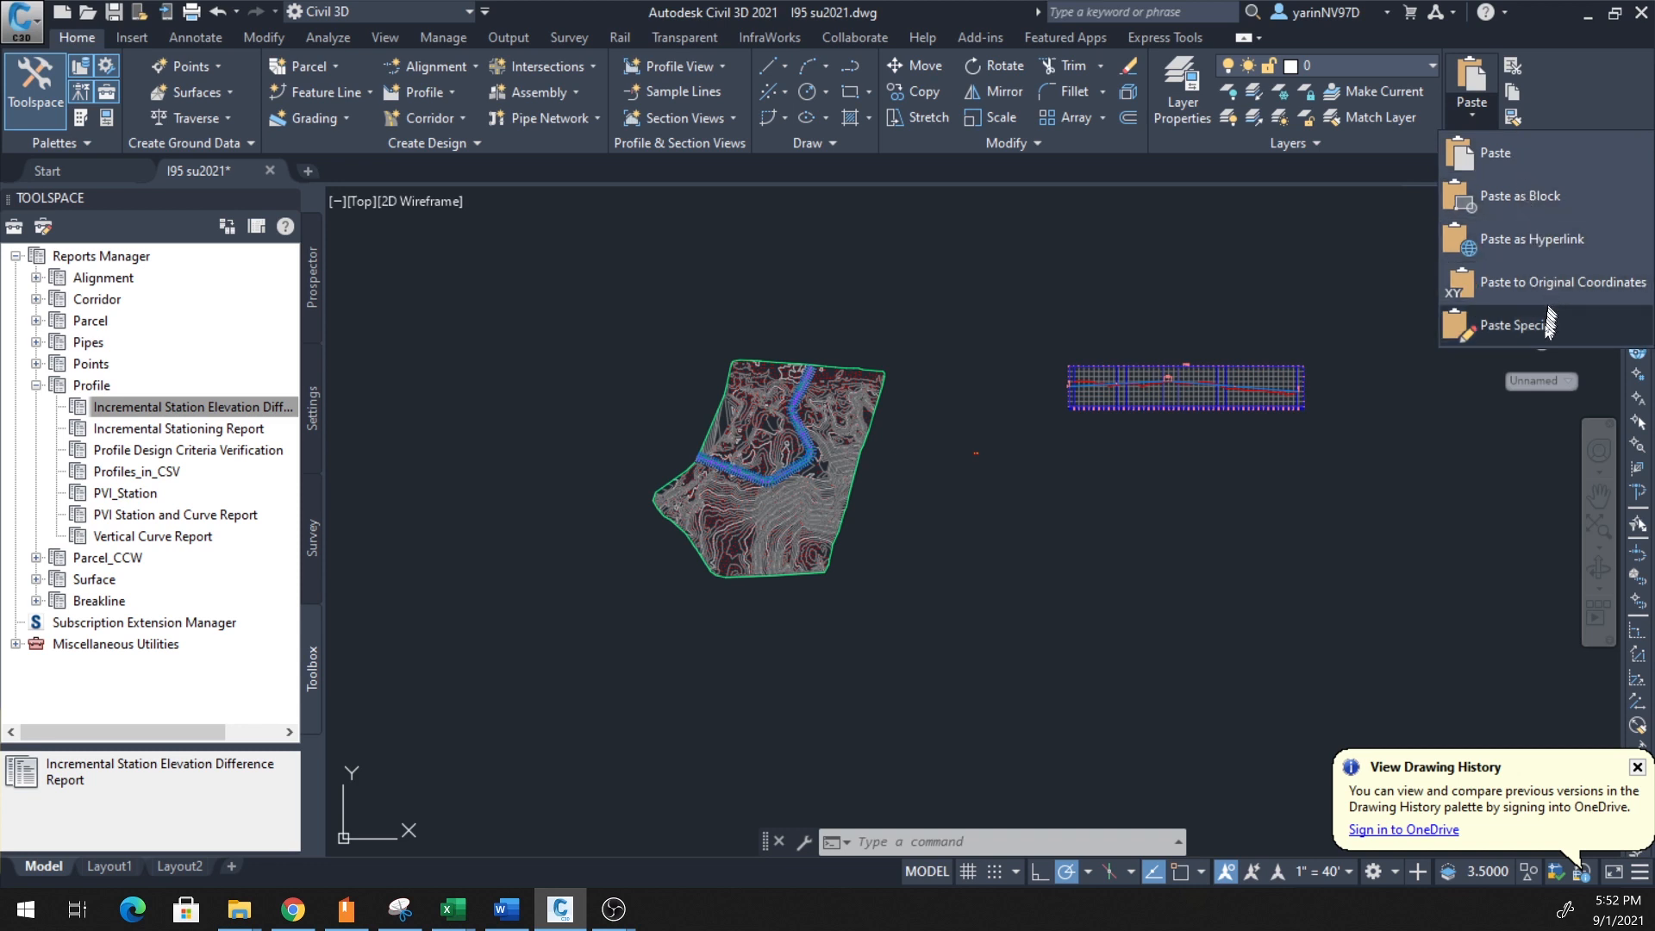
mouse_move(1518, 326)
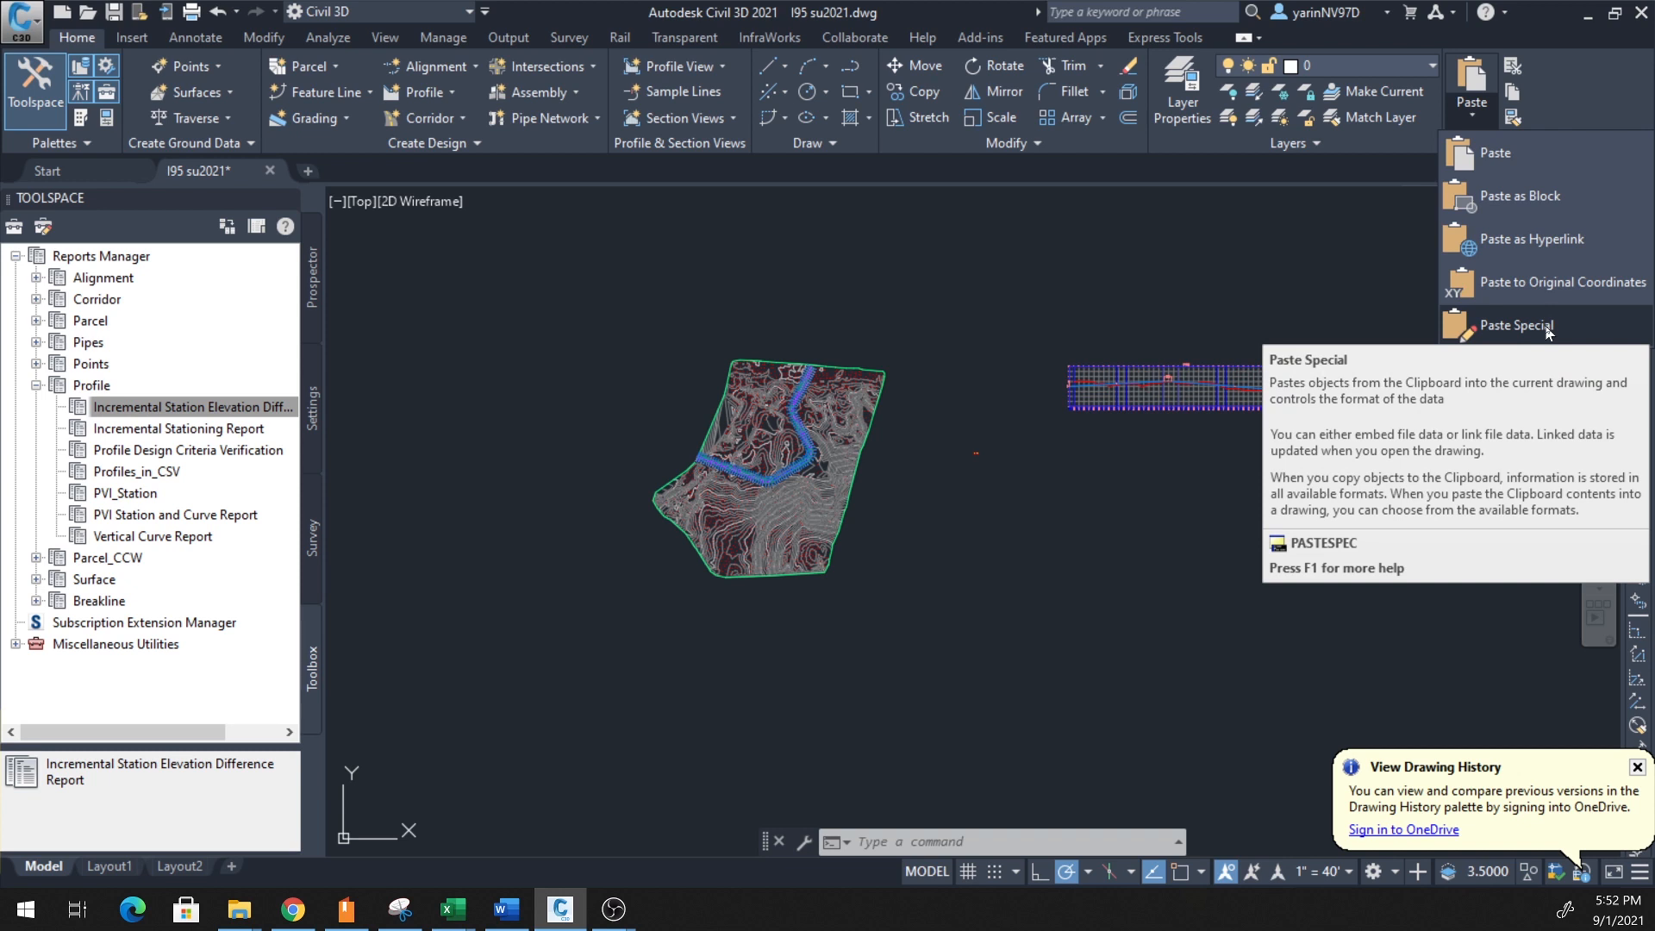
mouse_move(1551, 331)
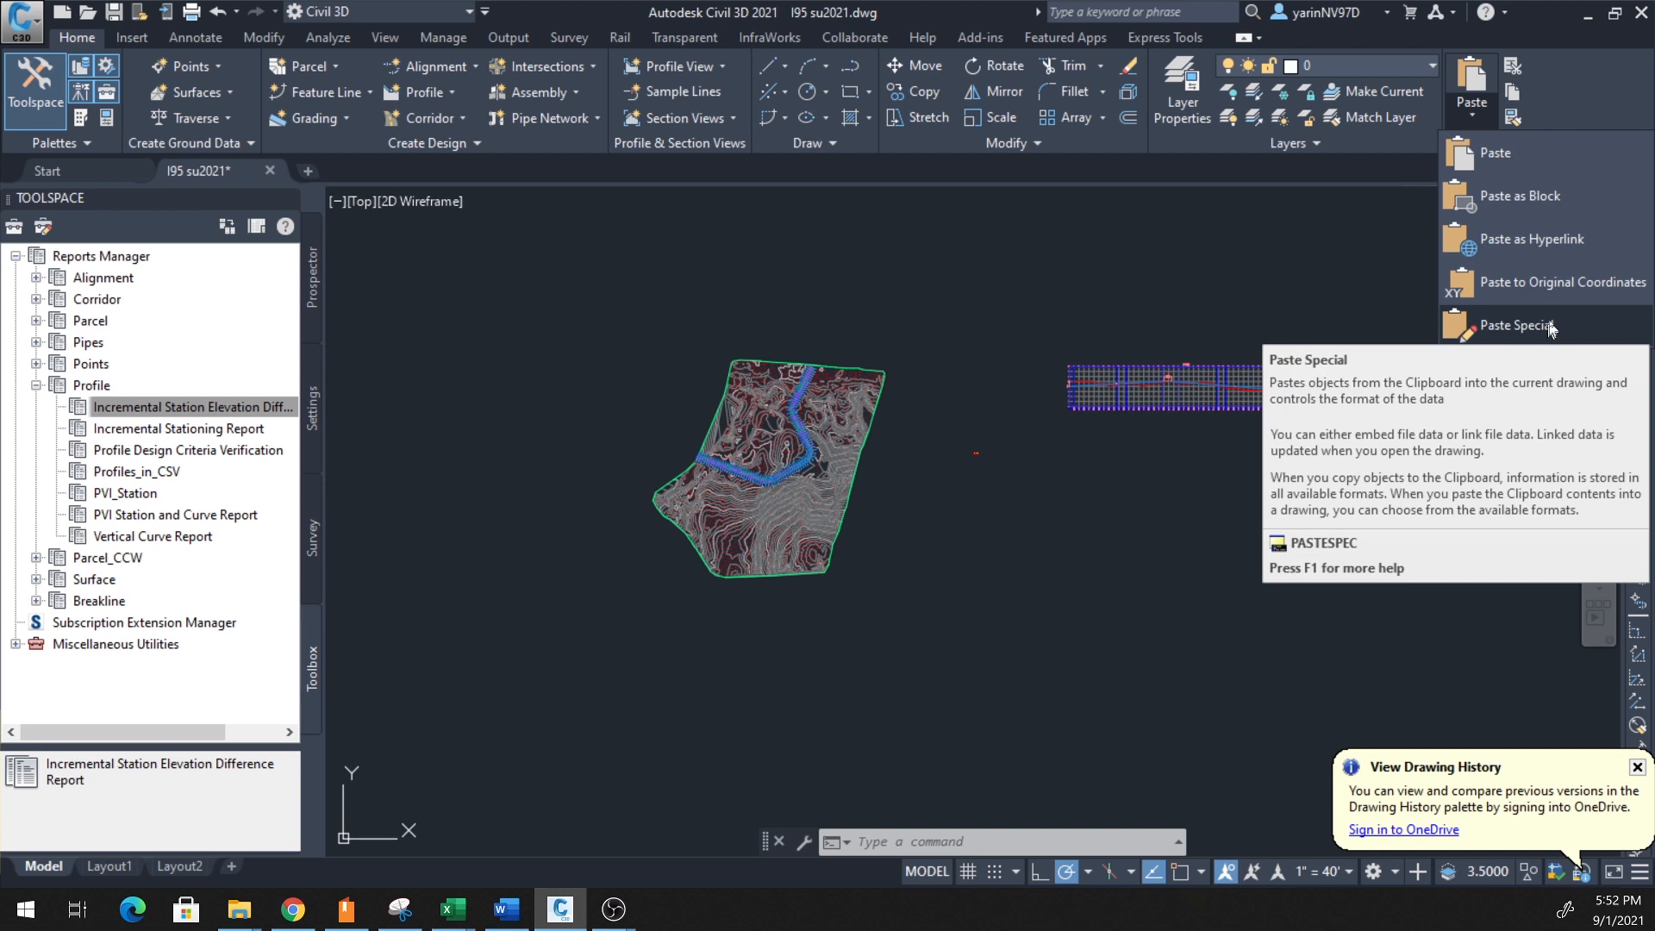
mouse_move(1566, 281)
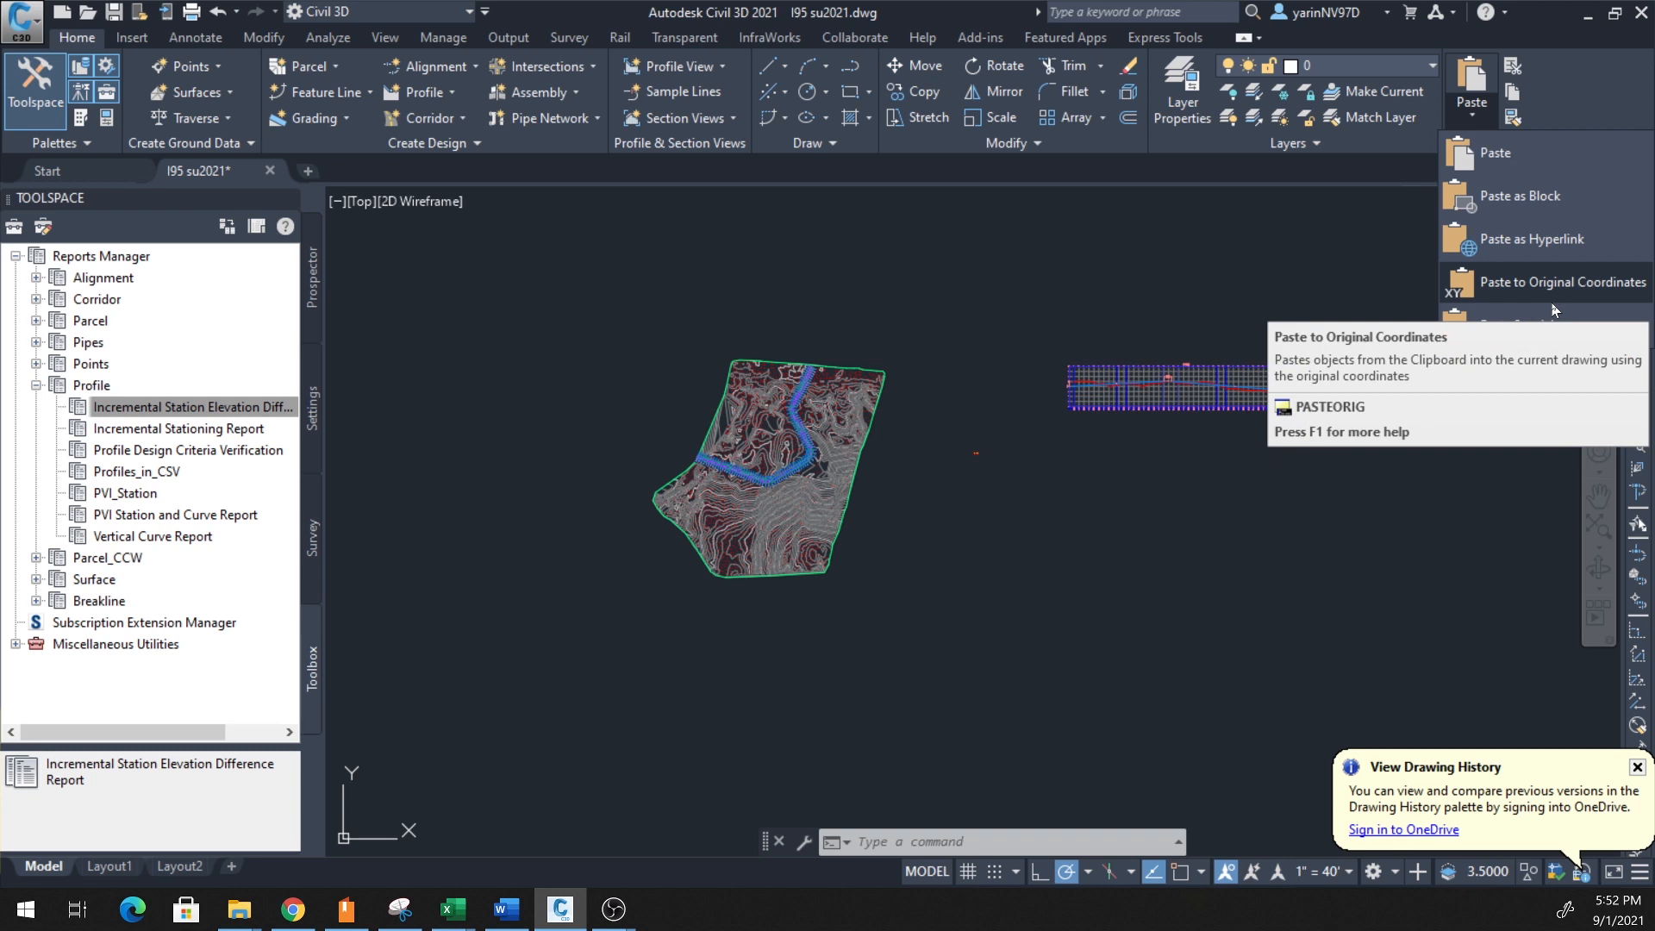
mouse_move(1552, 298)
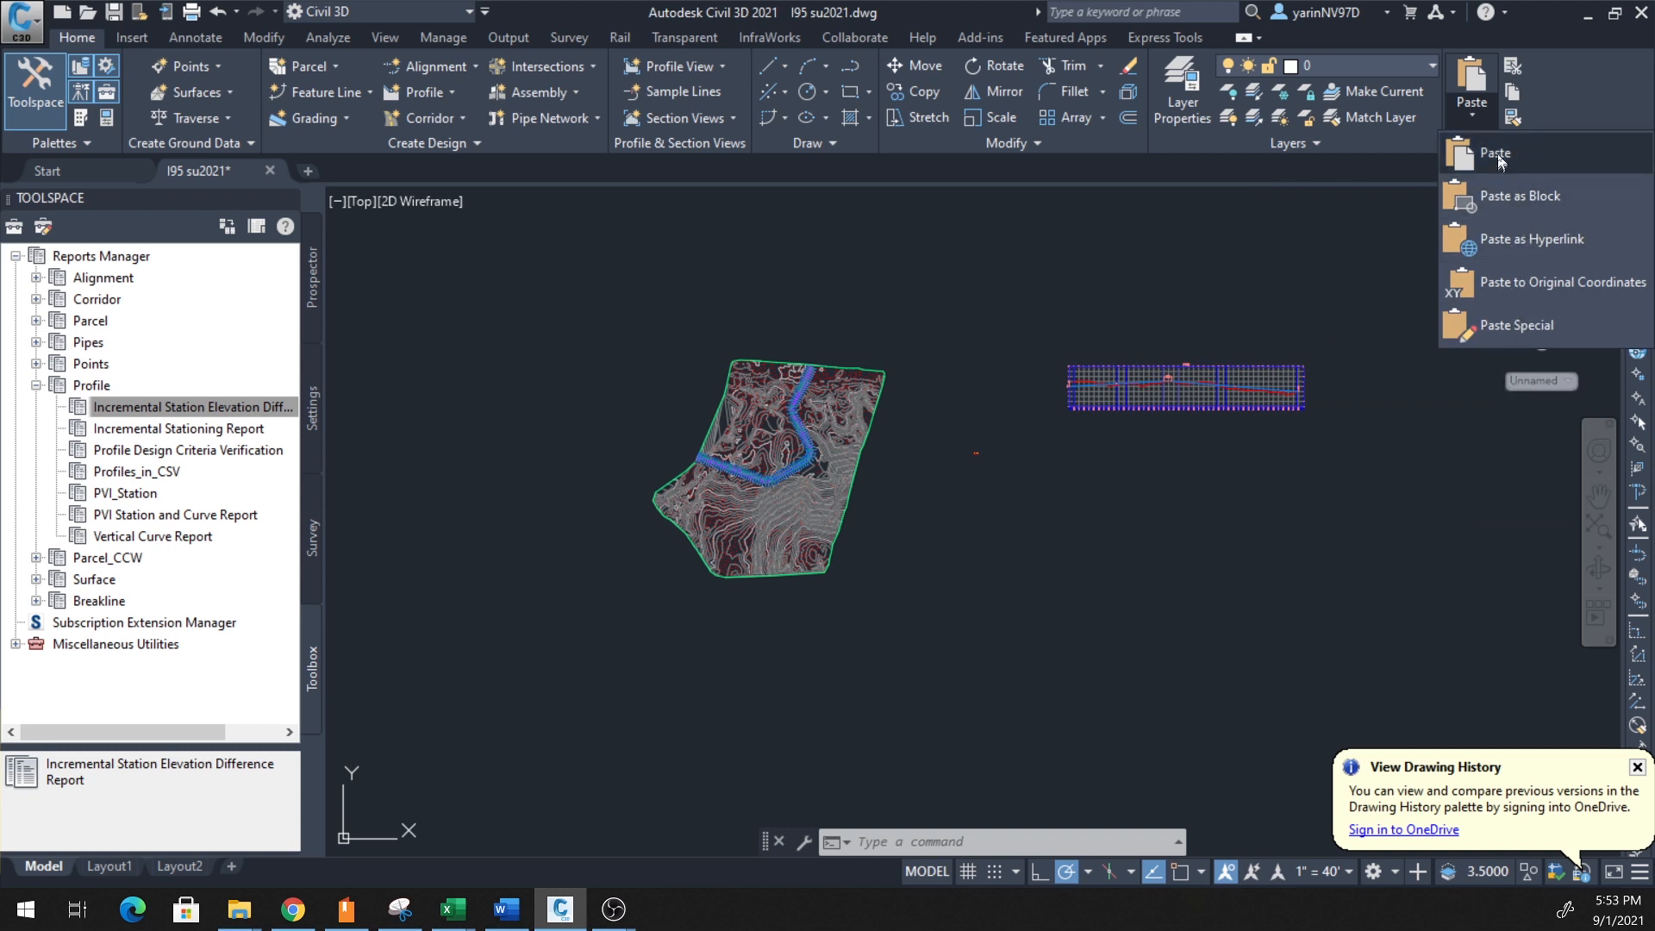
mouse_move(1493, 153)
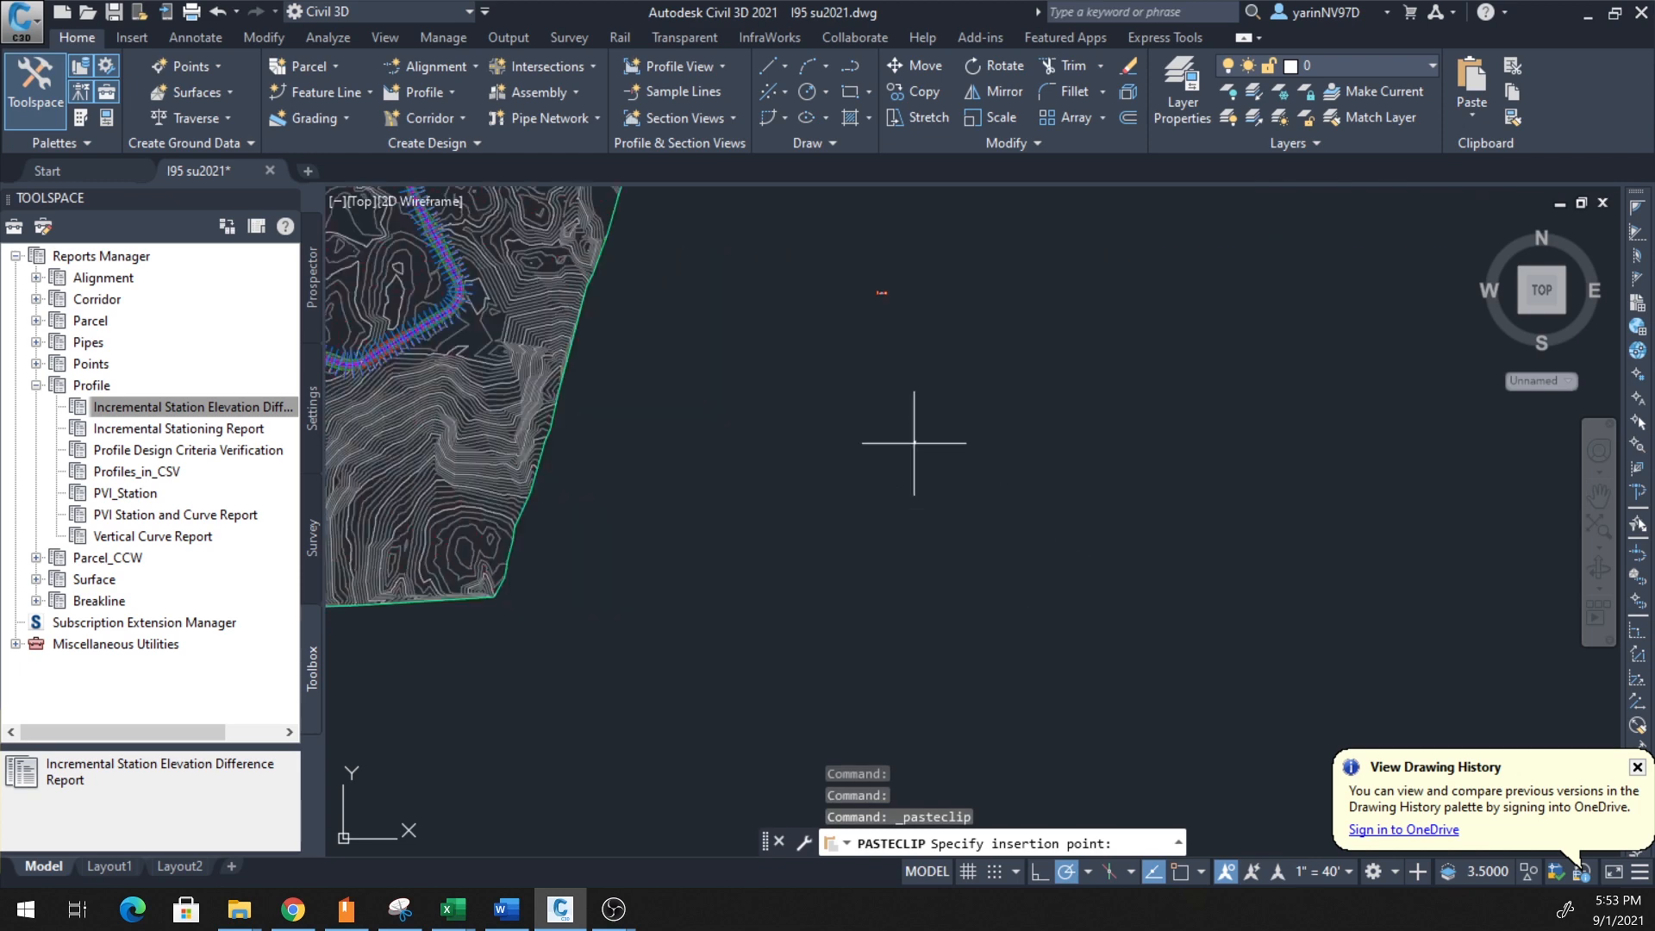
mouse_move(929, 454)
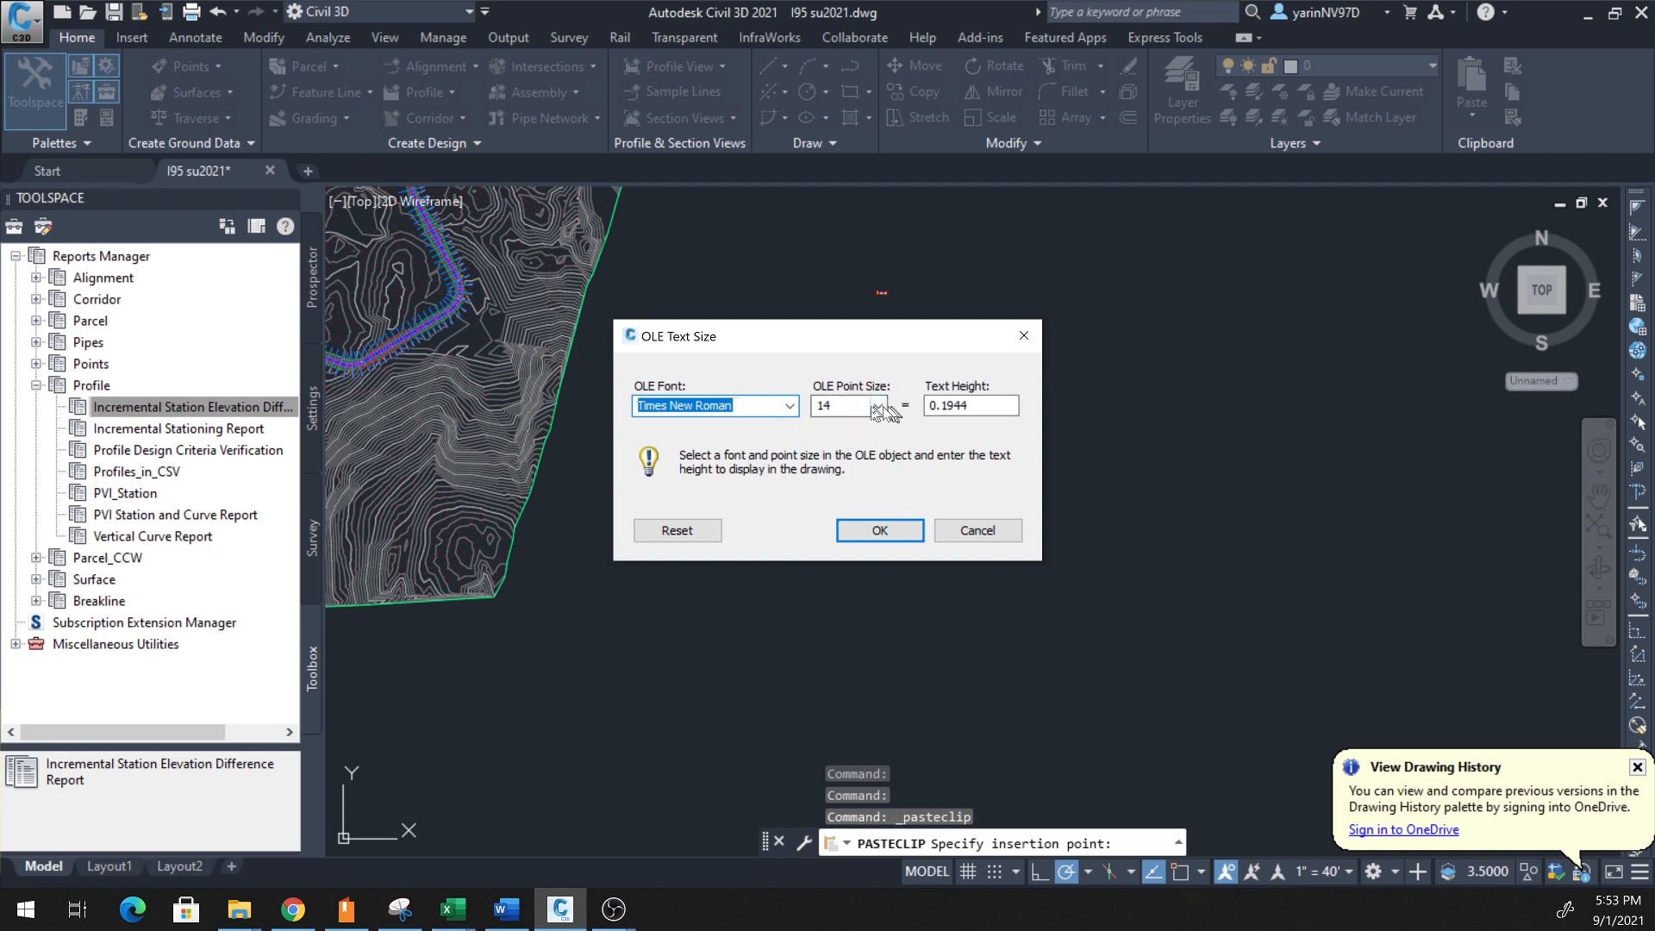
- Accept the OLE text size at Times New Roman 14 point to finish the paste
click(878, 405)
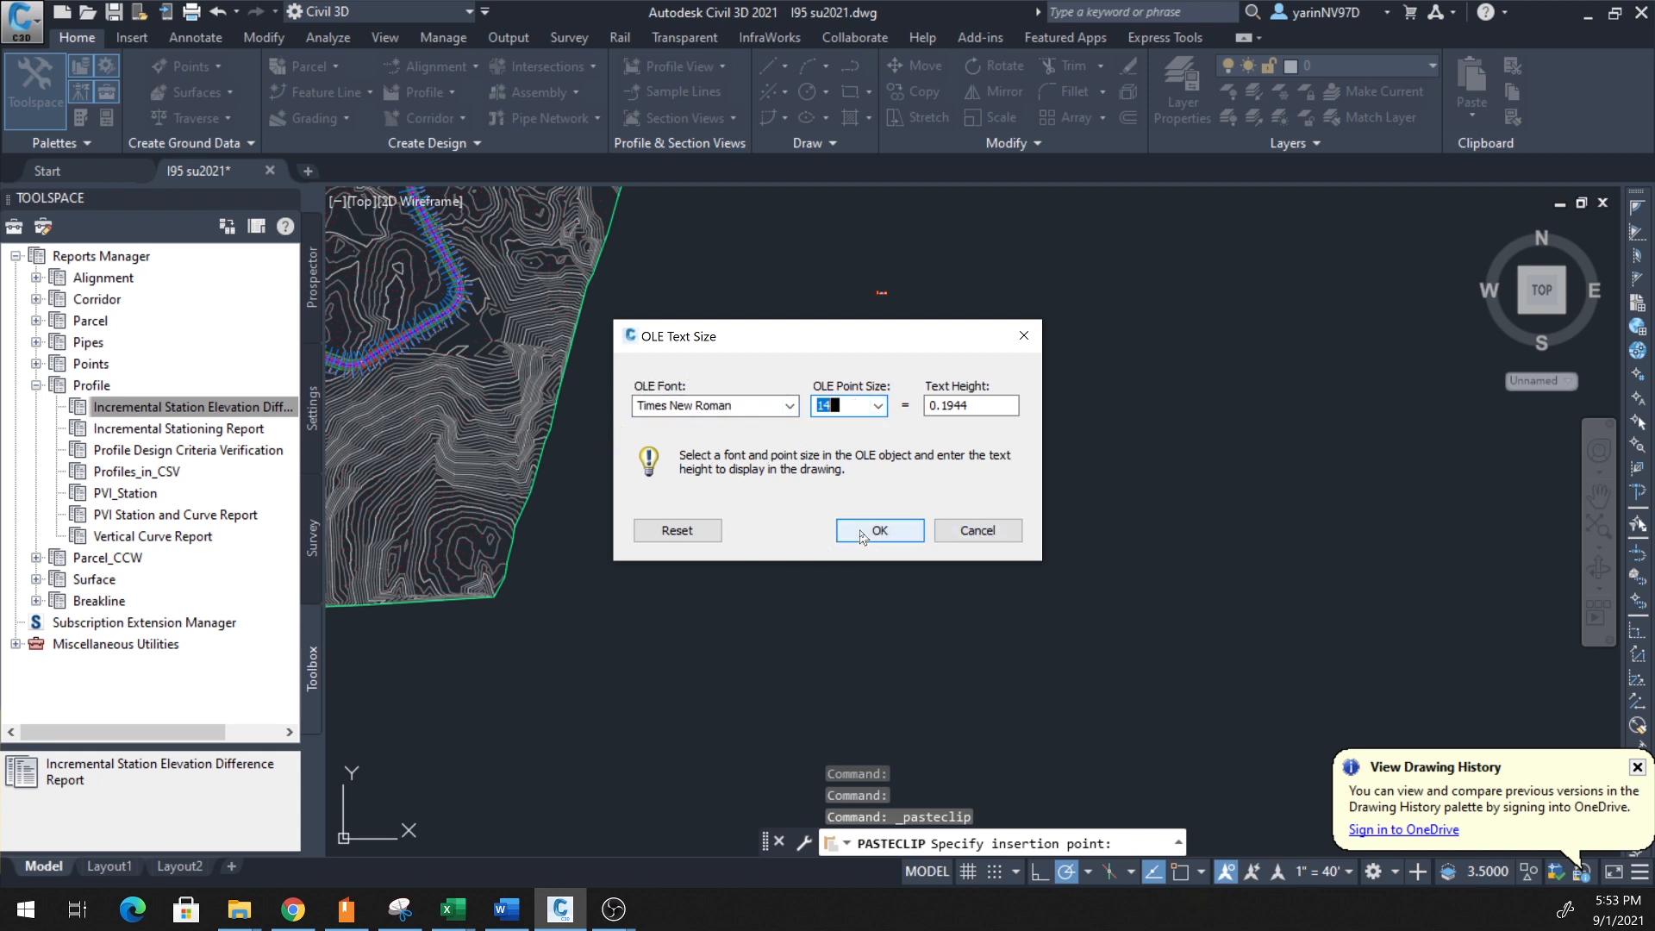
click(878, 530)
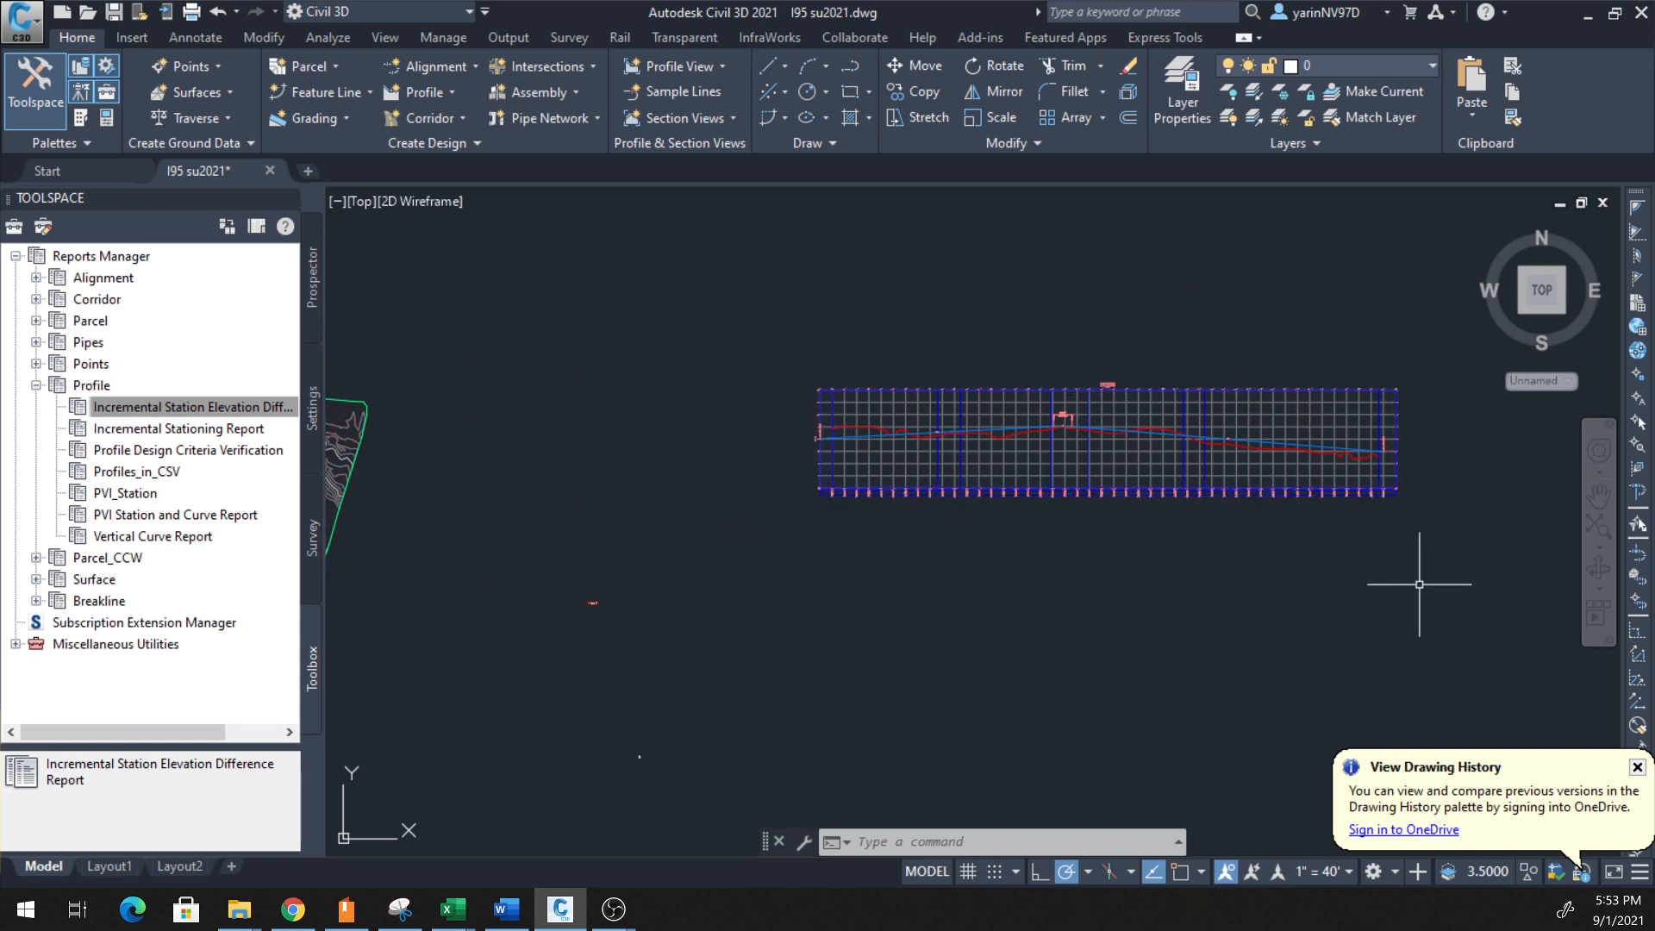
mouse_move(1010, 566)
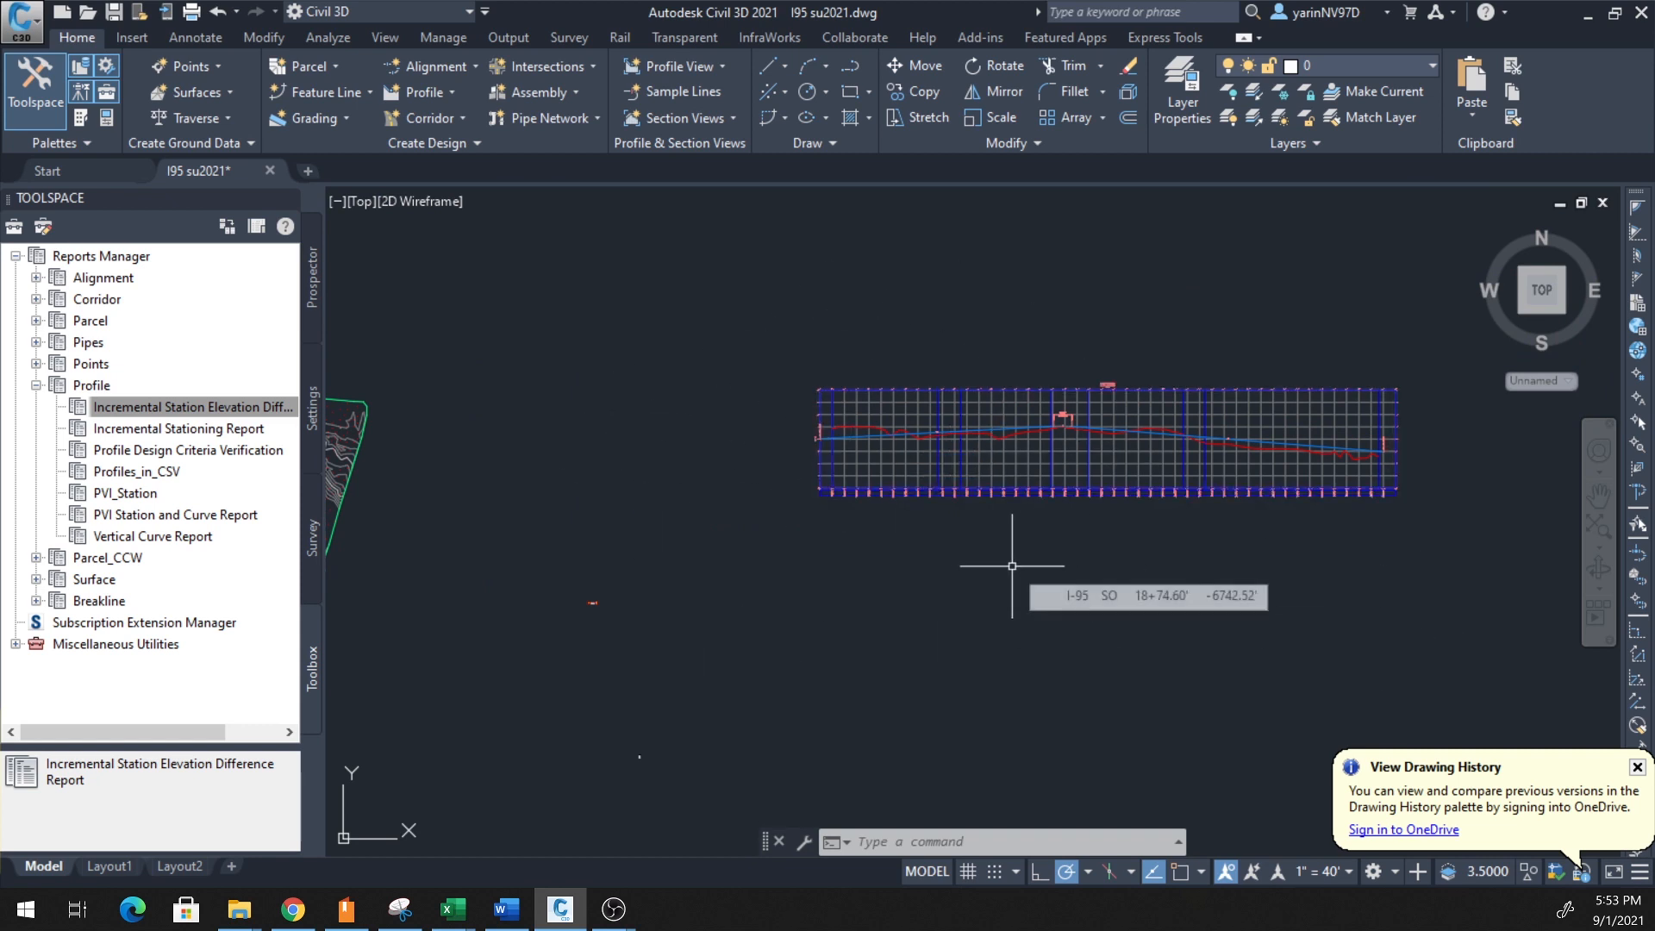